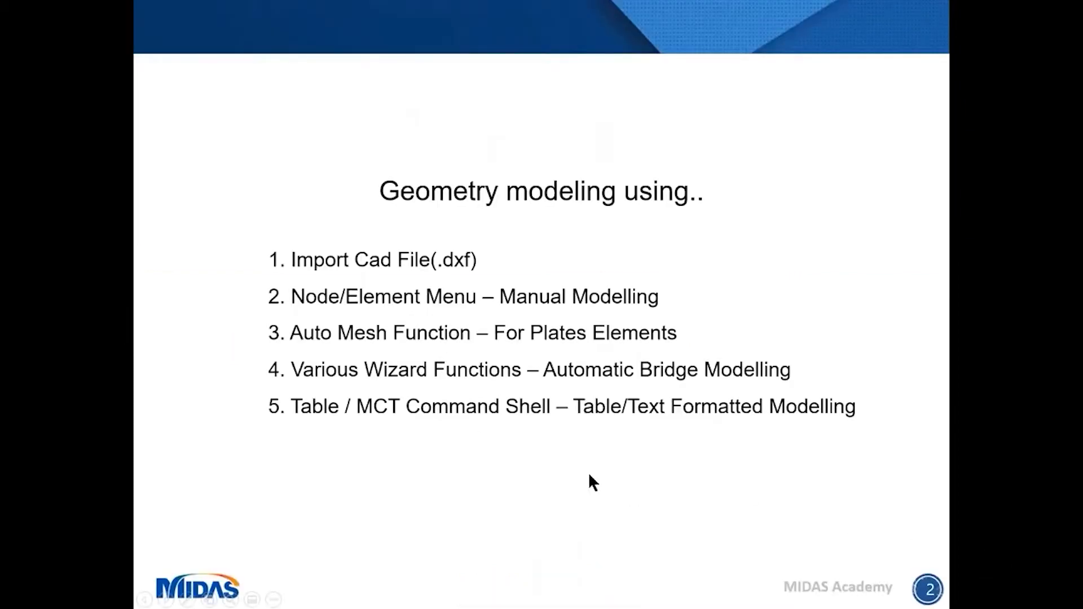
mouse_move(828, 314)
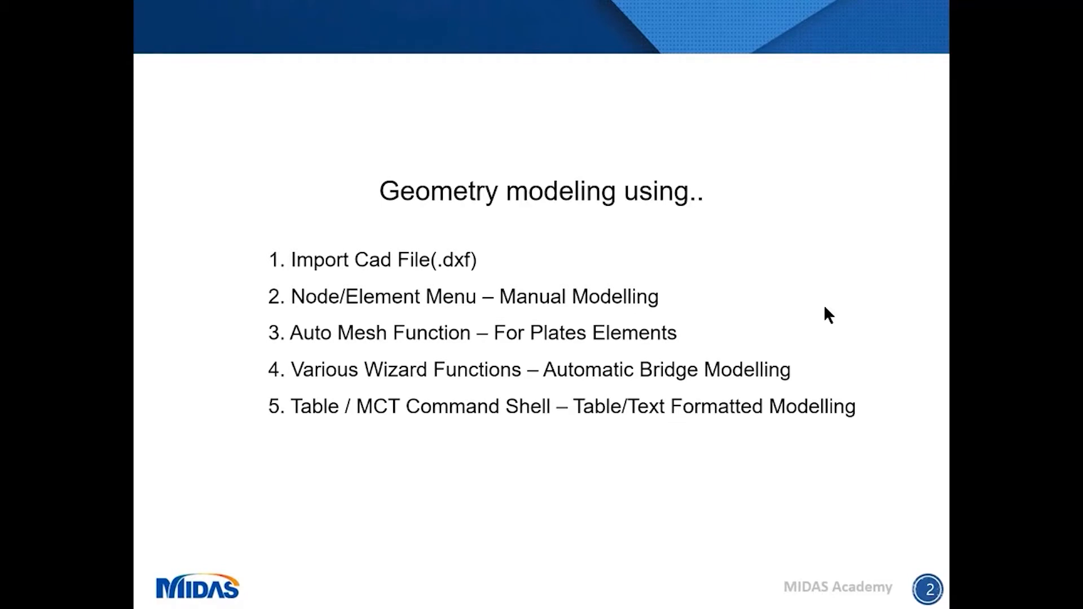
mouse_move(366, 437)
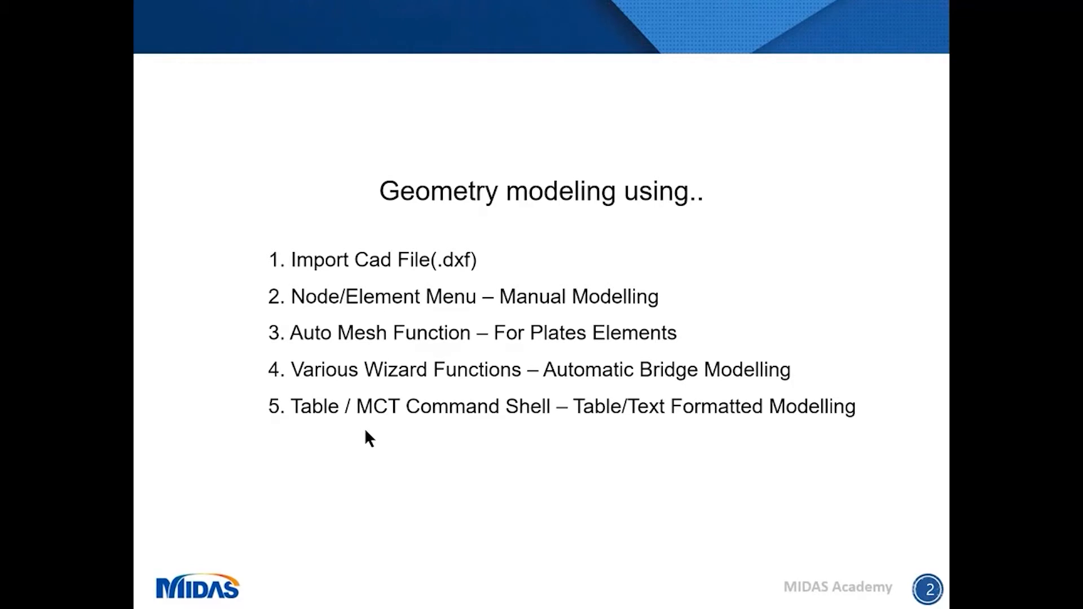
mouse_move(463, 584)
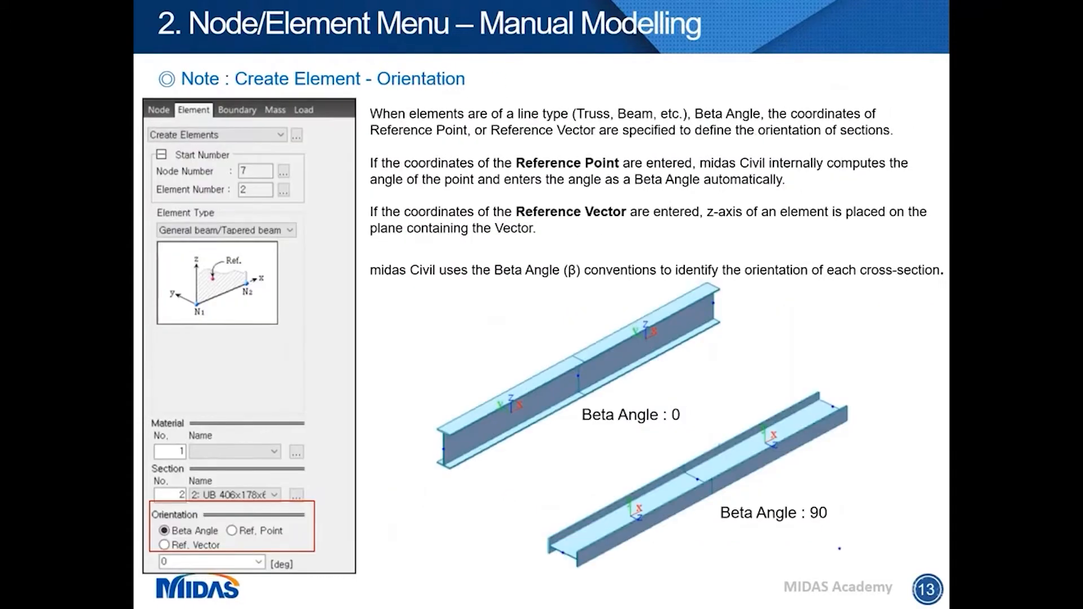
Step: Browse the midasCivil Academy course list and open 'GUI Techniques for Beginners'
key("alt+tab")
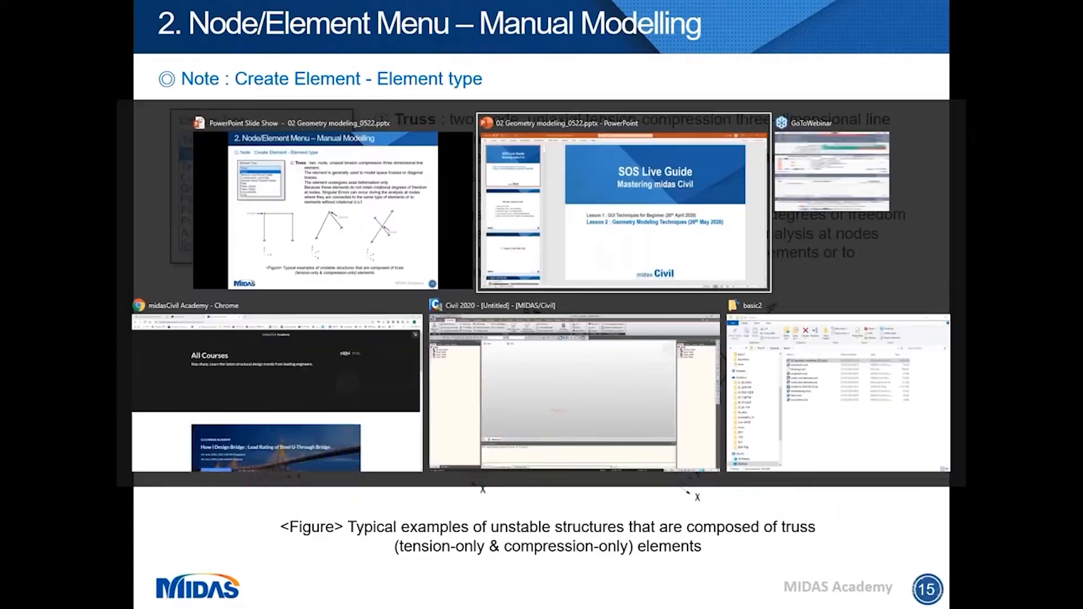
left_click(274, 379)
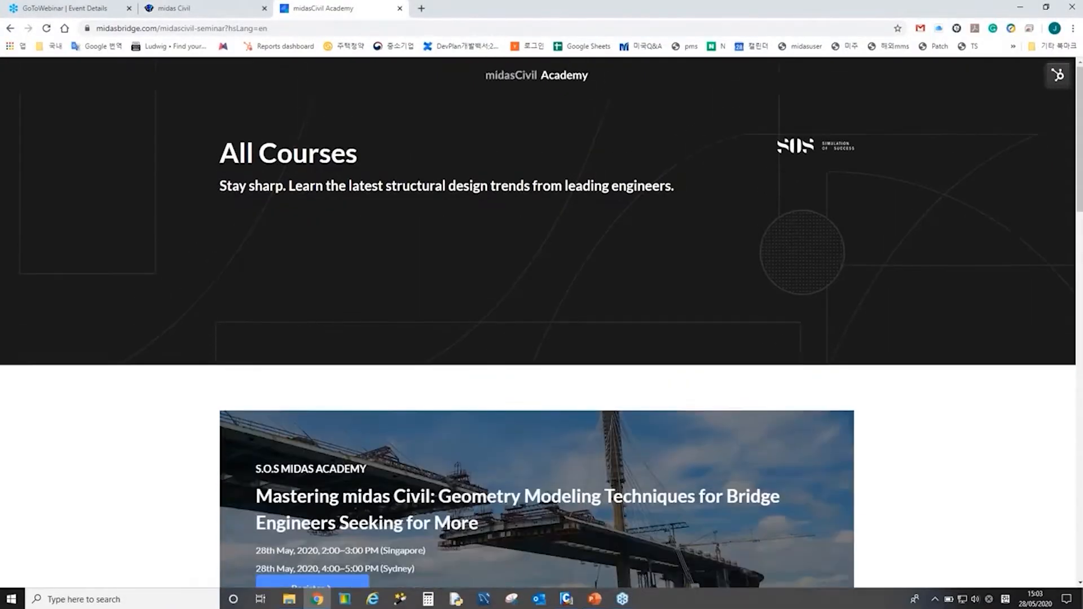
scroll("down", 3)
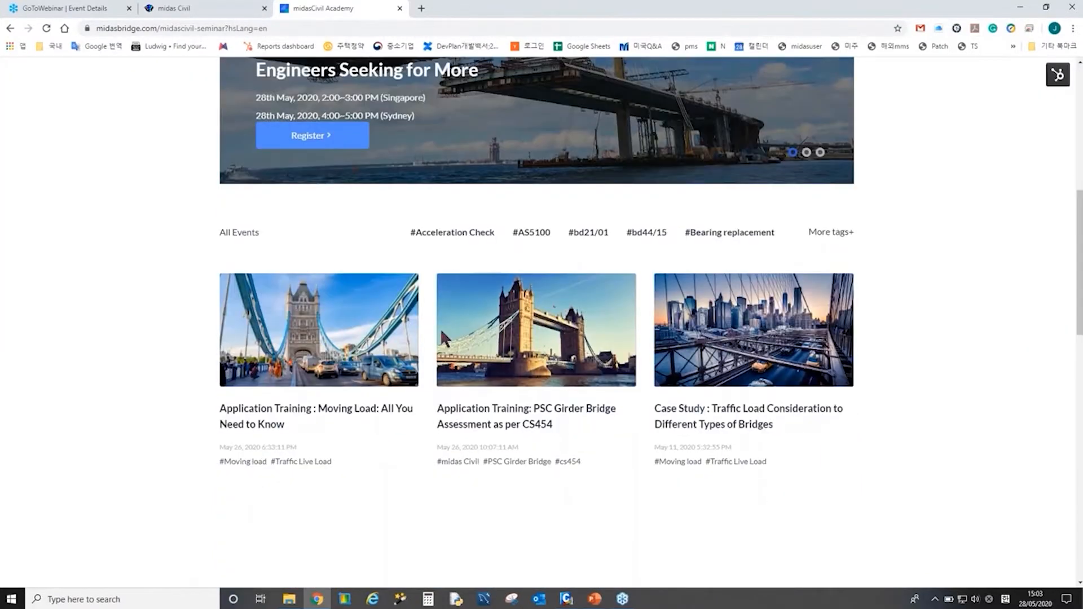
scroll("down", 3)
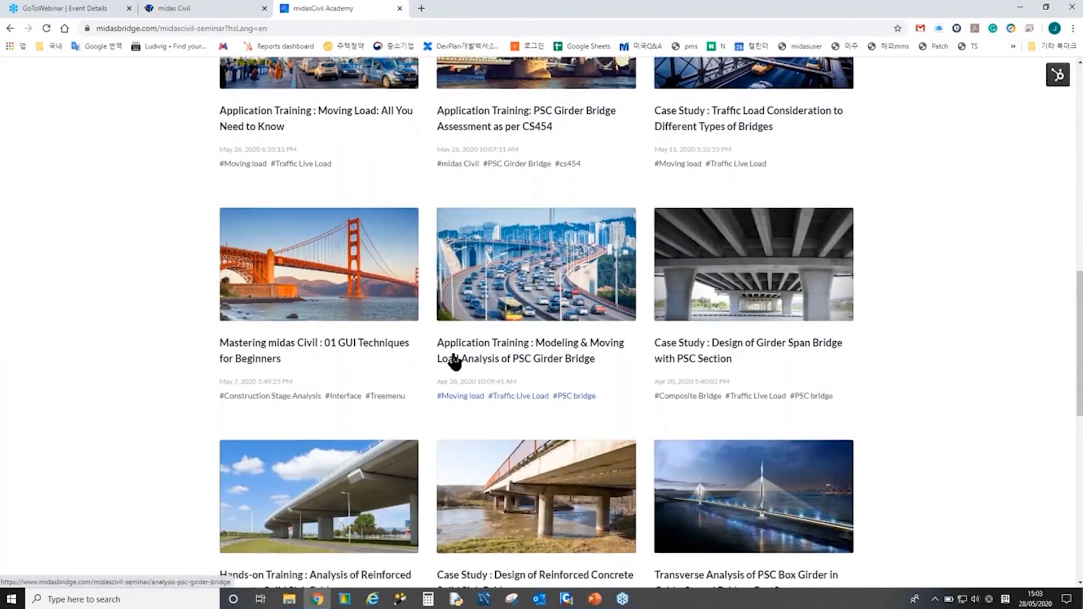
scroll("down", 3)
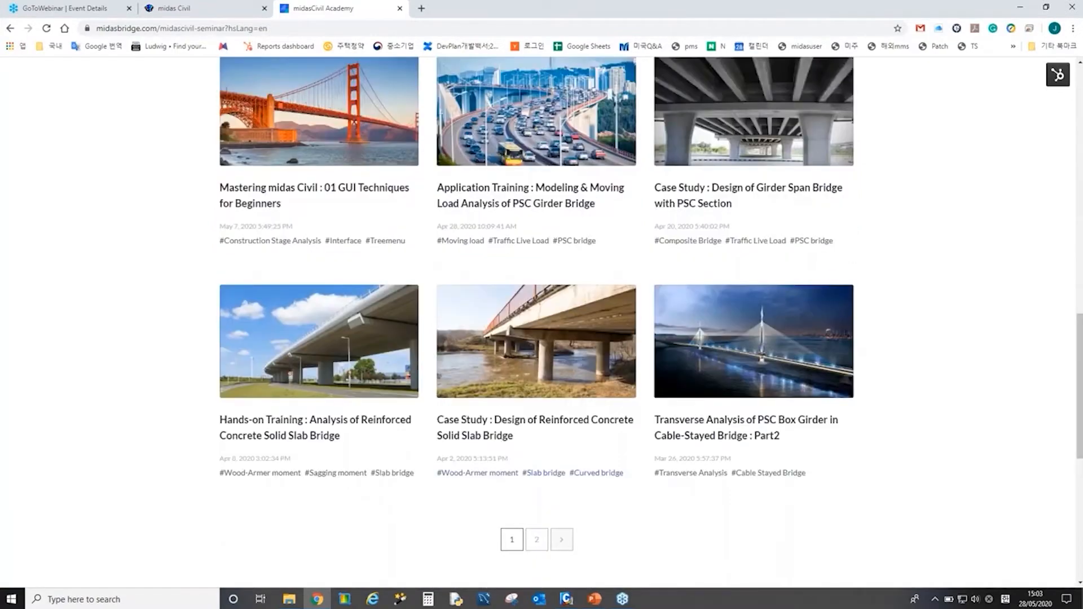
scroll("up", 3)
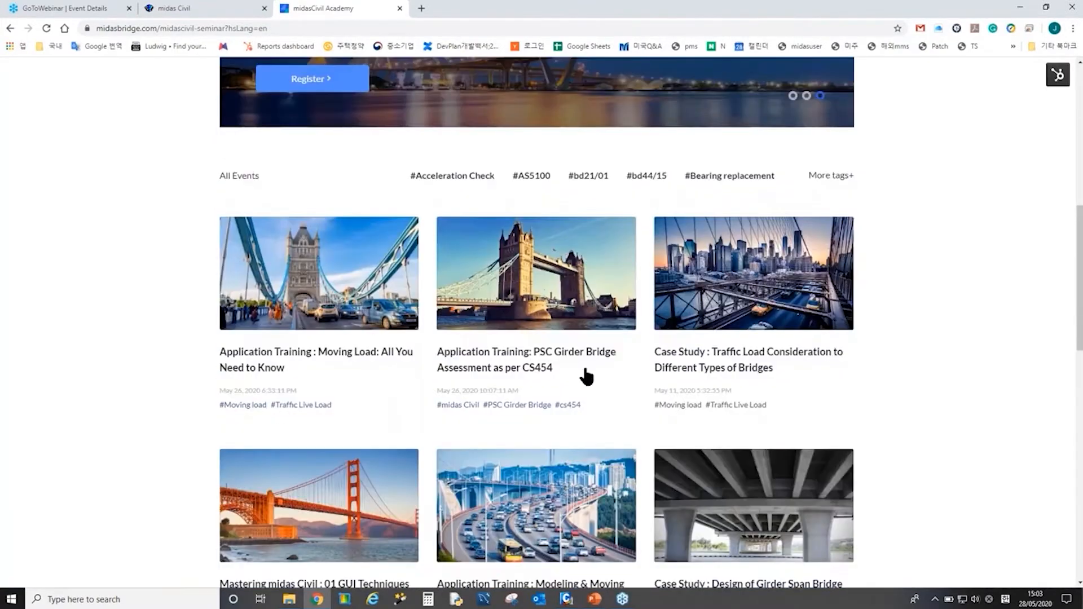
scroll("down", 3)
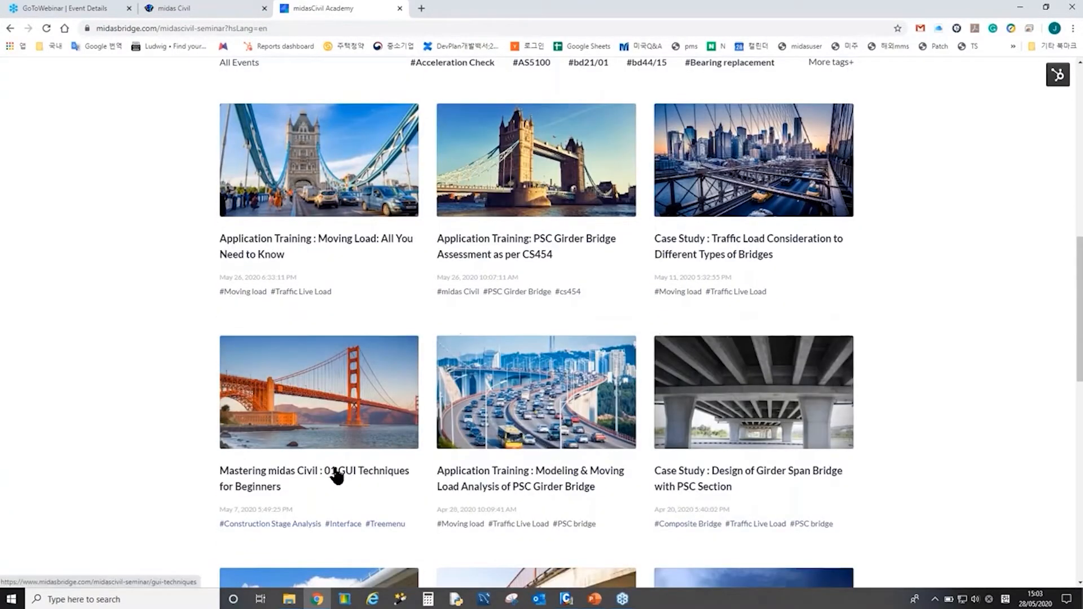
left_click(314, 477)
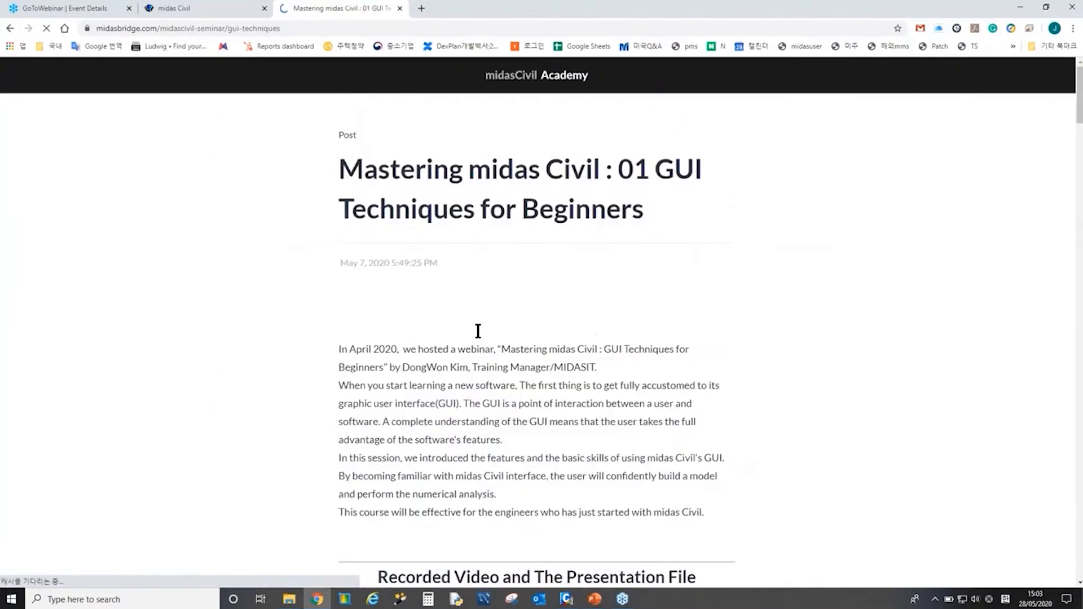
Step: Scroll through the GUI Techniques post's video and key points, then return to midas Civil
scroll("down", 3)
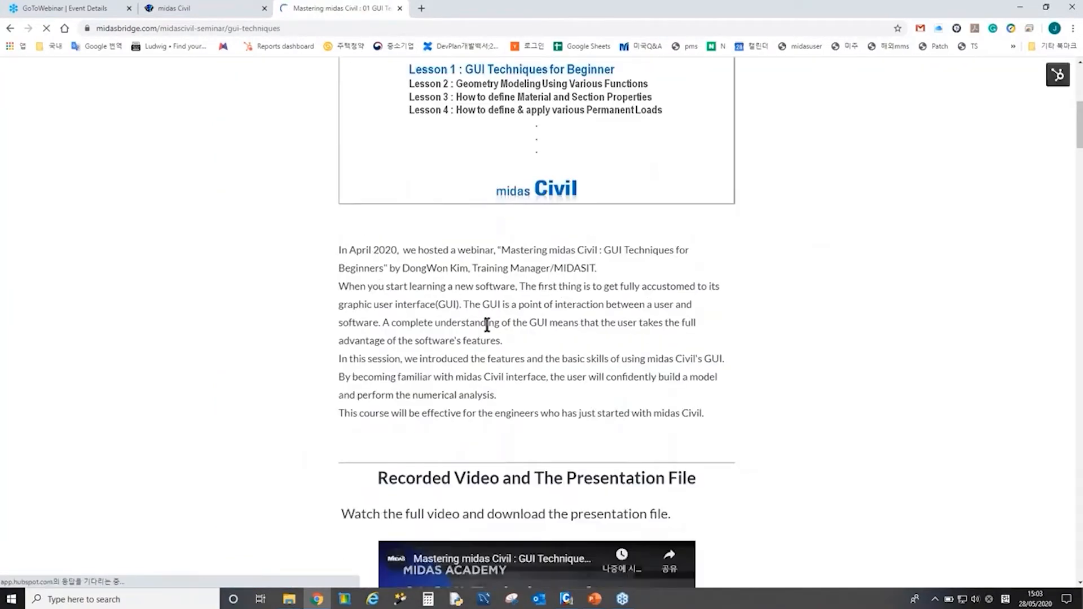
scroll("down", 3)
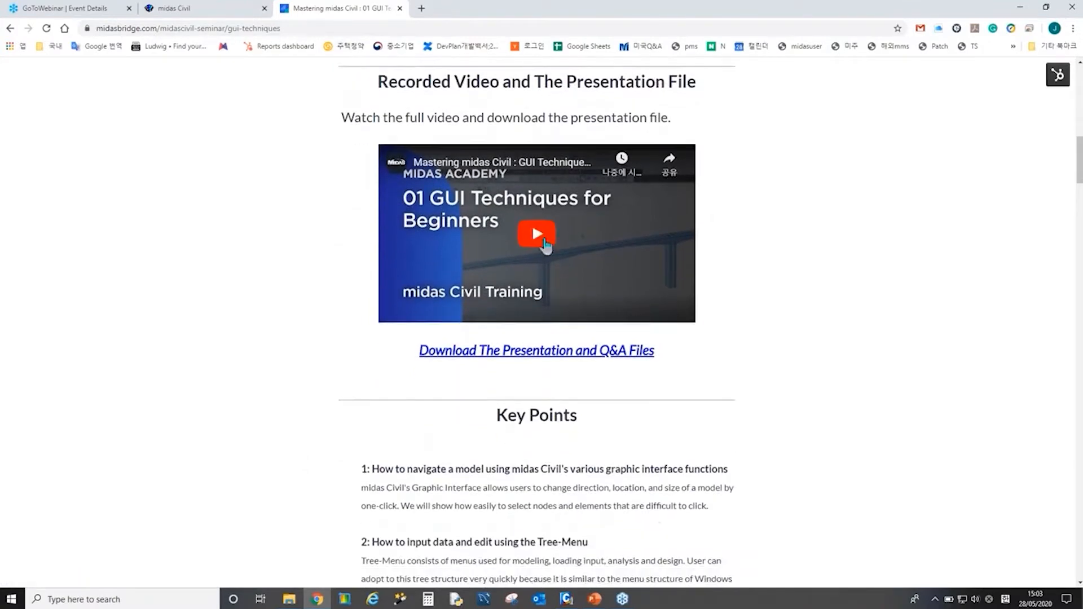
scroll("down", 3)
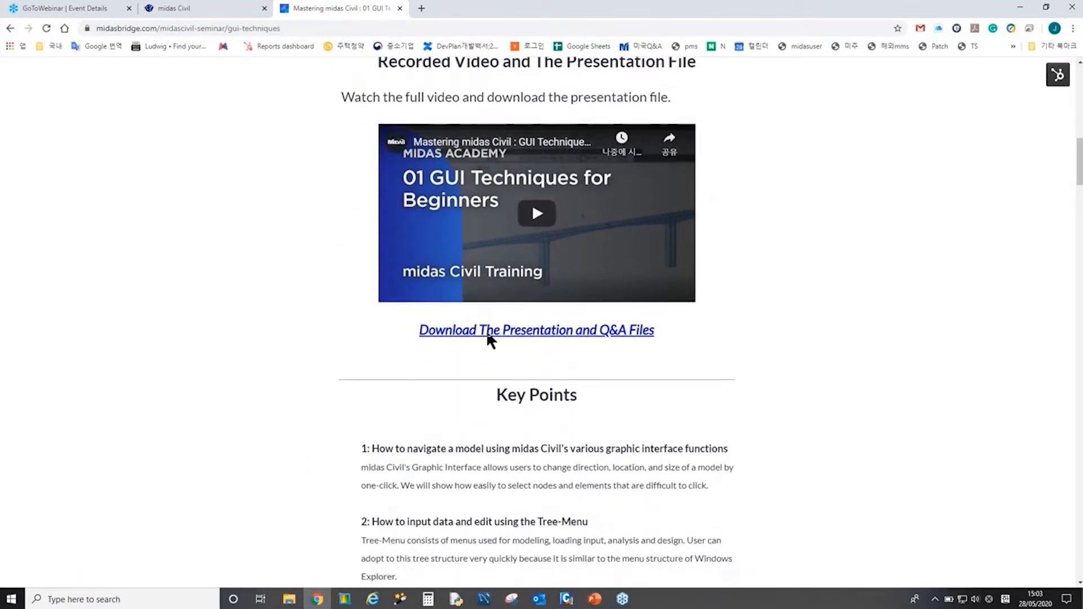
scroll("down", 3)
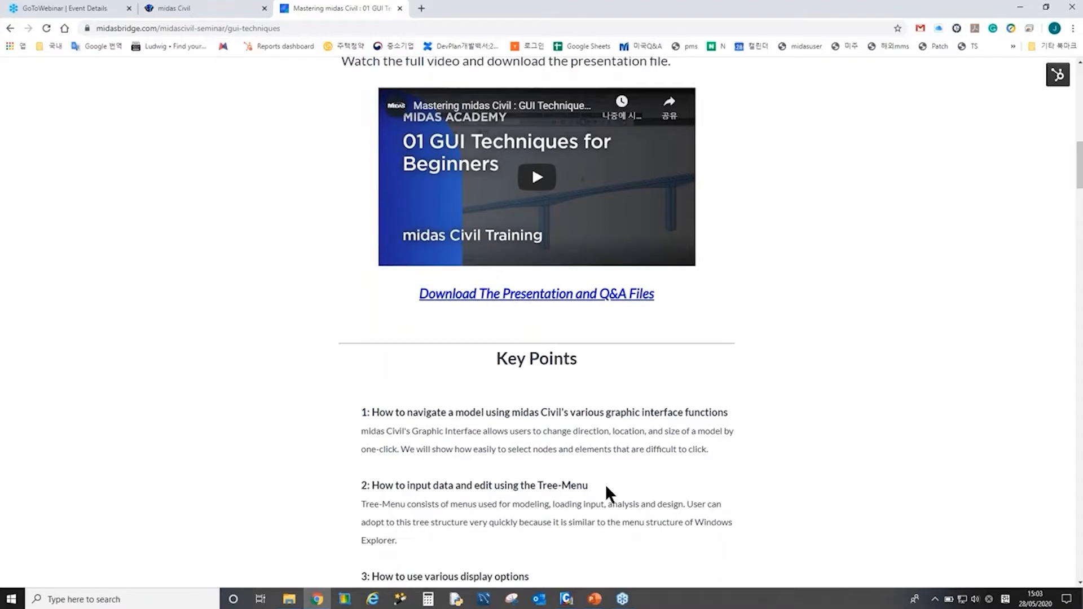
mouse_move(12, 45)
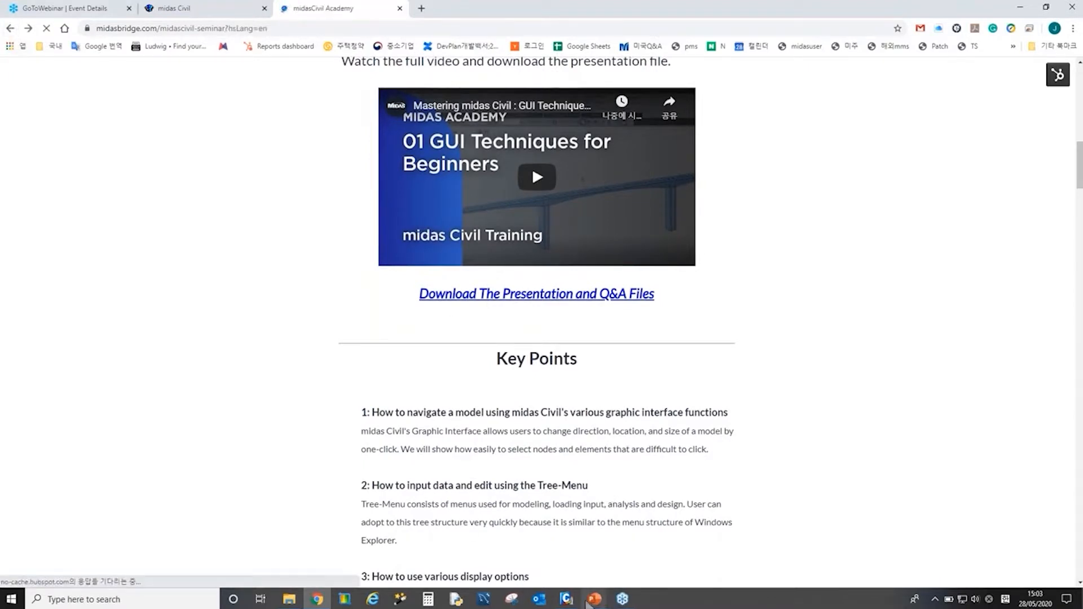
left_click(591, 599)
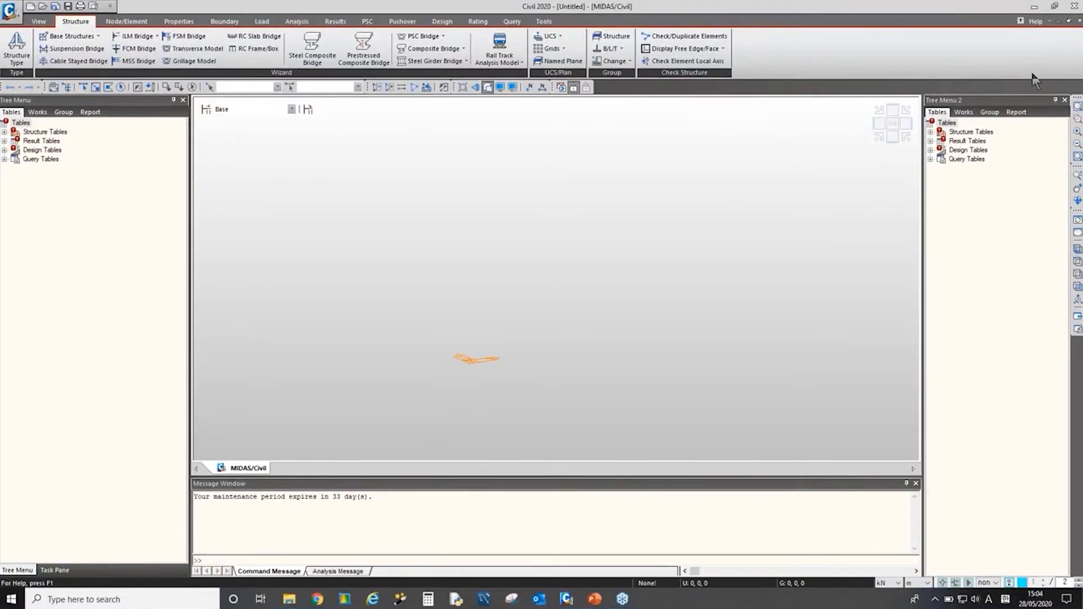
mouse_move(349, 163)
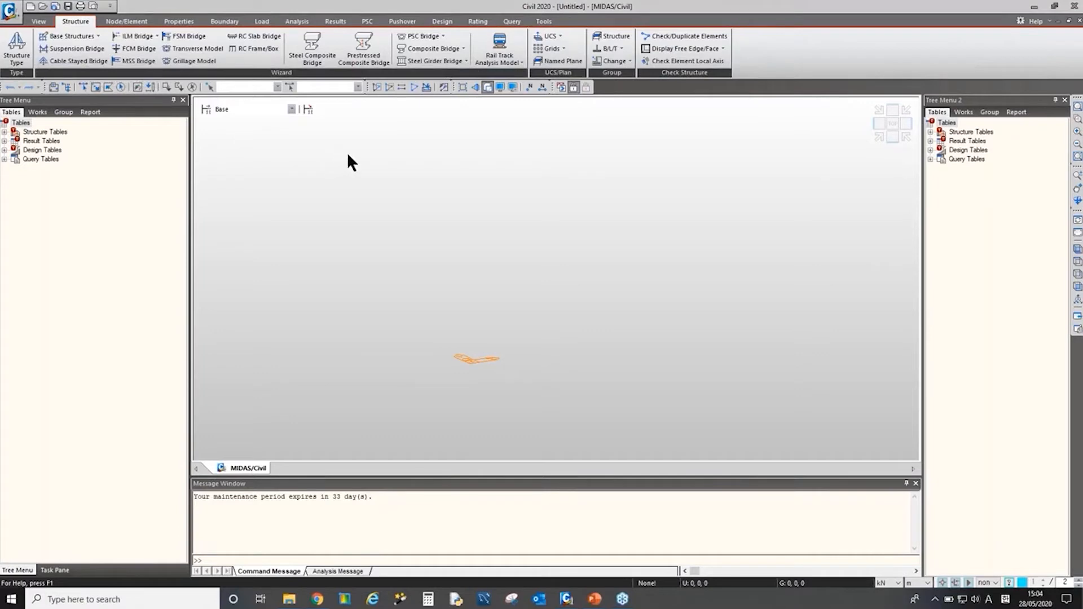
mouse_move(489, 227)
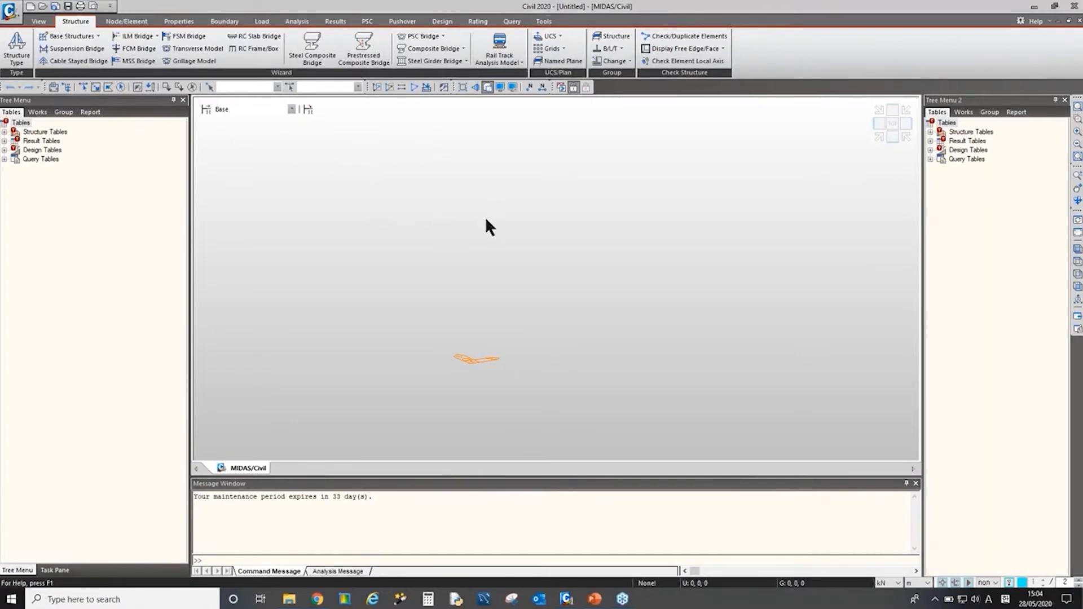
mouse_move(480, 76)
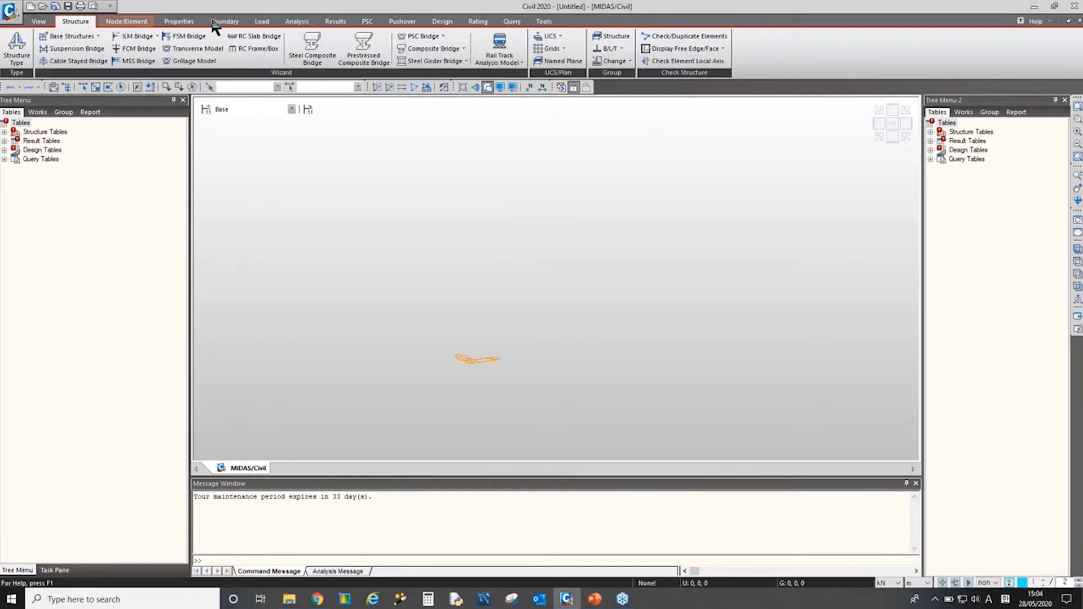
Step: Show the Node/Element ribbon menu and the Works listing in Tree Menu 2
left_click(126, 21)
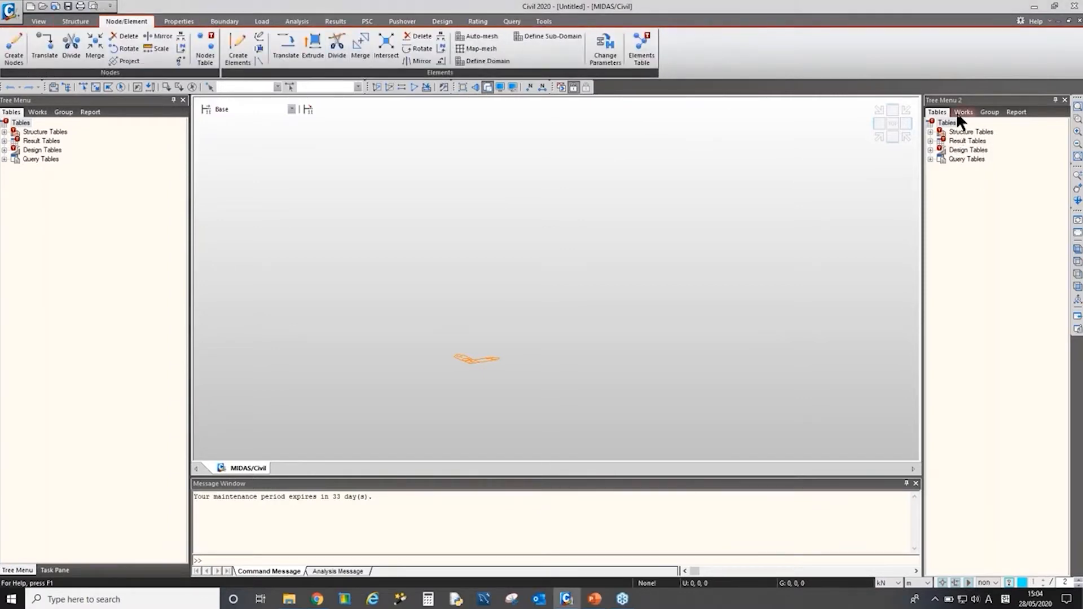
left_click(962, 112)
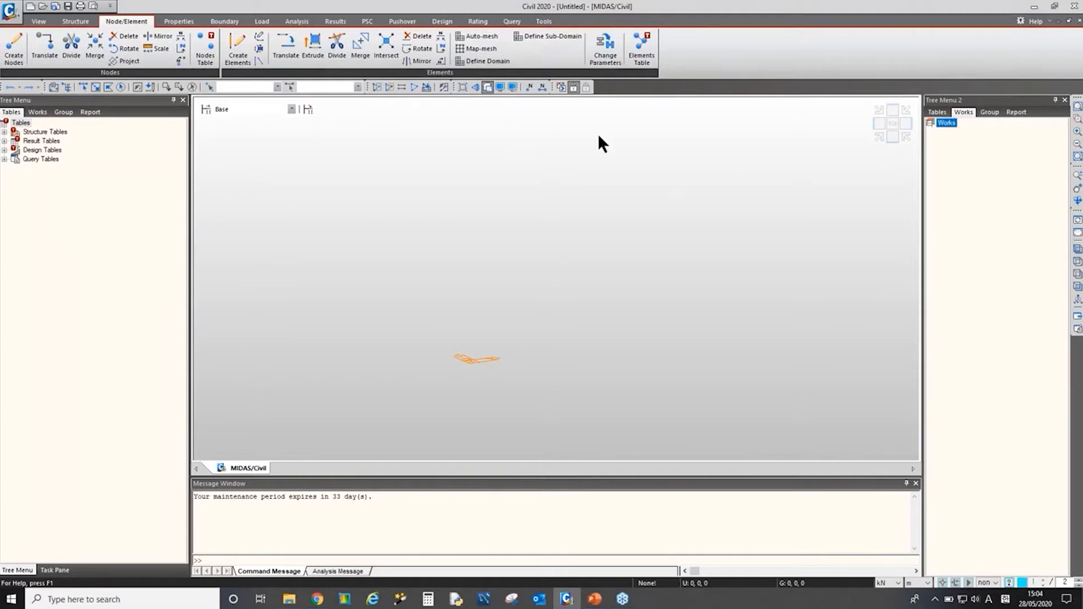
mouse_move(409, 242)
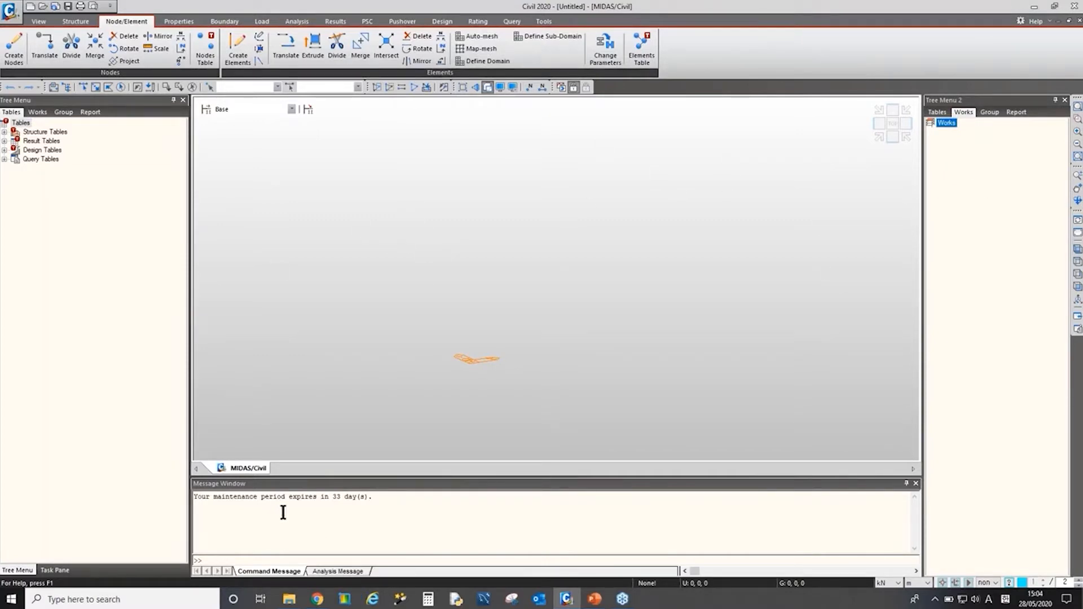
mouse_move(128, 148)
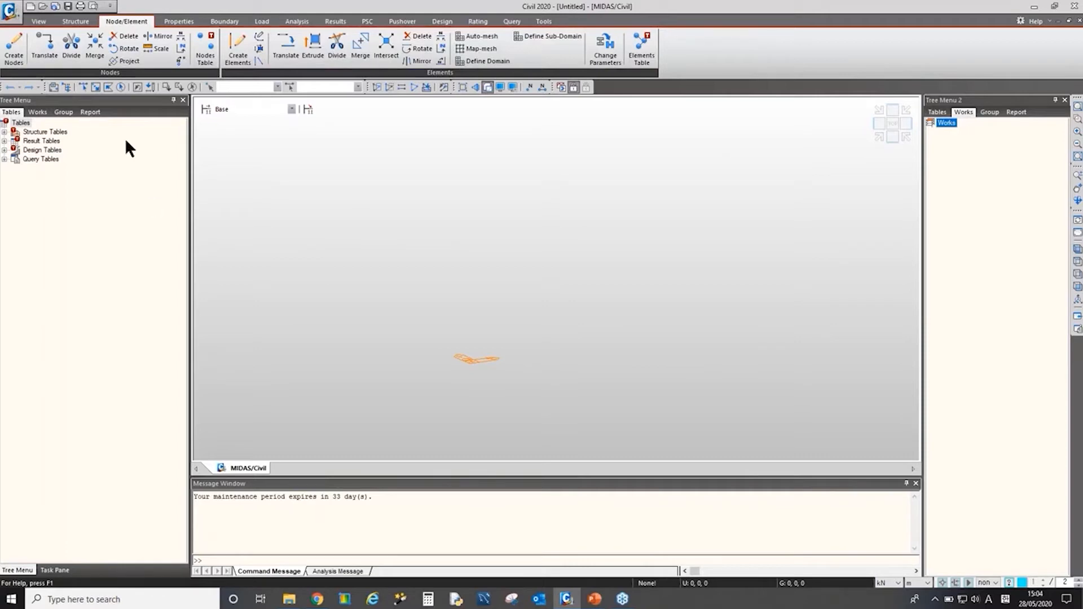
mouse_move(1047, 377)
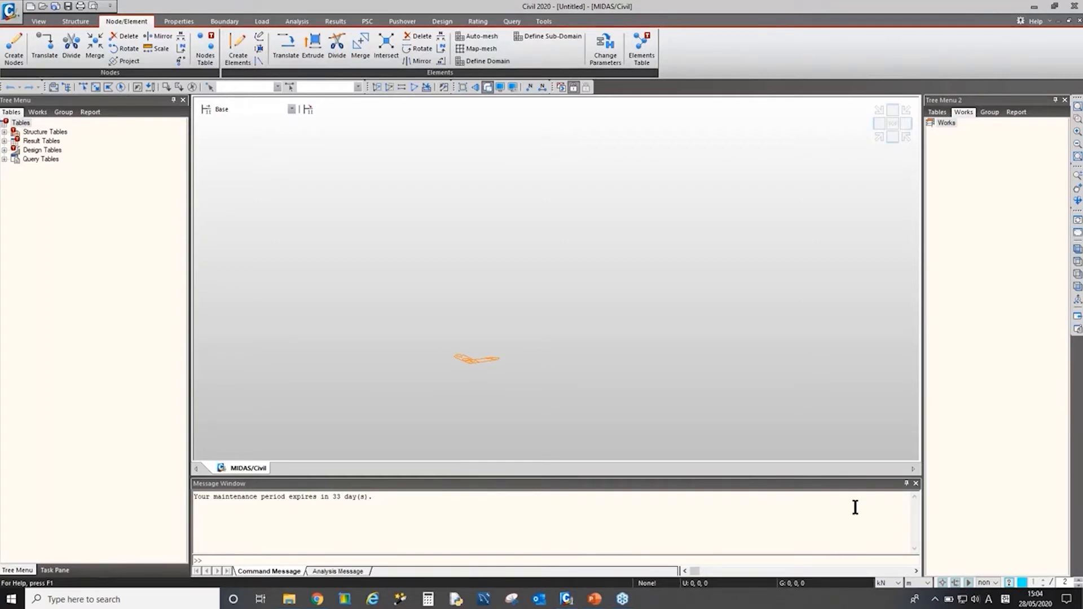
Step: Open the Import DXF File dialog through File > Import > AutoCAD DXF File
left_click(10, 9)
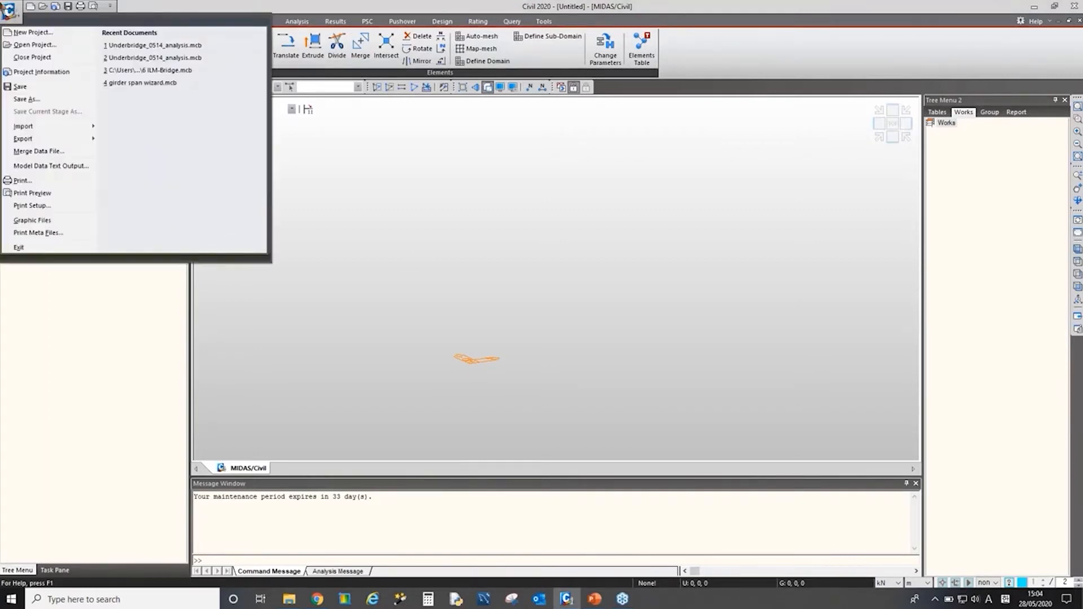
left_click(23, 126)
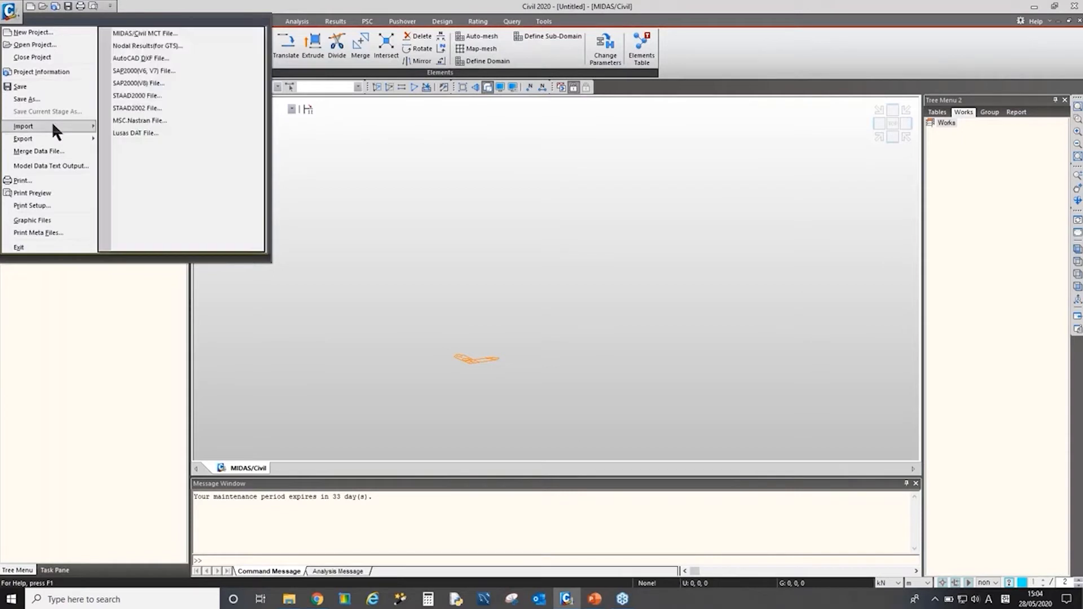
mouse_move(145, 58)
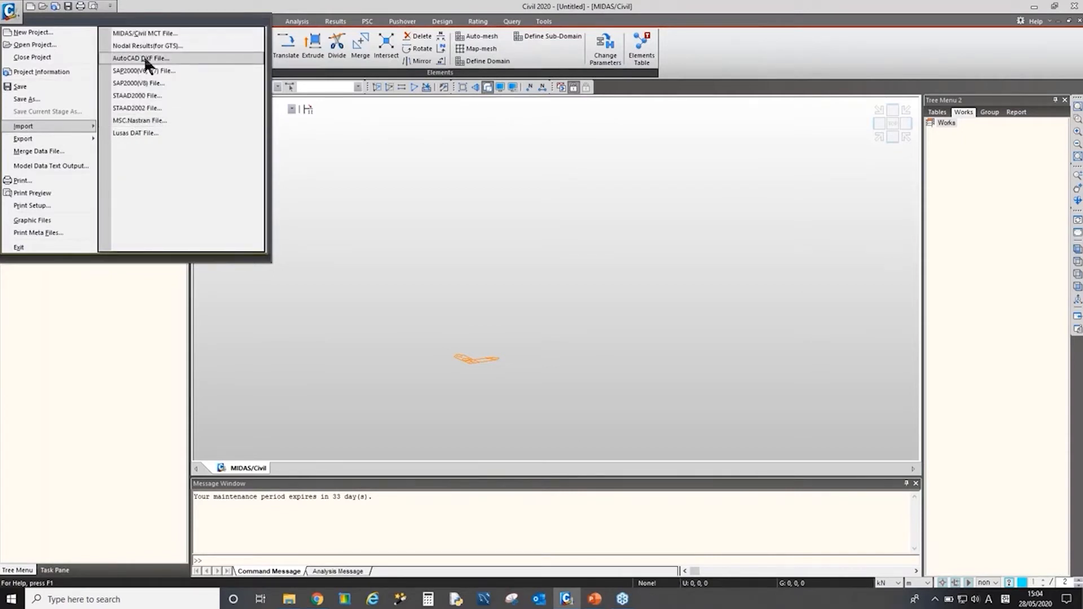
mouse_move(172, 63)
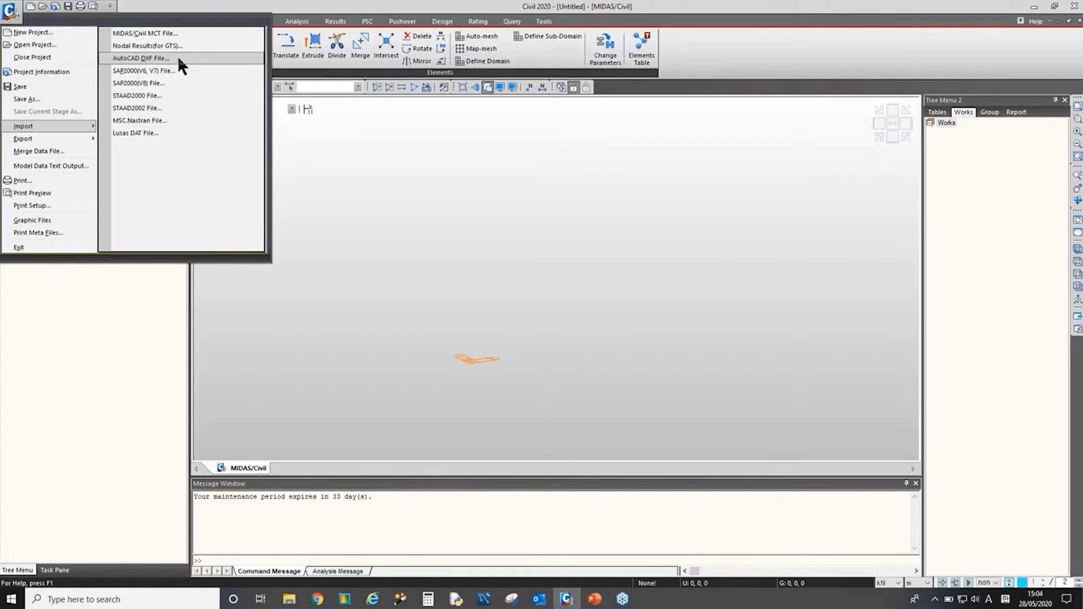
mouse_move(166, 70)
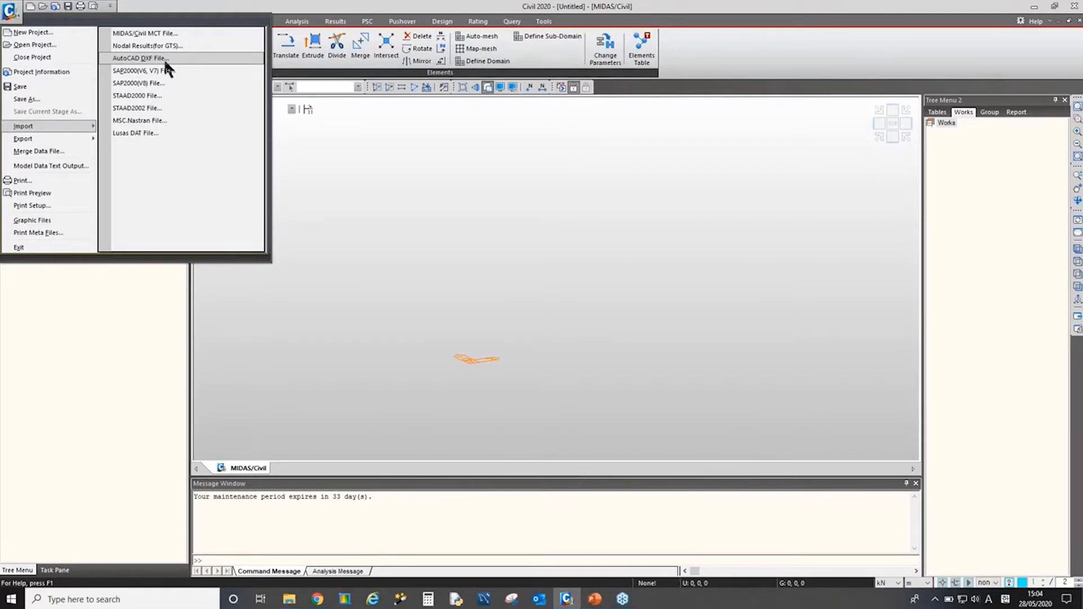
left_click(139, 59)
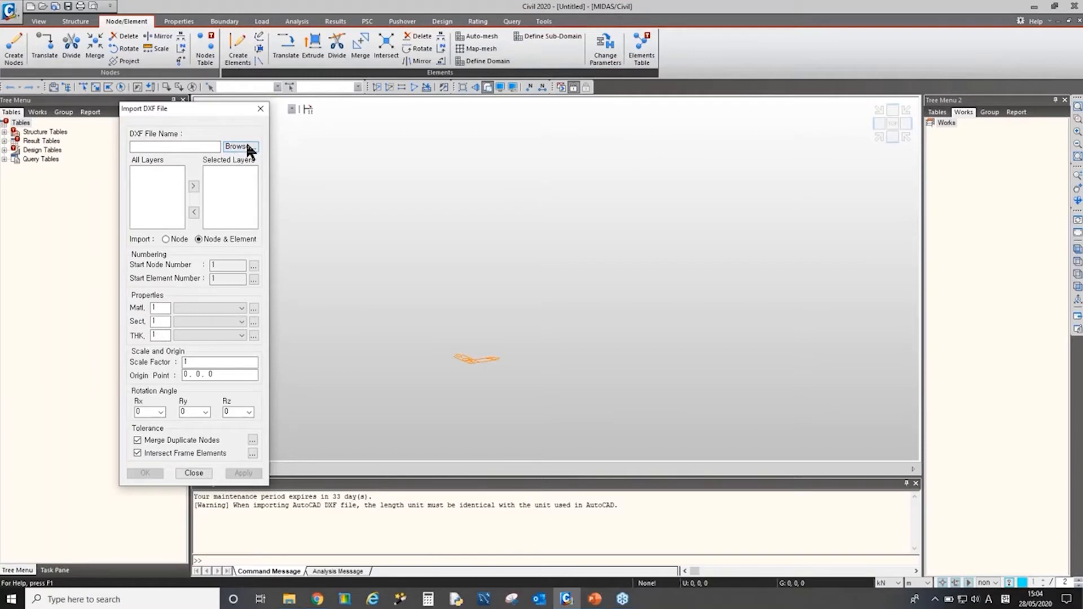
Step: Choose Drawing1.dxf from the basic2 folder and move layer 0 to Selected Layers
left_click(239, 146)
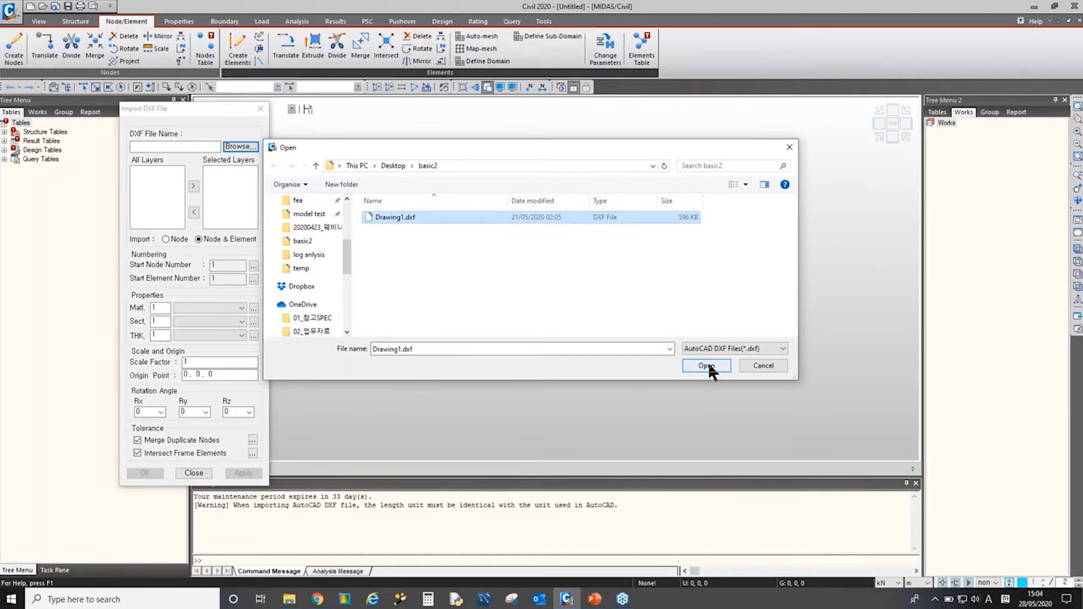
left_click(705, 365)
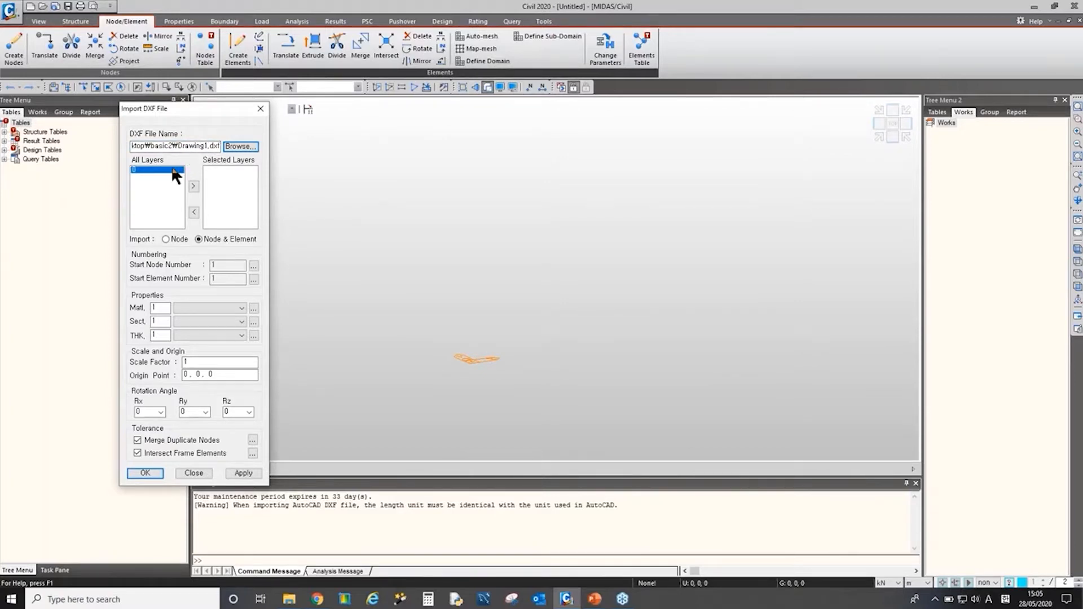
mouse_move(165, 178)
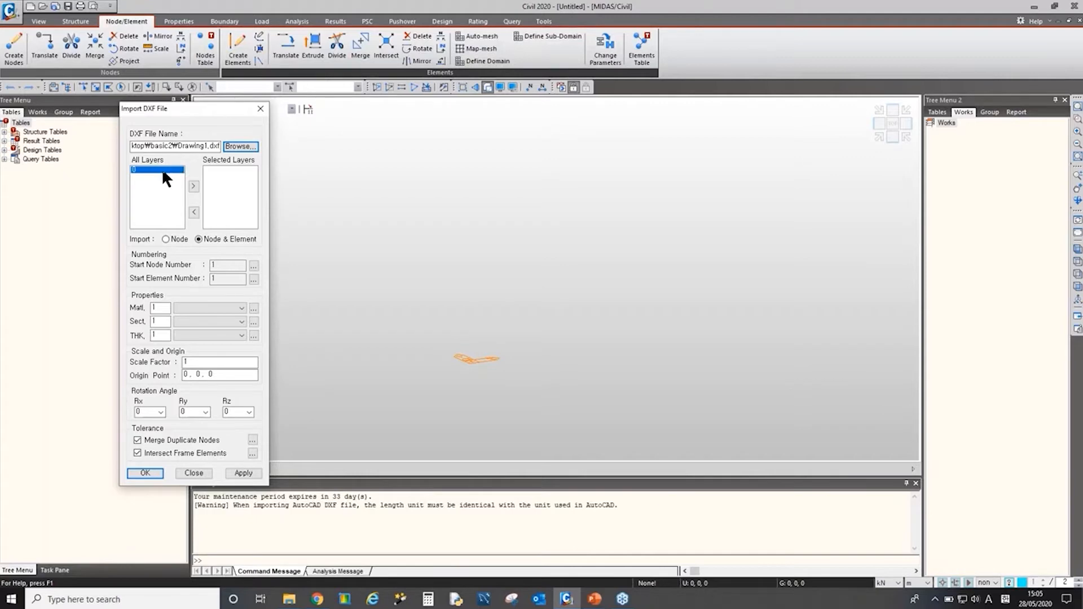
left_click(194, 185)
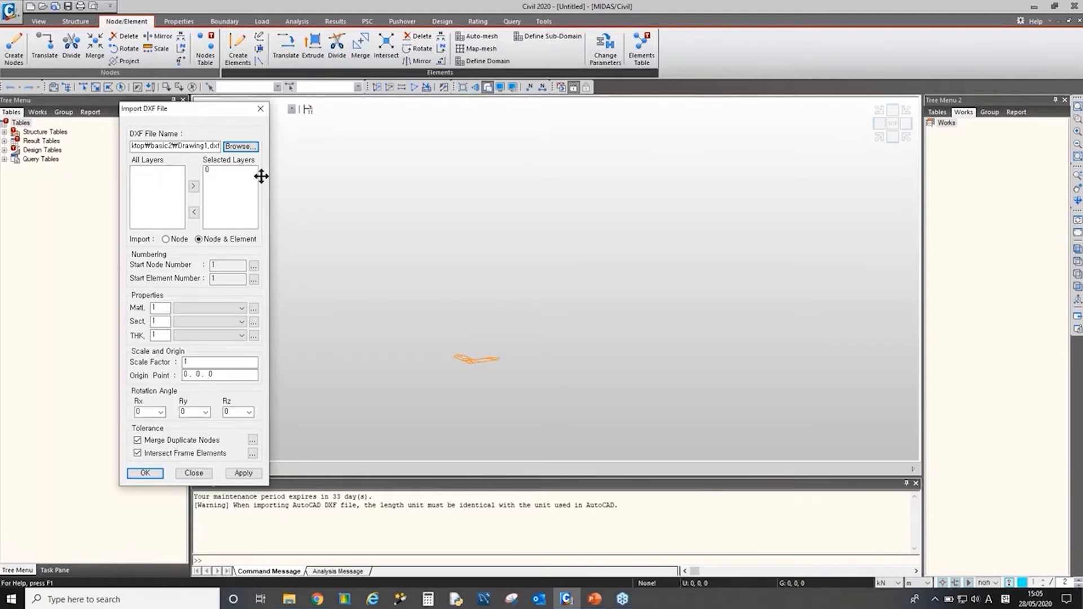
mouse_move(385, 216)
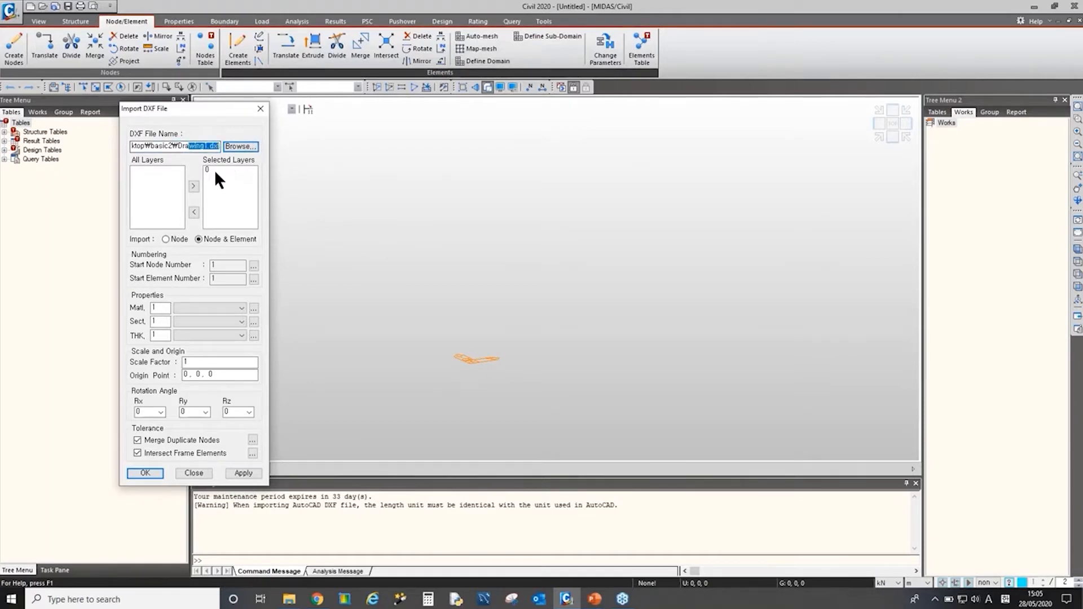
mouse_move(172, 172)
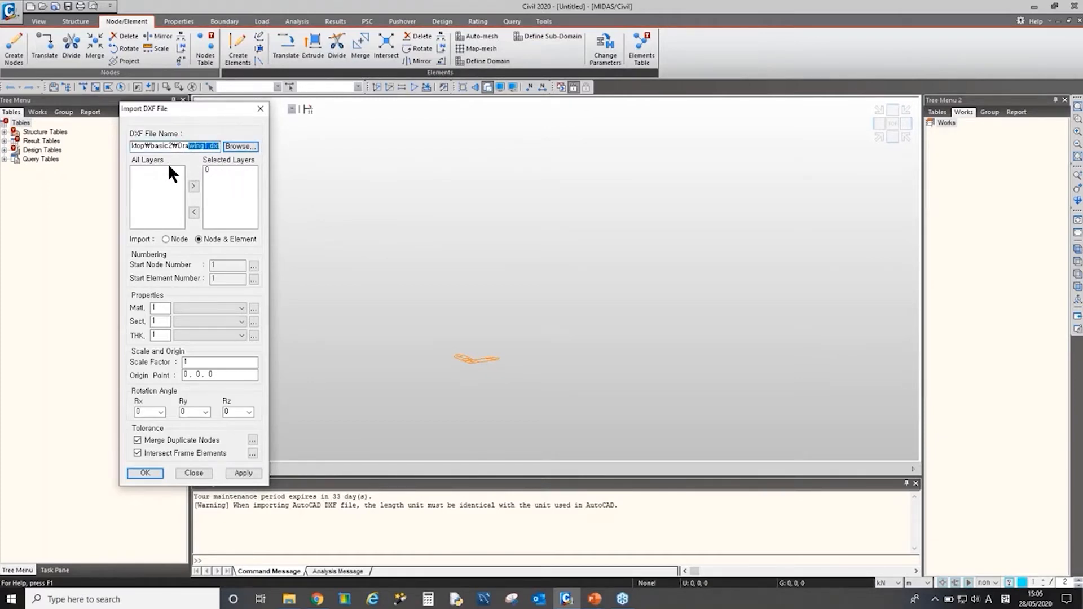
left_click(227, 169)
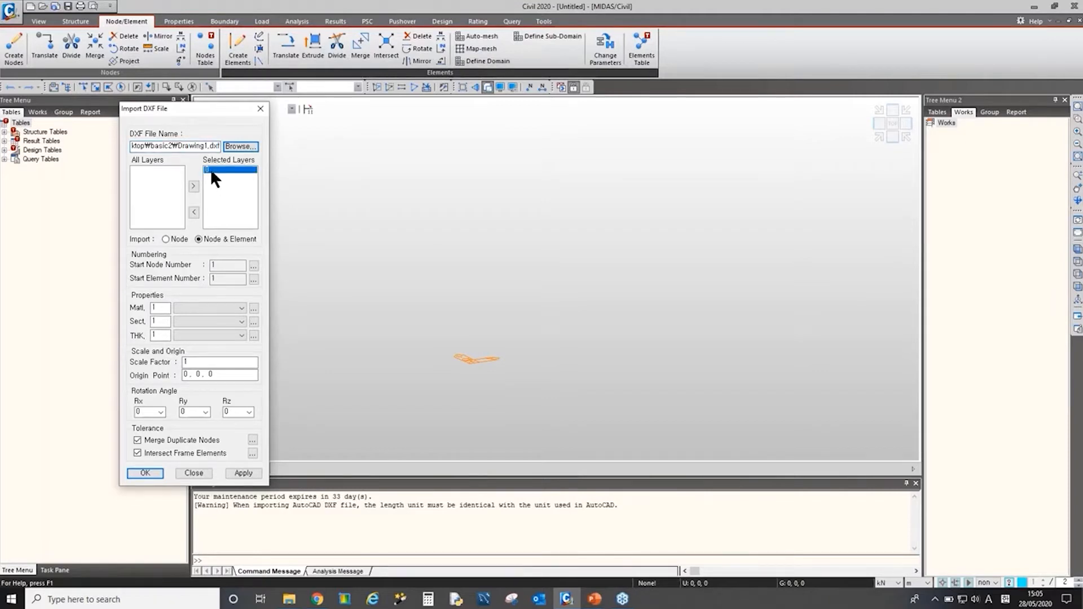
mouse_move(214, 234)
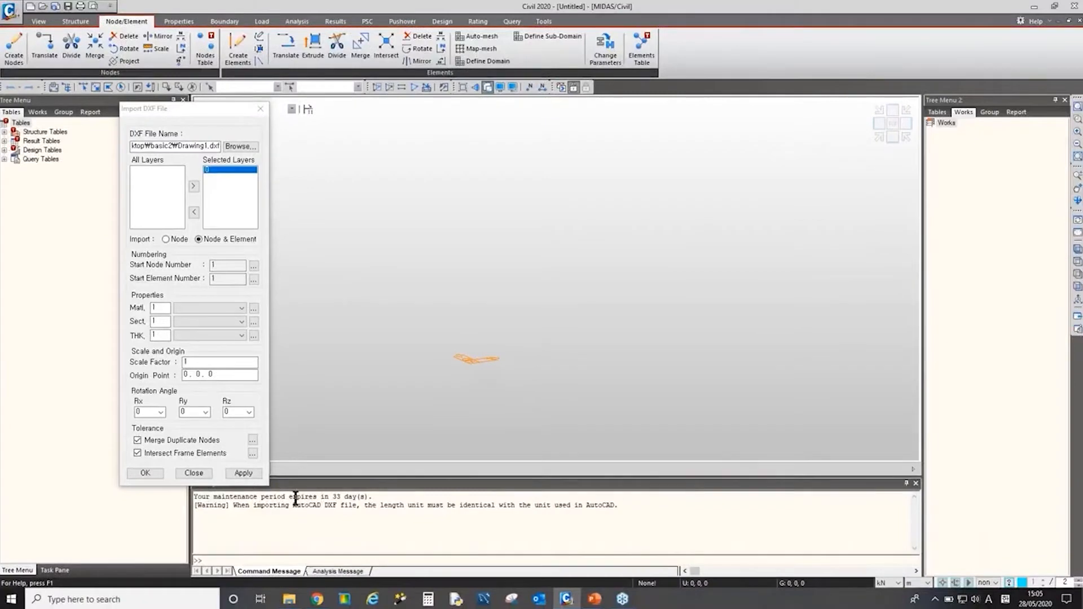
mouse_move(528, 497)
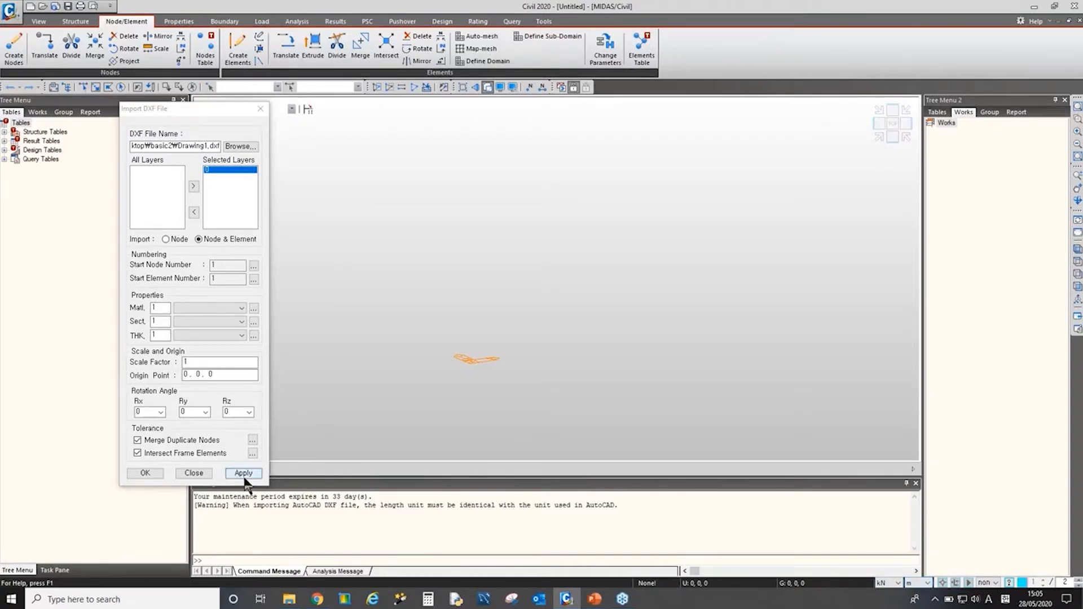
Step: Import Drawing1.dxf's curved plate mesh into the model
left_click(243, 473)
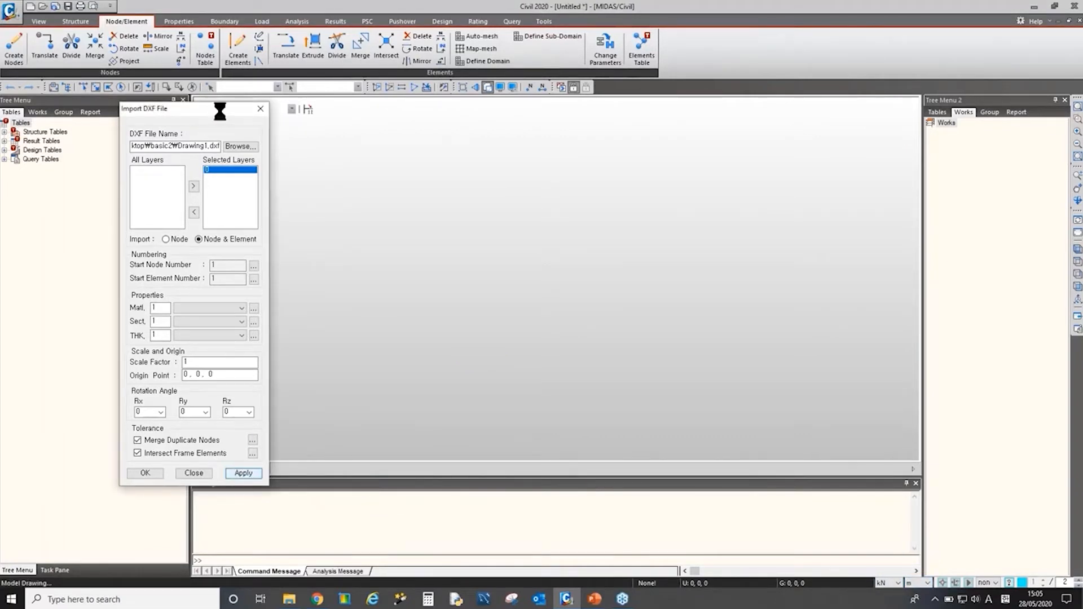
left_click(243, 473)
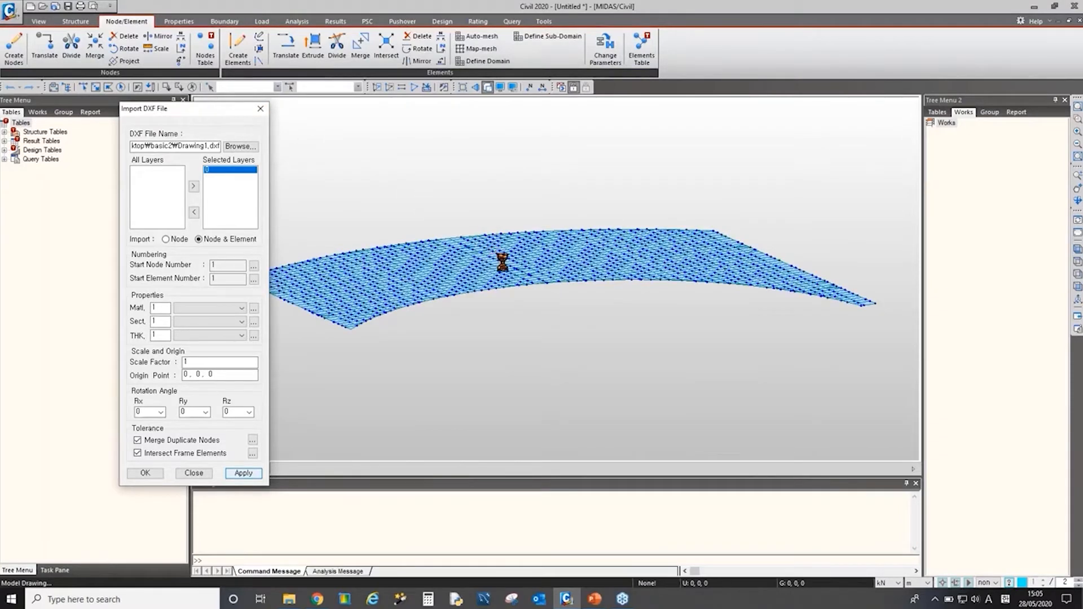
left_click(145, 474)
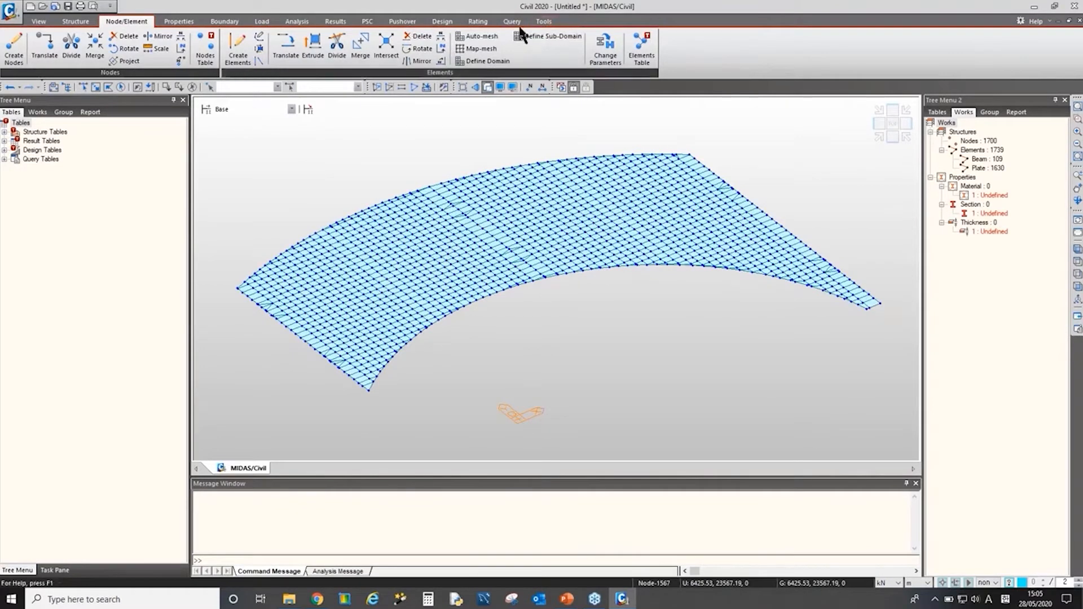
Step: Query nodes 1492 and 1496 and read their distance in the Message Window
left_click(511, 22)
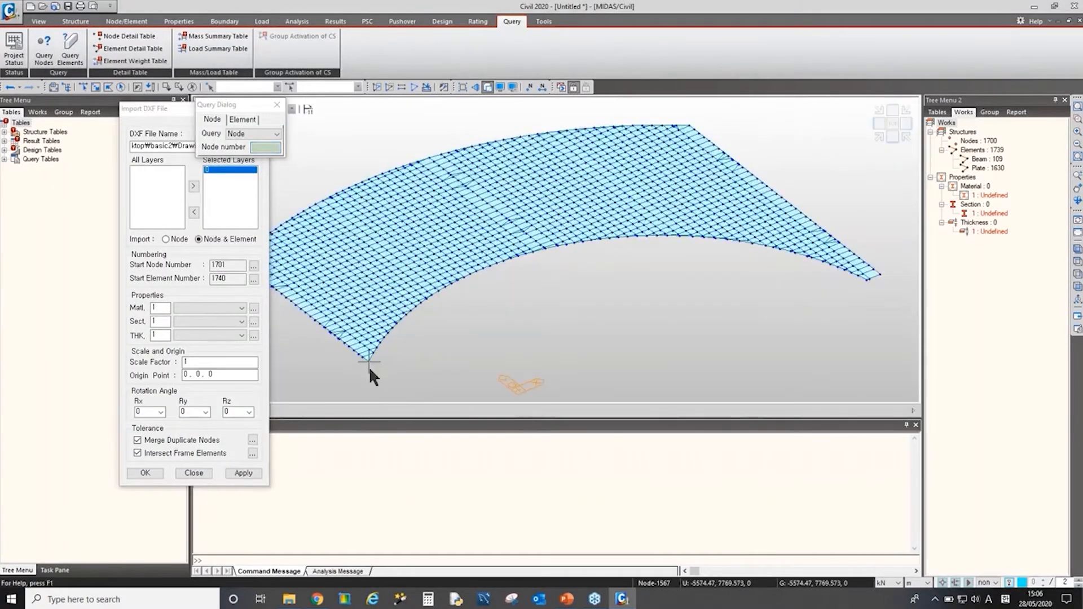
left_click(883, 277)
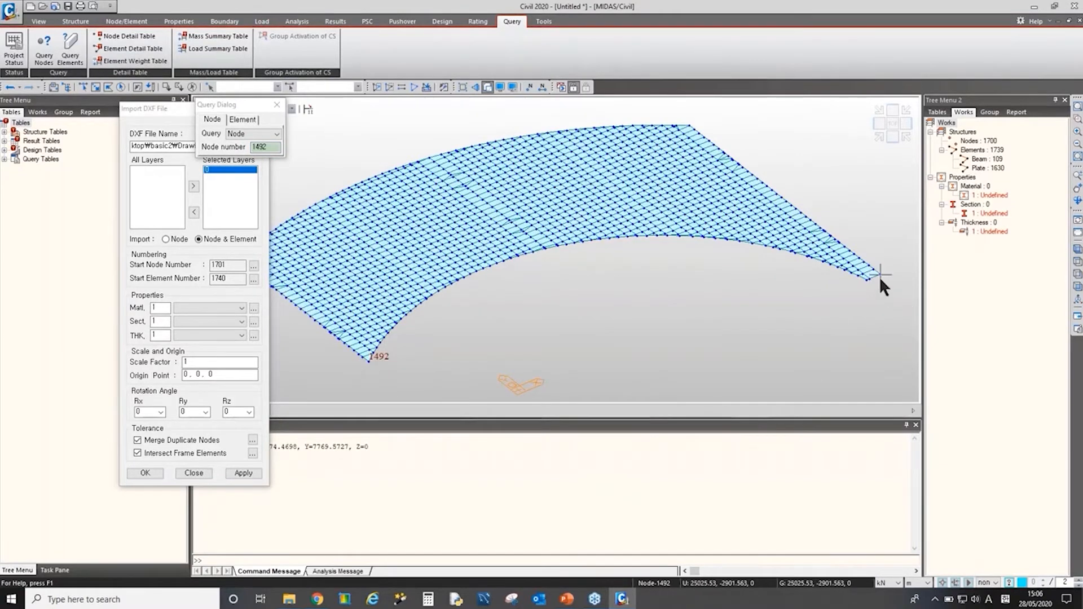
left_click(880, 276)
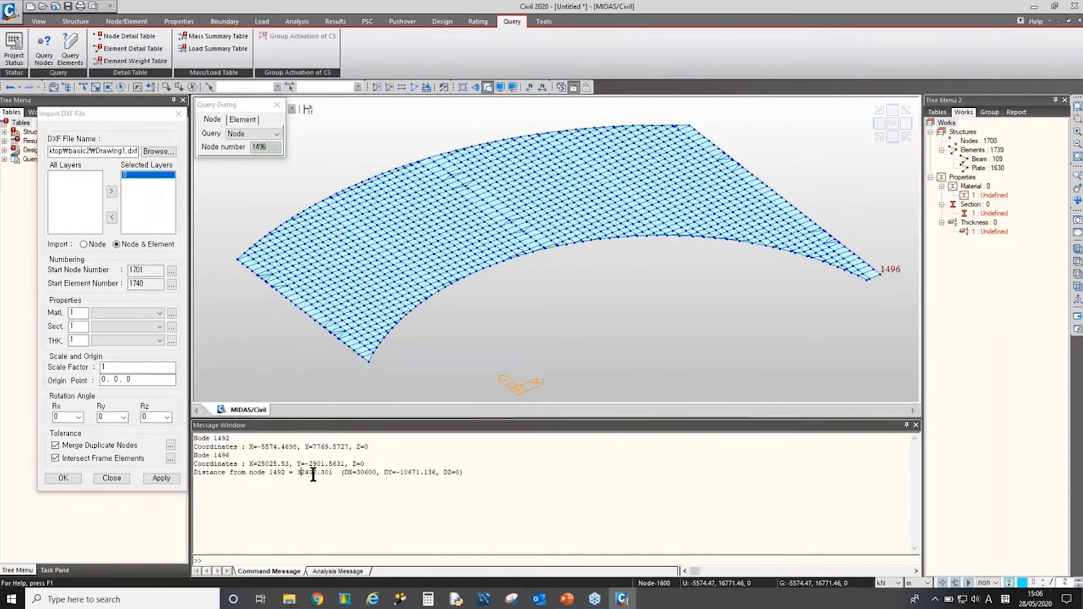
double_click(306, 472)
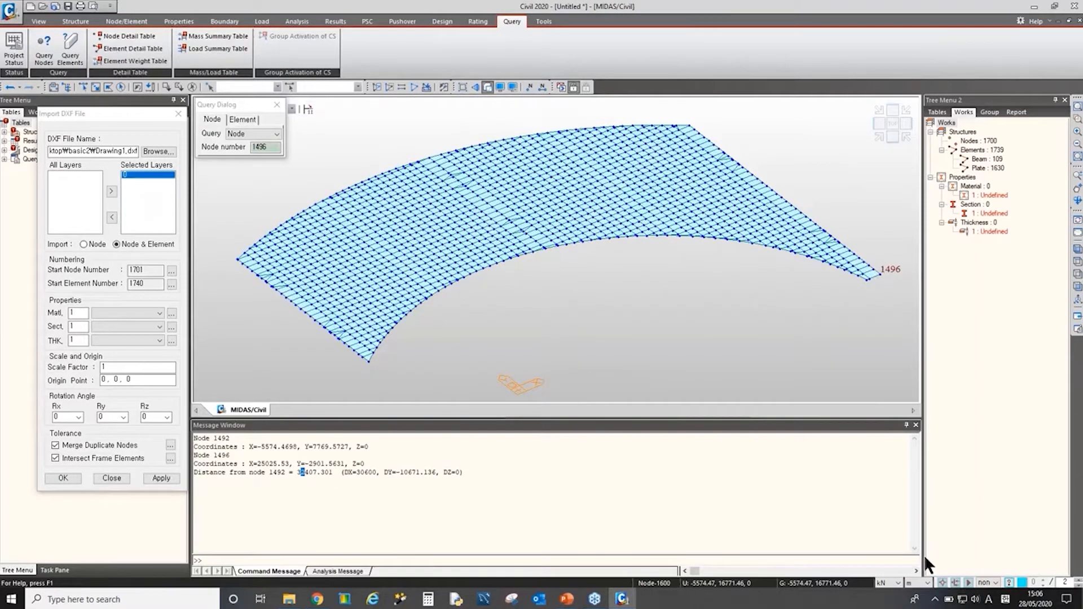
mouse_move(389, 345)
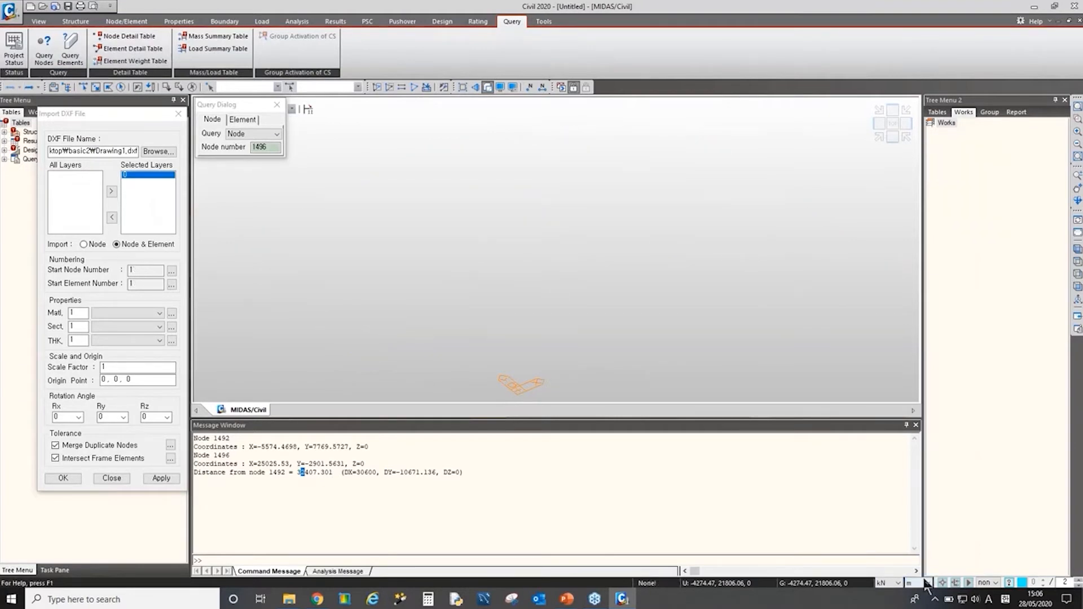
Step: Undo the mesh import and change the status-bar length unit from m to mm
left_click(919, 582)
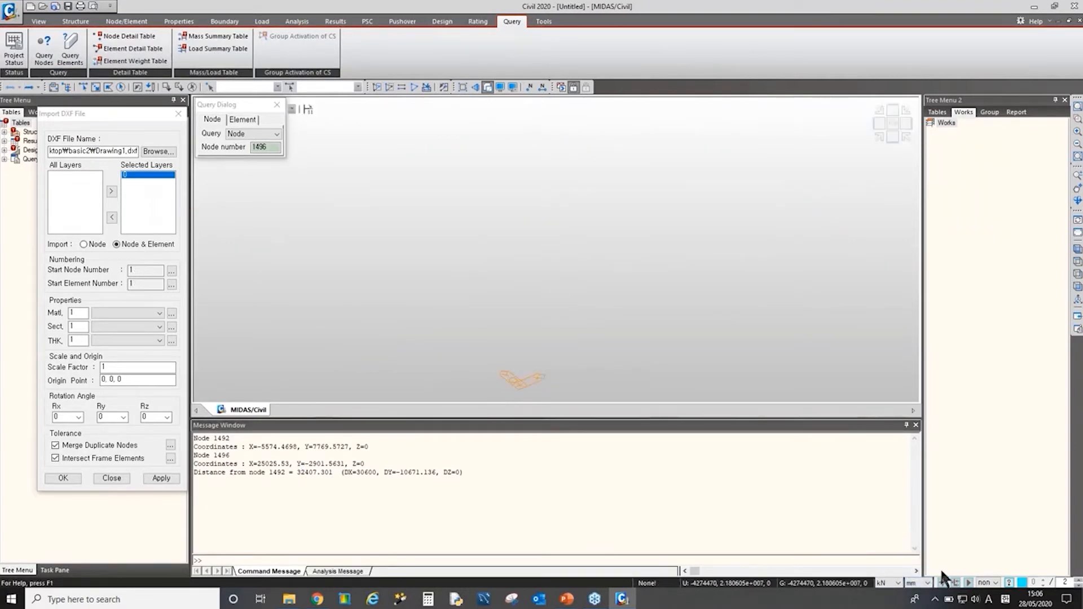
mouse_move(720, 464)
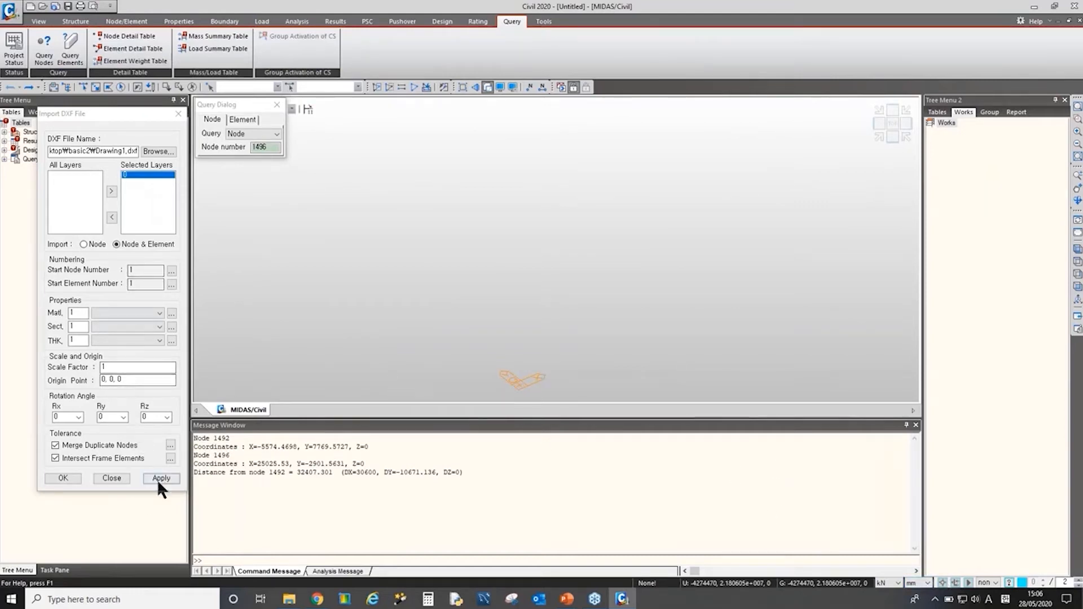
Step: Re-import the mesh in mm and confirm nodes 1492 and 1496 are 32407.301 mm apart
left_click(161, 477)
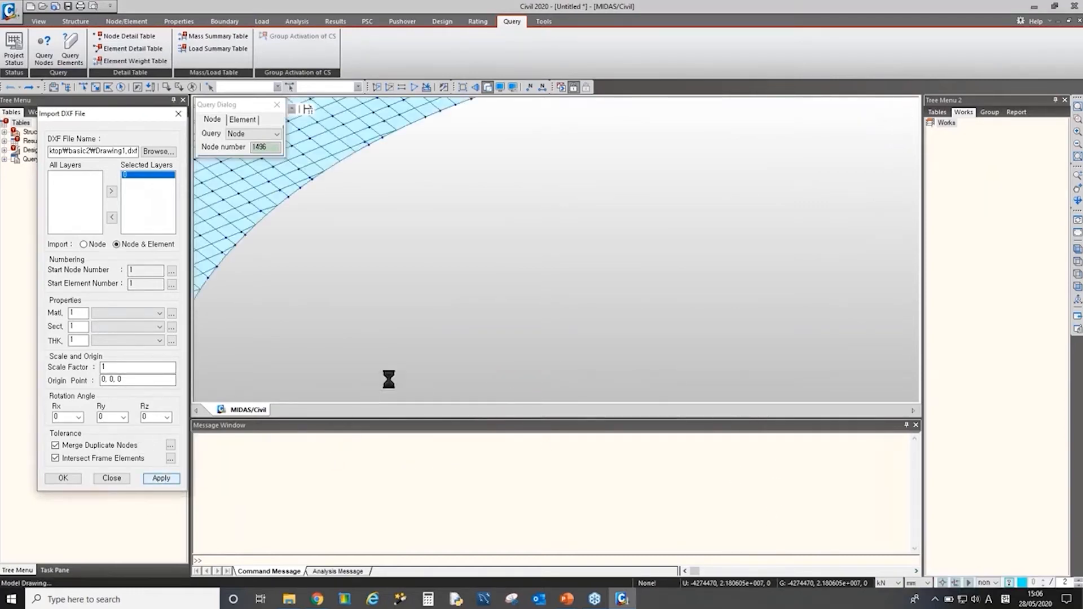
left_click(161, 478)
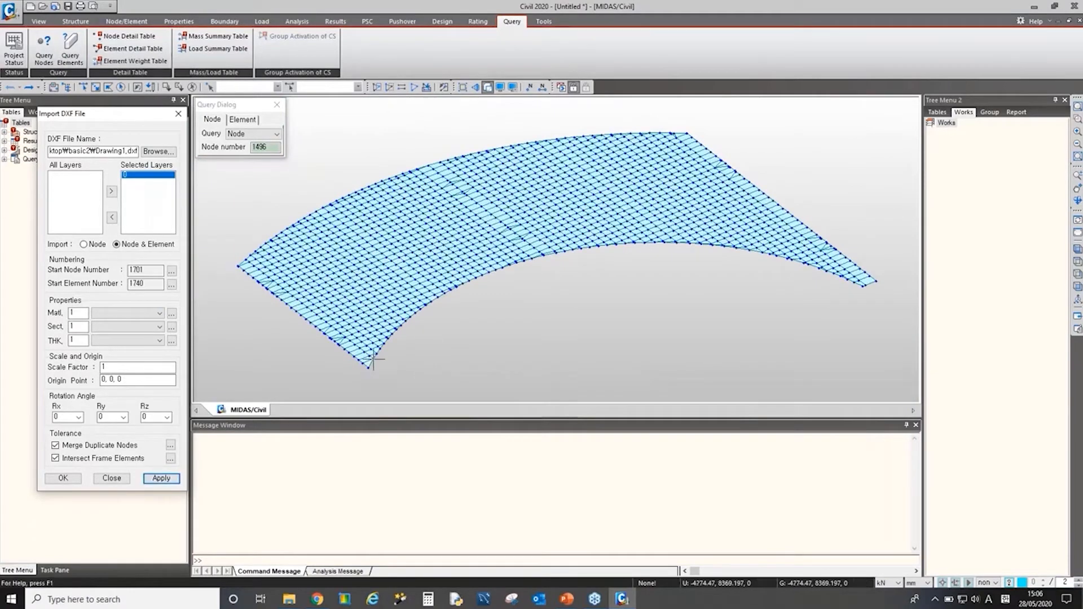
left_click(373, 360)
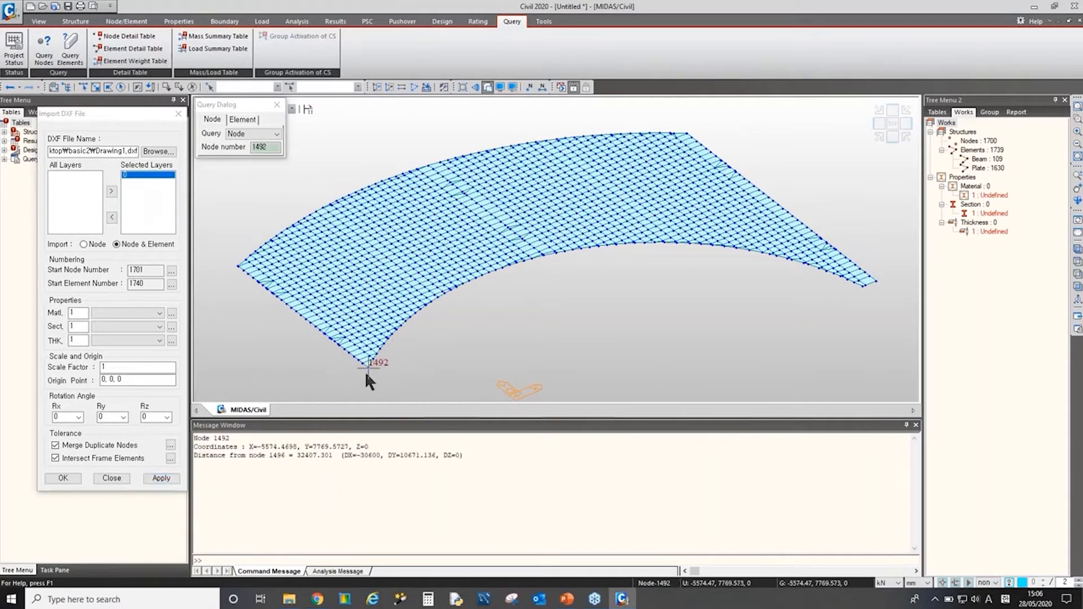
left_click(864, 292)
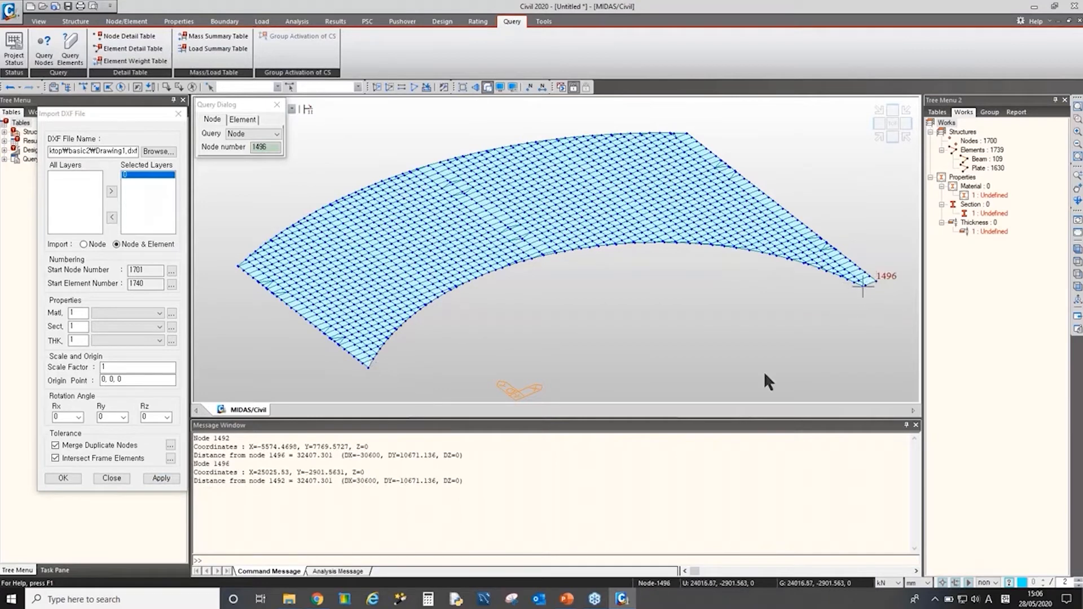
double_click(318, 480)
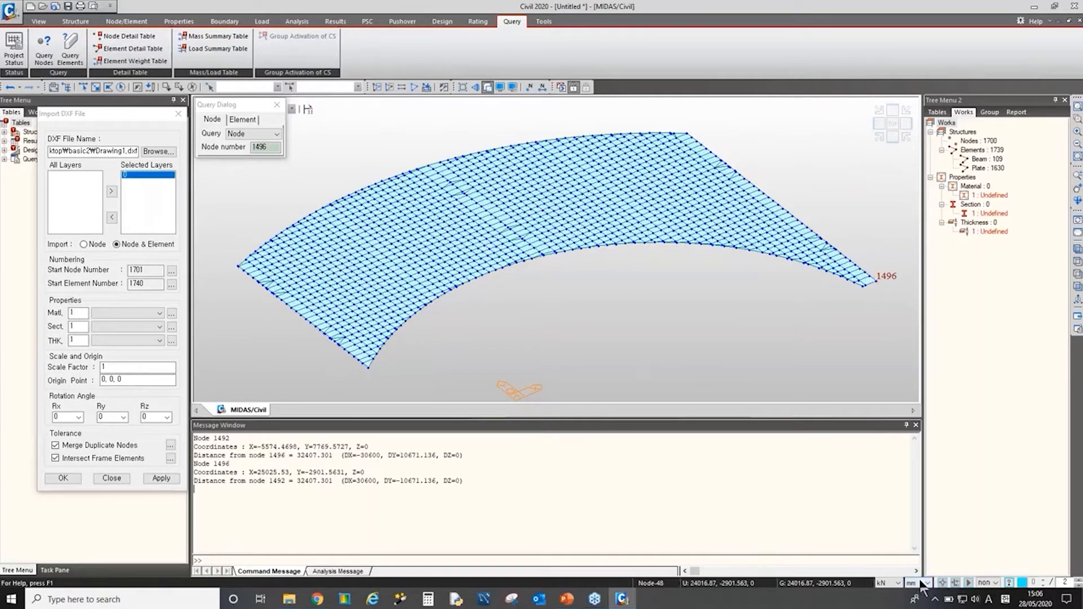
double_click(312, 481)
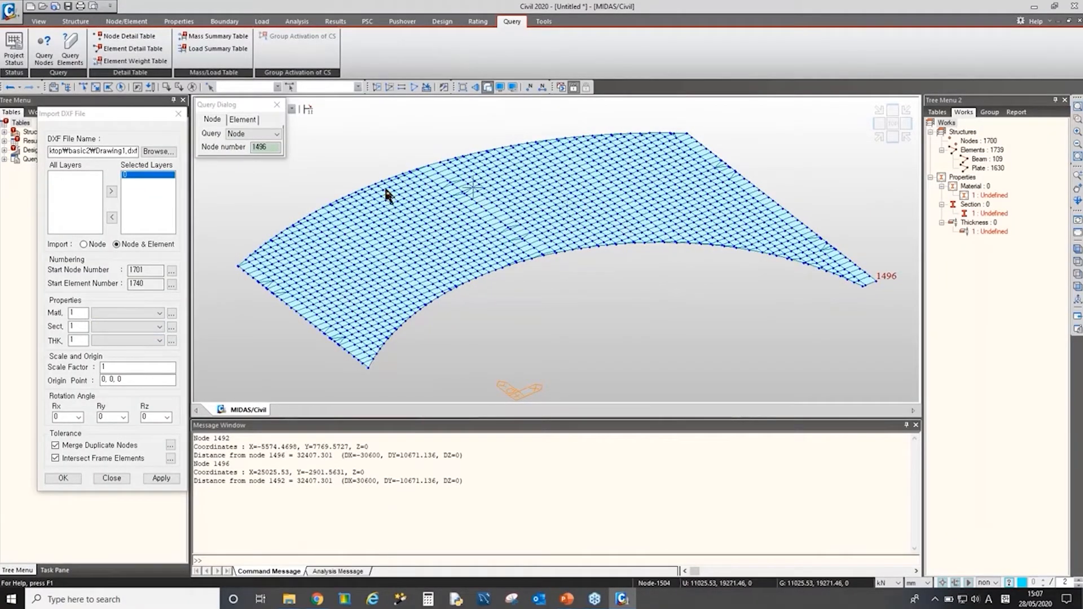
mouse_move(311, 383)
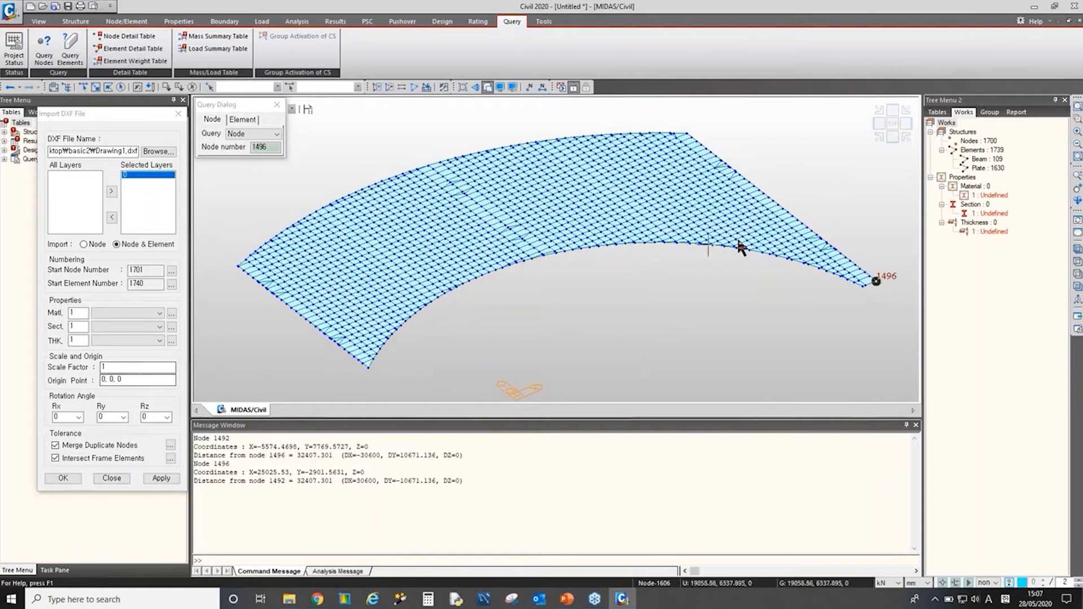
Step: Select the 109 beam and 1630 plate elements in the Works tree, then dismiss the node query
left_click(986, 159)
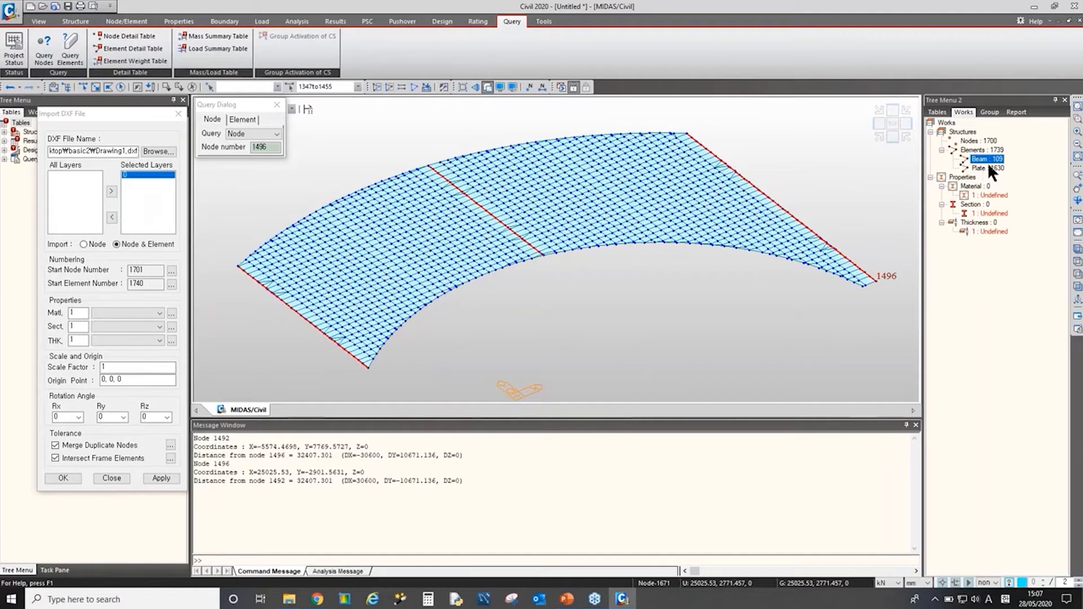
left_click(987, 168)
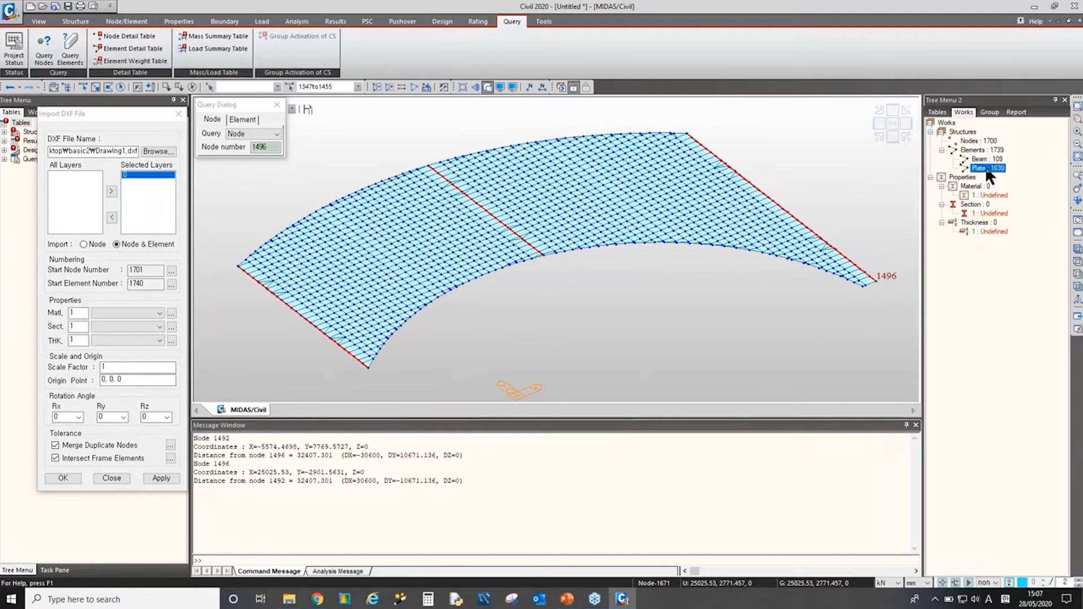
left_click(987, 169)
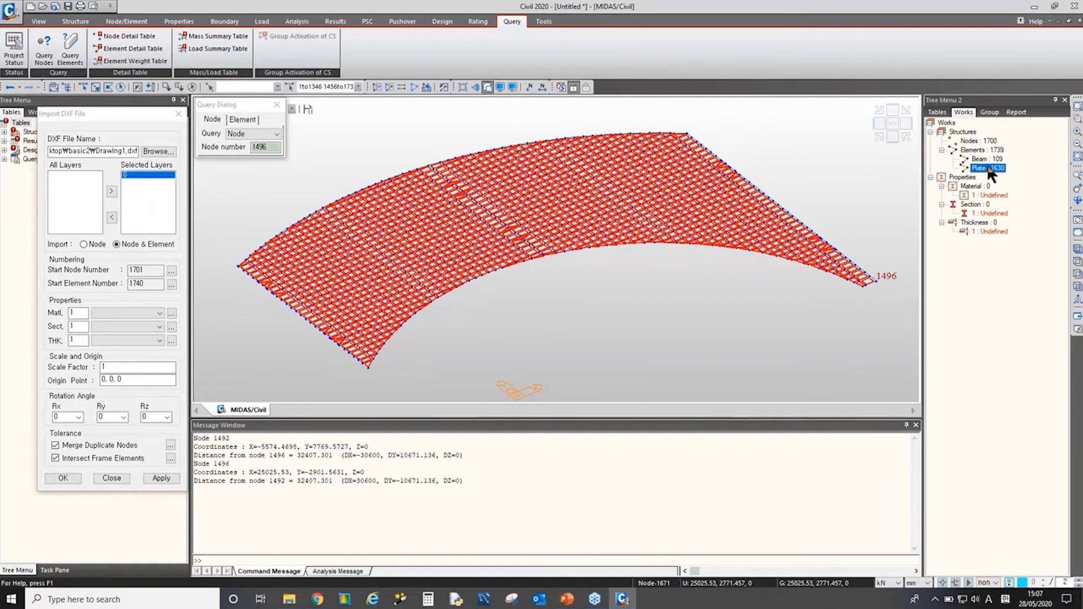
mouse_move(981, 179)
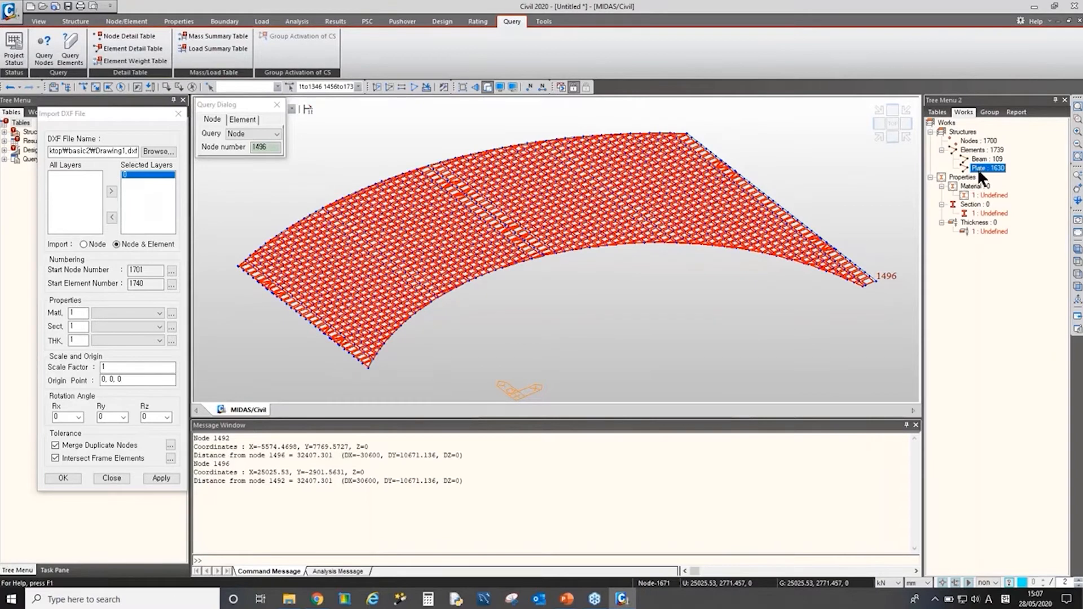
left_click(987, 195)
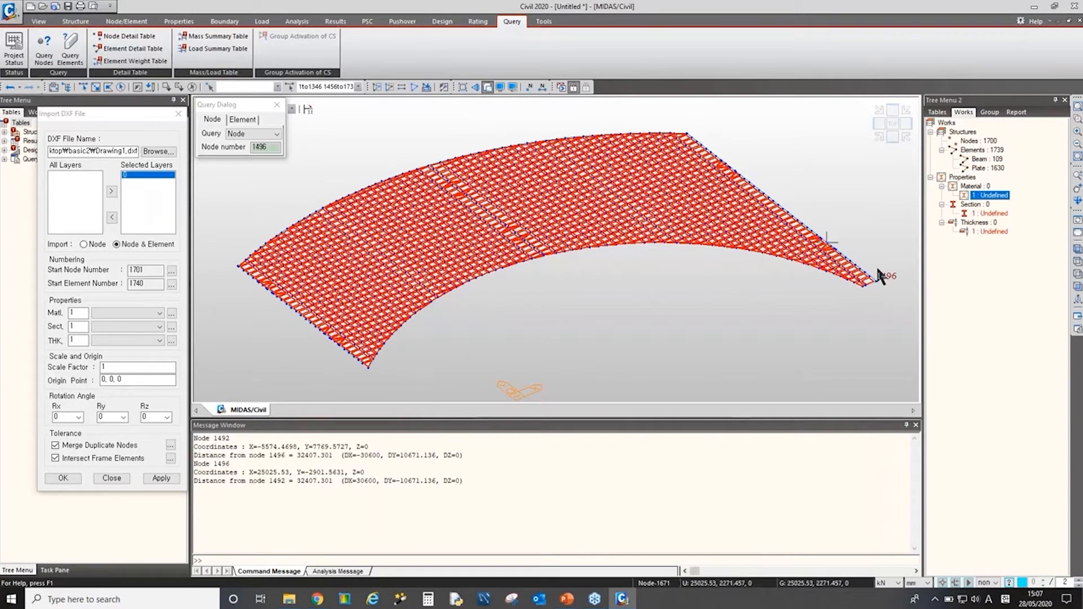
mouse_move(779, 227)
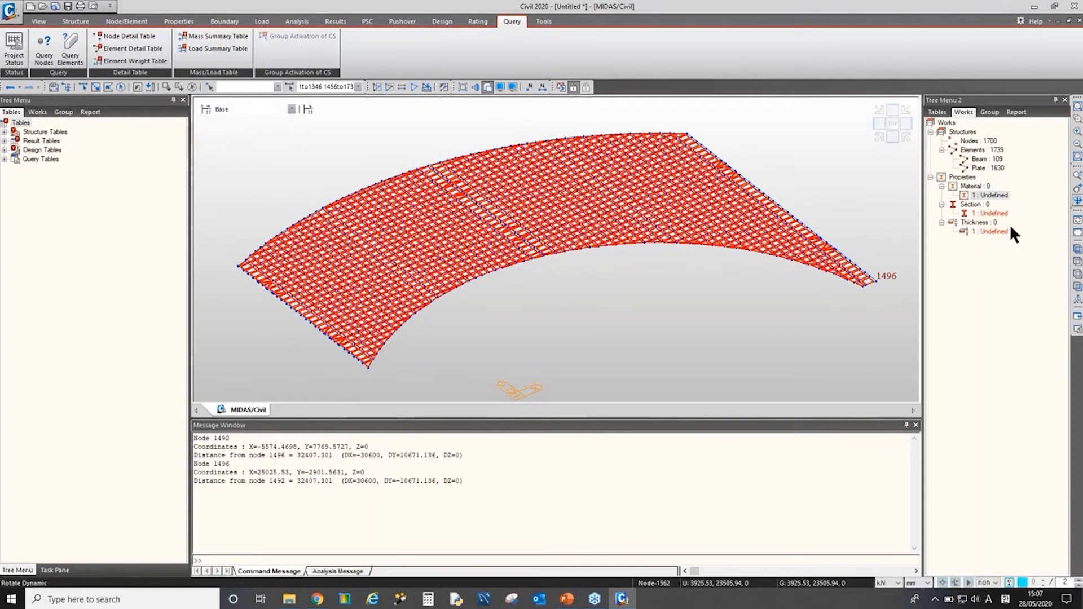
mouse_move(228, 217)
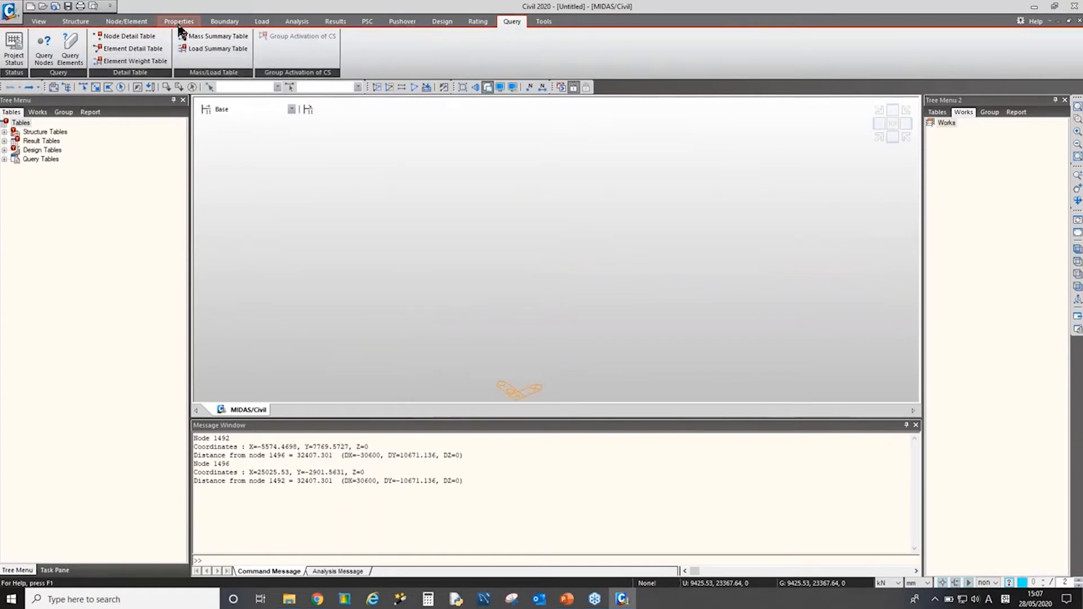
Step: Add steel materials S235 and S450 from the EN05(S) database
left_click(178, 21)
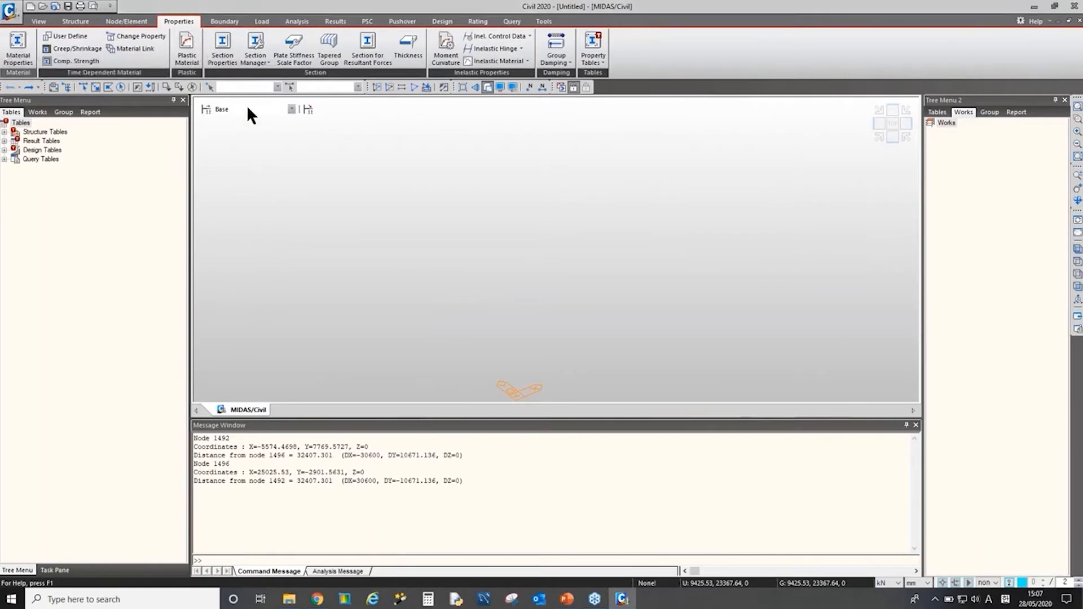
left_click(17, 49)
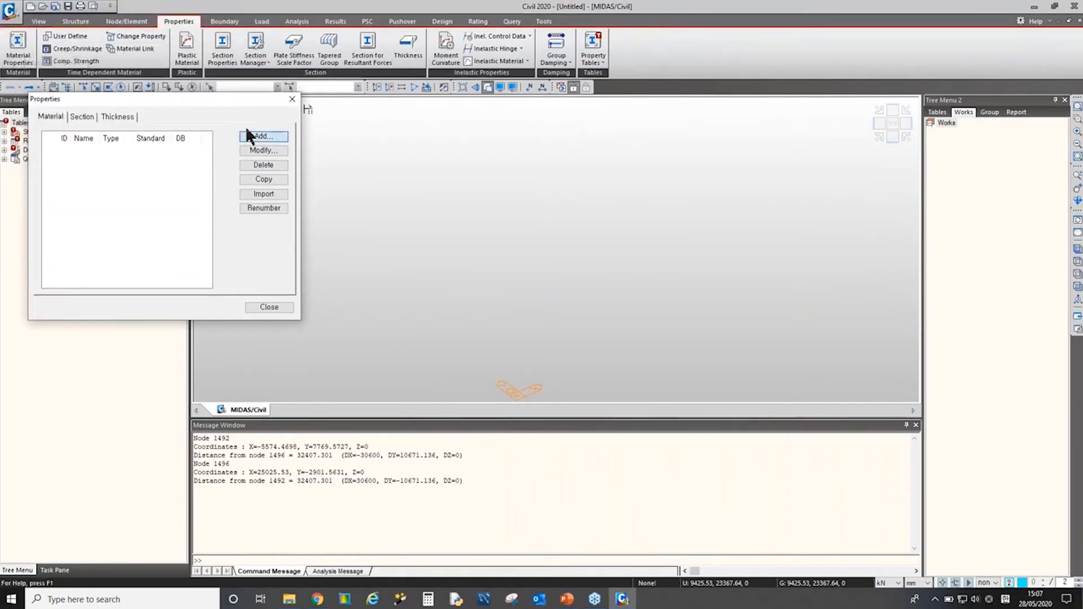
left_click(264, 136)
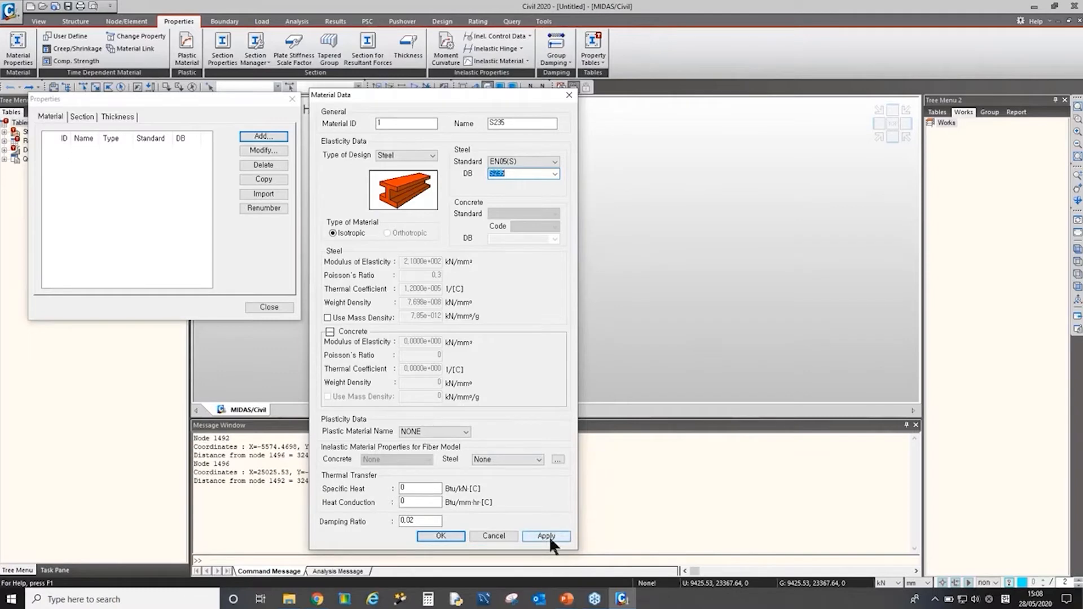
left_click(544, 535)
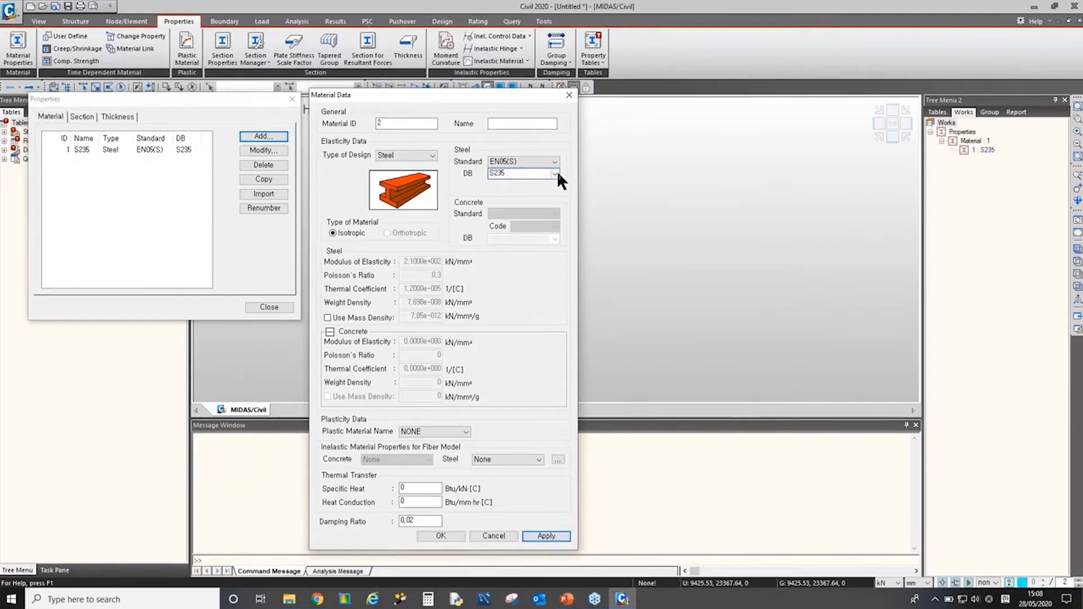
left_click(518, 173)
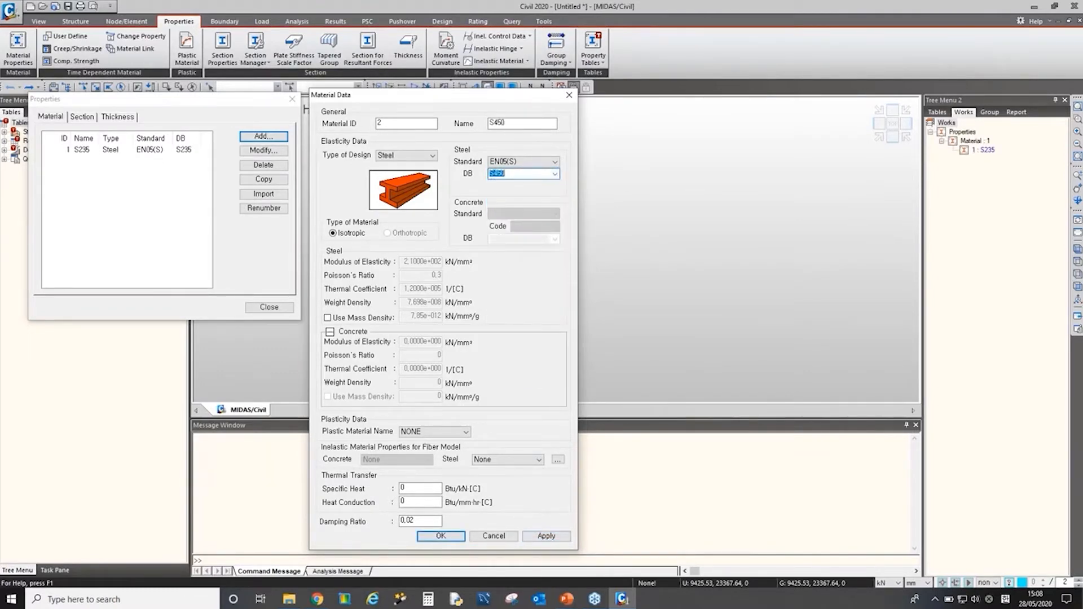
left_click(440, 536)
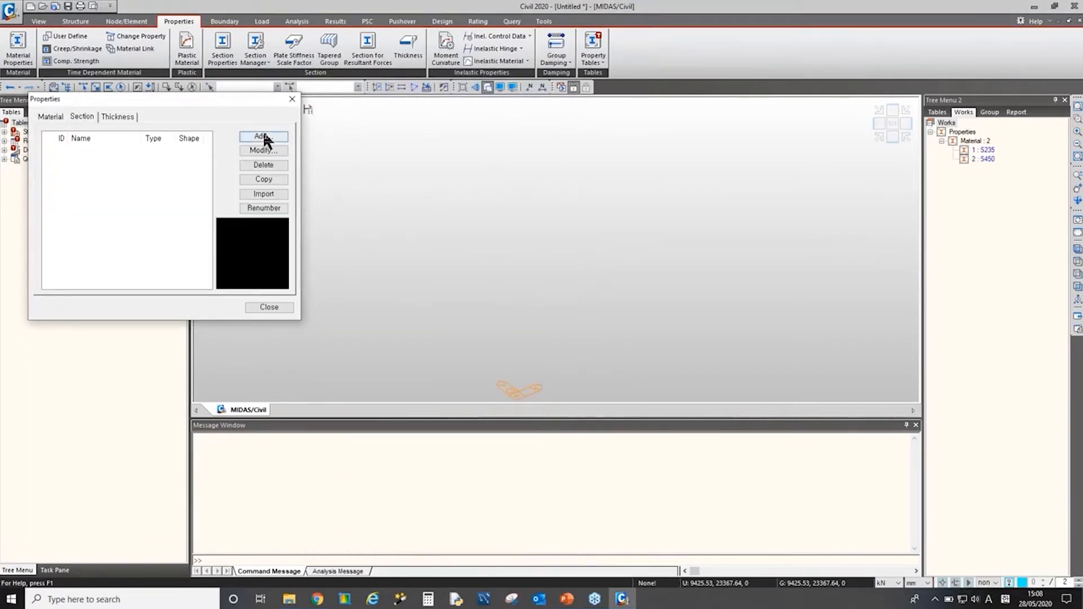
Step: Add database section HEA100 and a second user-defined Solid Rectangle section
left_click(264, 136)
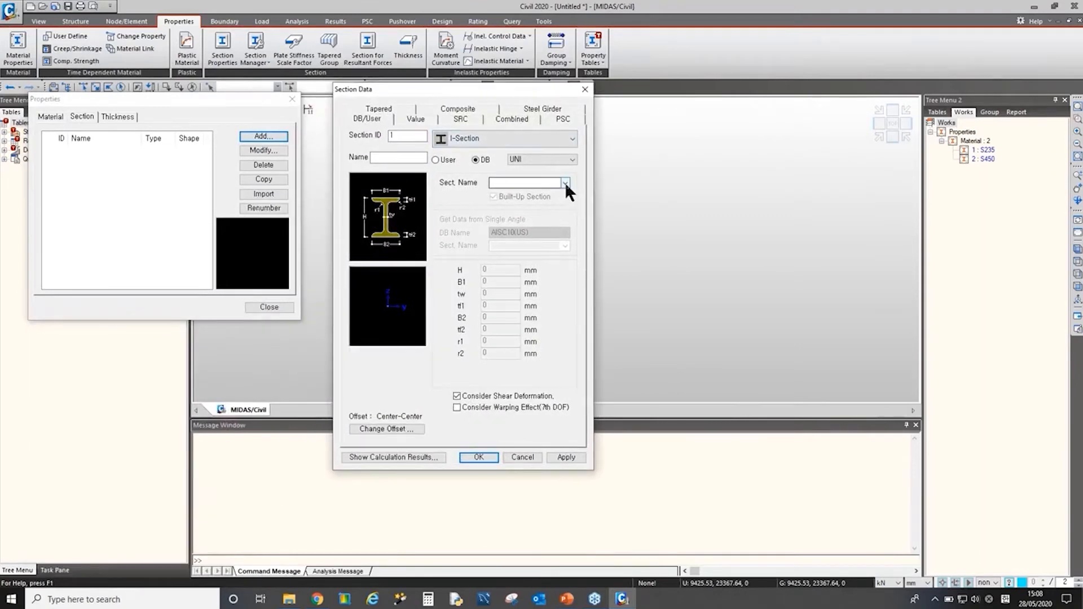
left_click(566, 182)
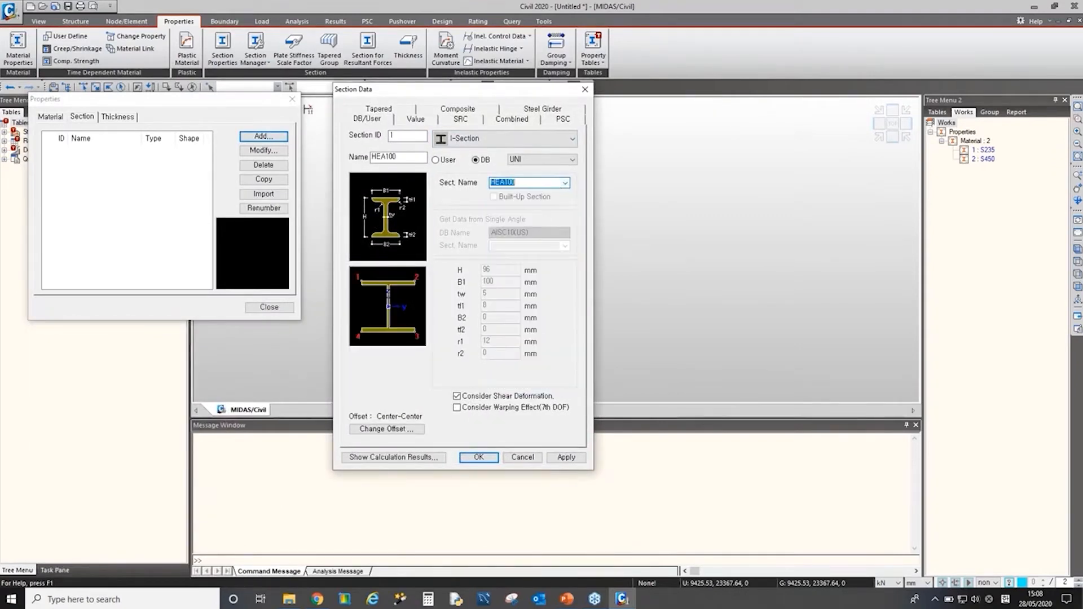
left_click(566, 456)
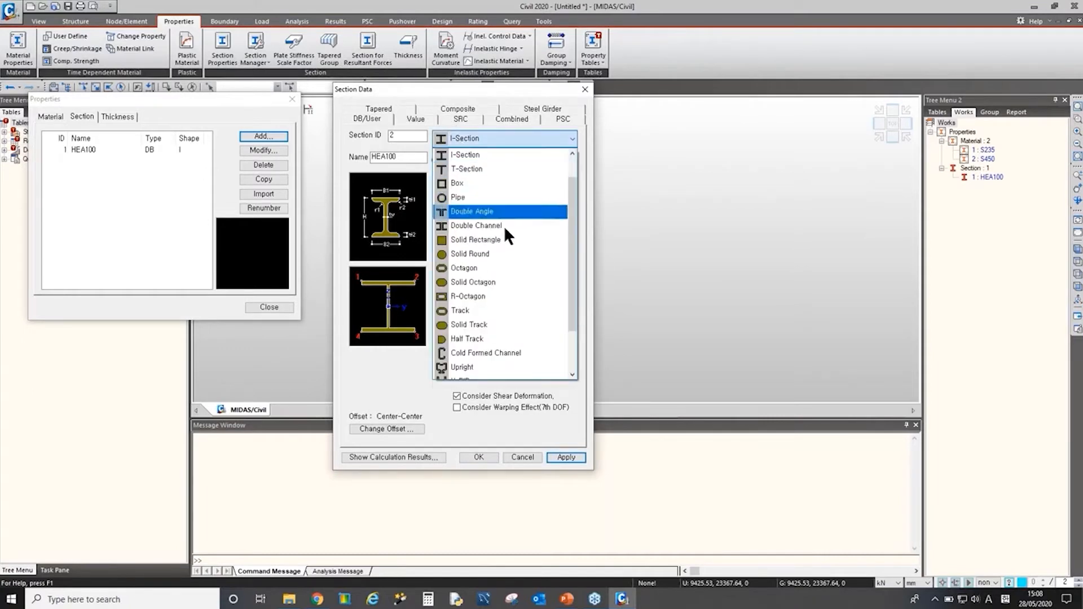
left_click(476, 239)
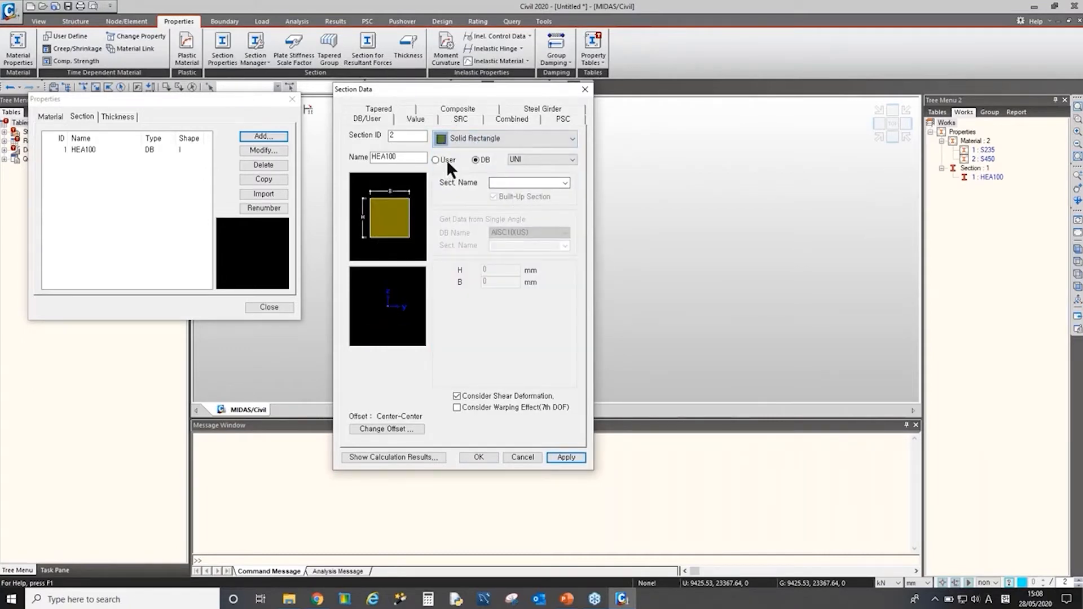
left_click(436, 159)
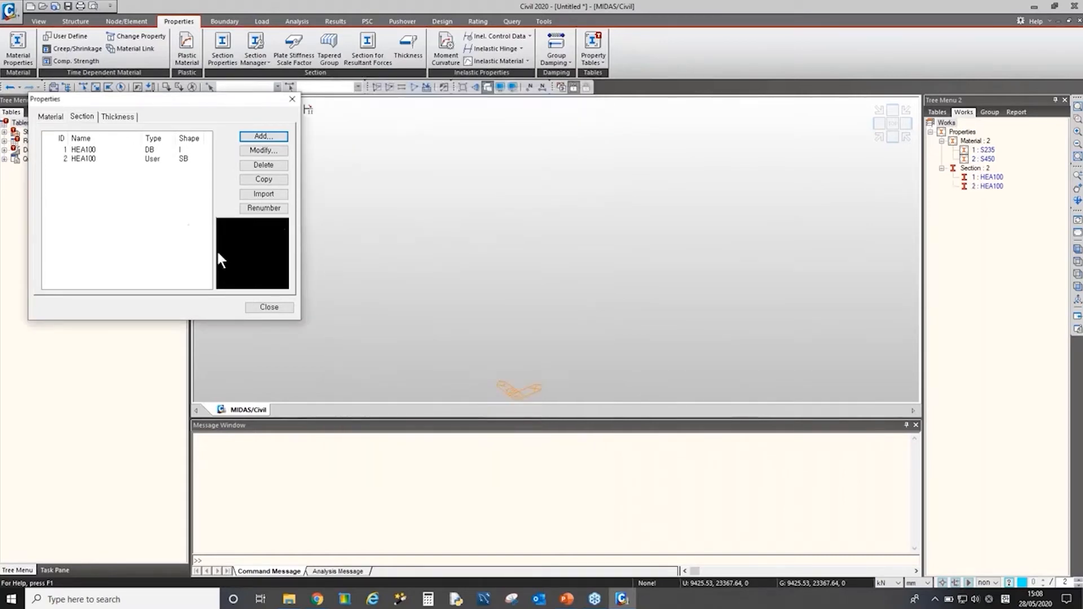
left_click(9, 9)
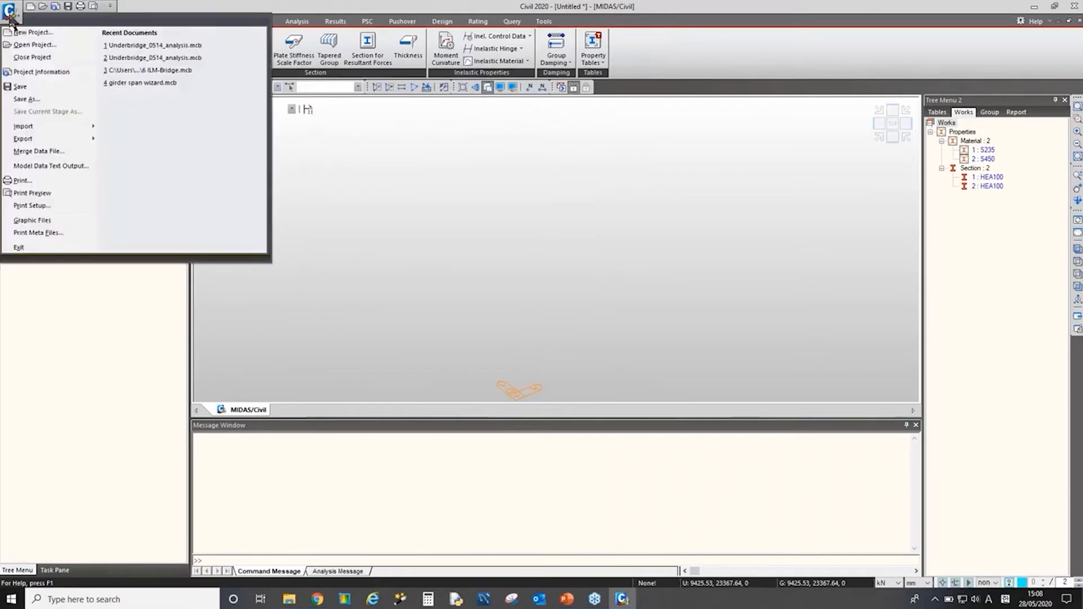
Step: Start an AutoCAD DXF import and choose Drawing1.dxf as the file
left_click(22, 126)
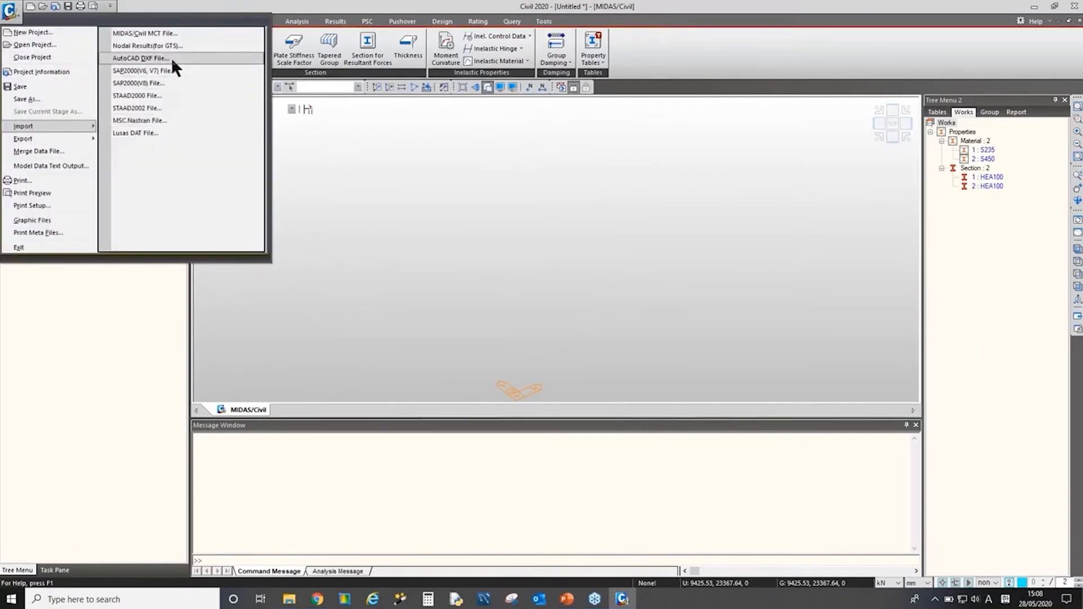
left_click(140, 58)
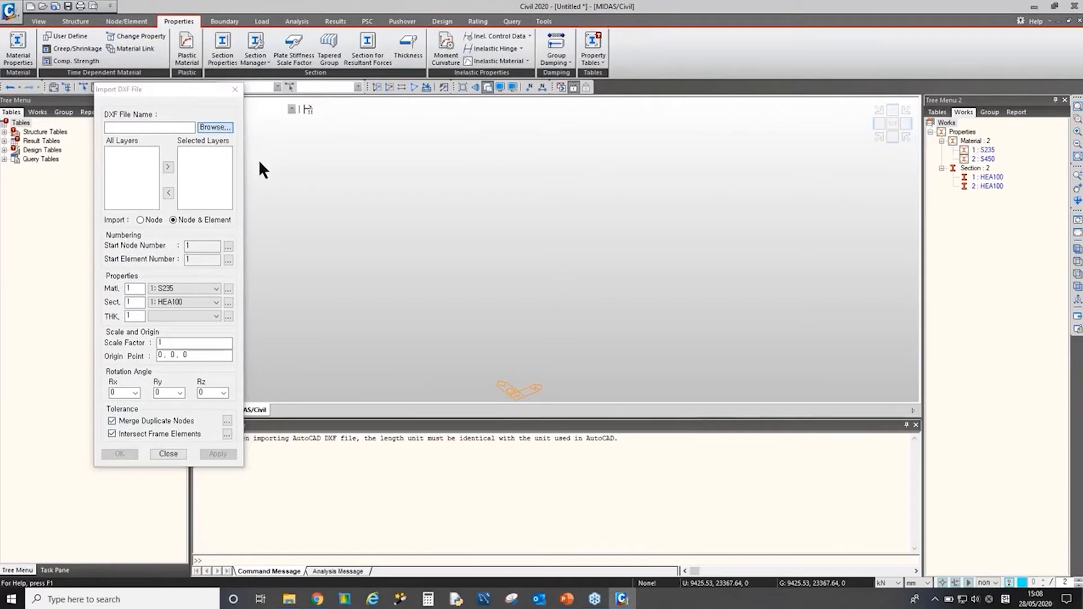
left_click(215, 127)
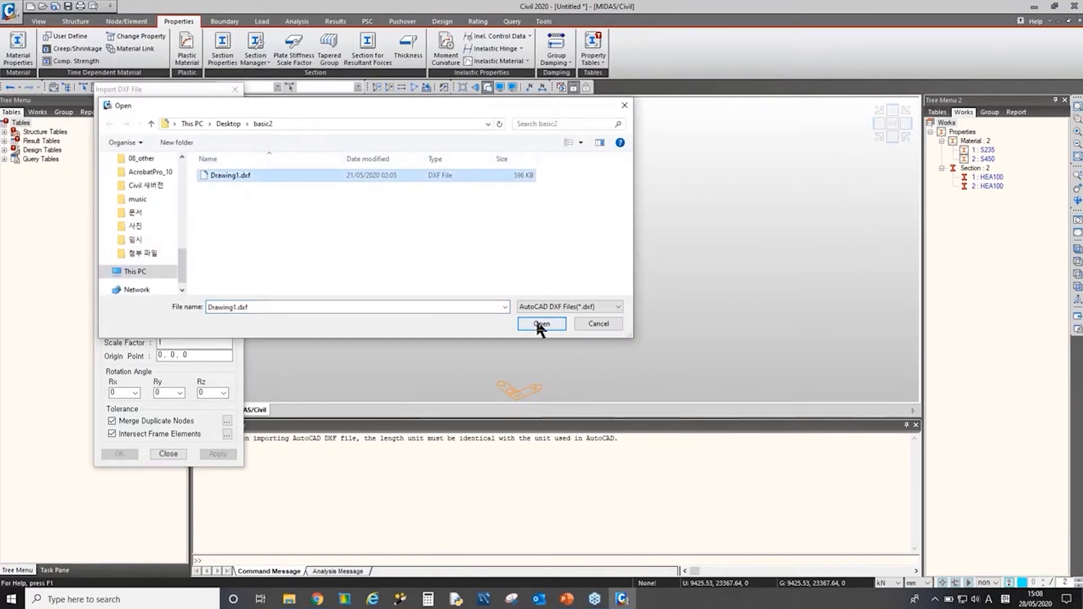
left_click(542, 324)
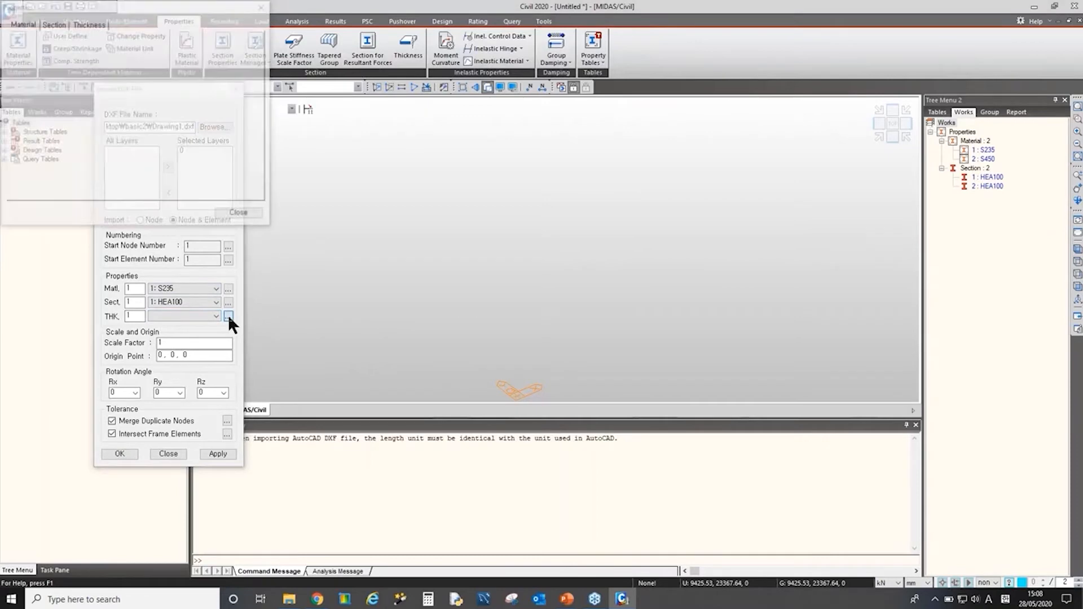
Step: Define a 200 mm in-plane and out-of-plane plate thickness for the DXF import
left_click(228, 317)
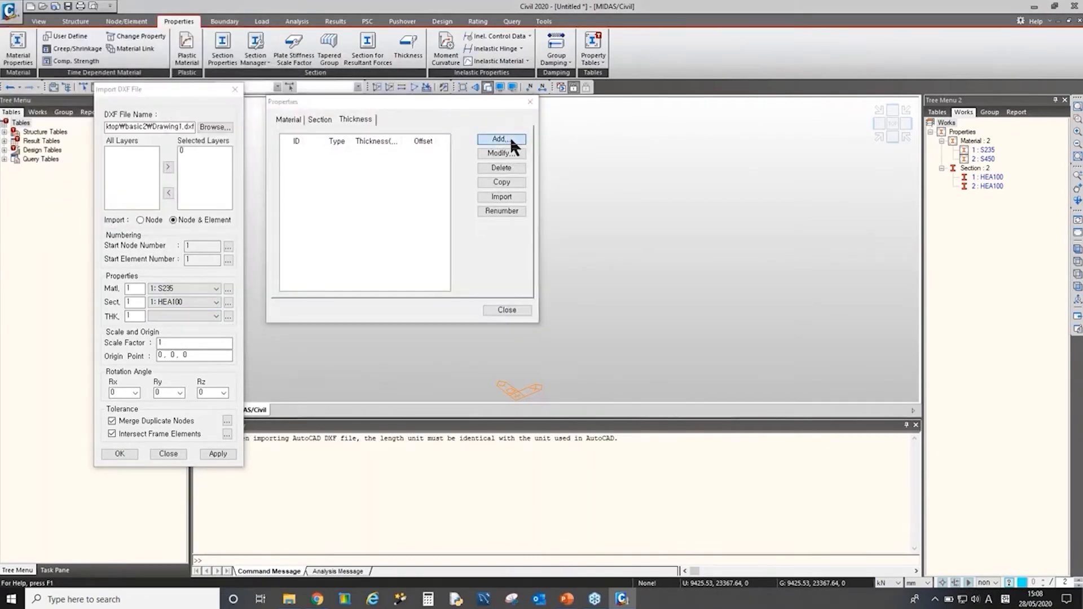
left_click(501, 139)
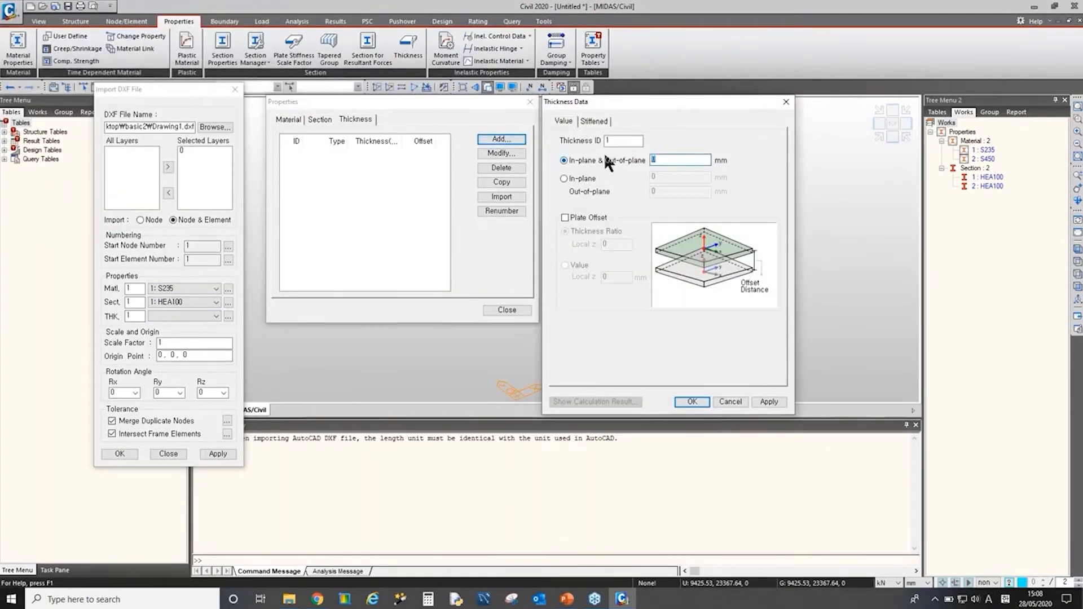
type("20")
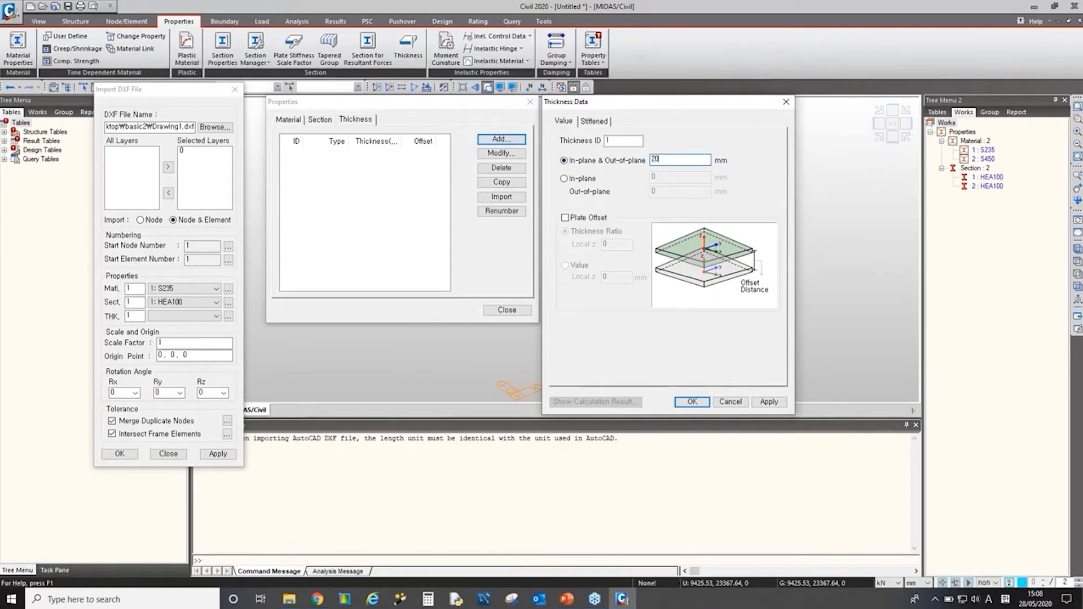
left_click(691, 401)
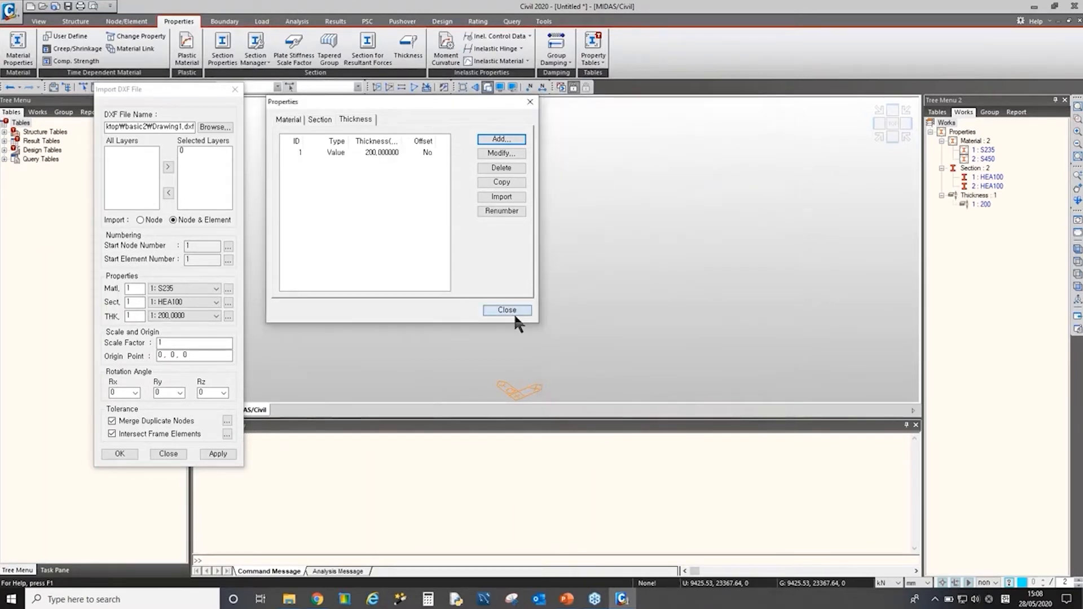
left_click(506, 309)
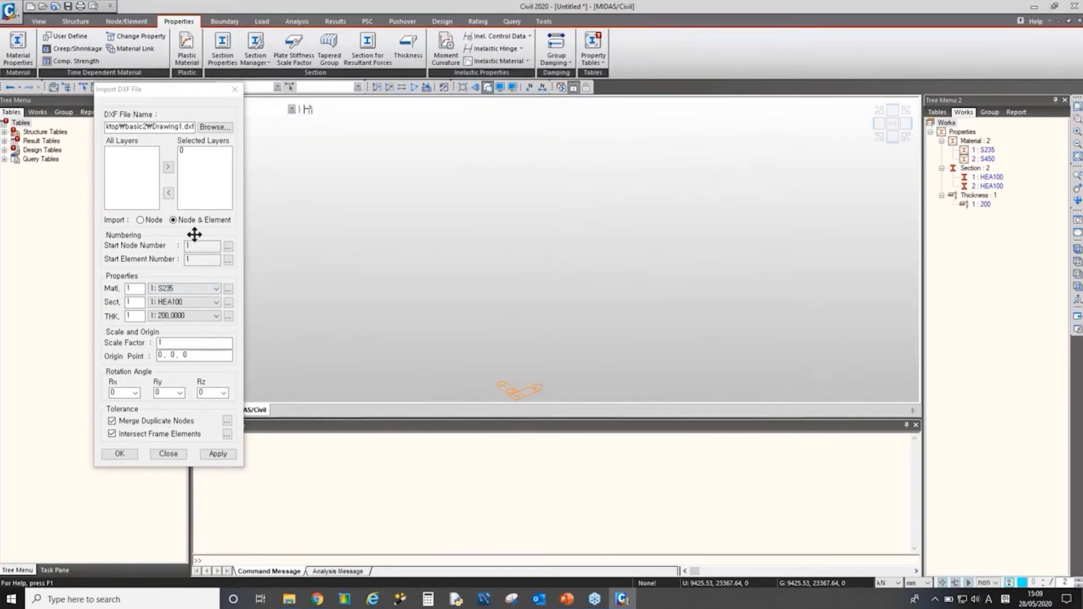
mouse_move(227, 308)
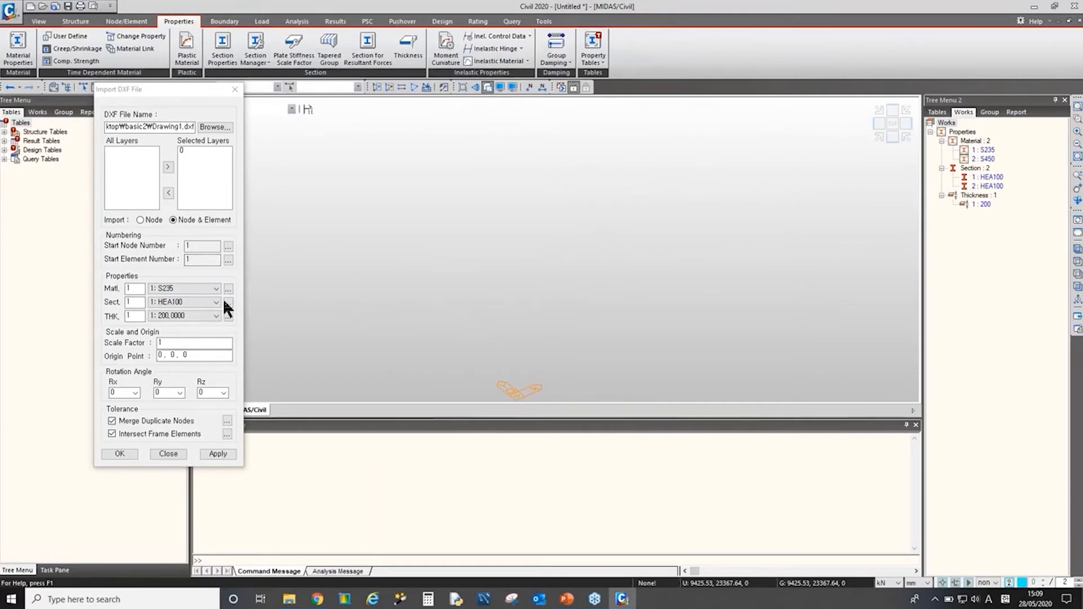
mouse_move(274, 286)
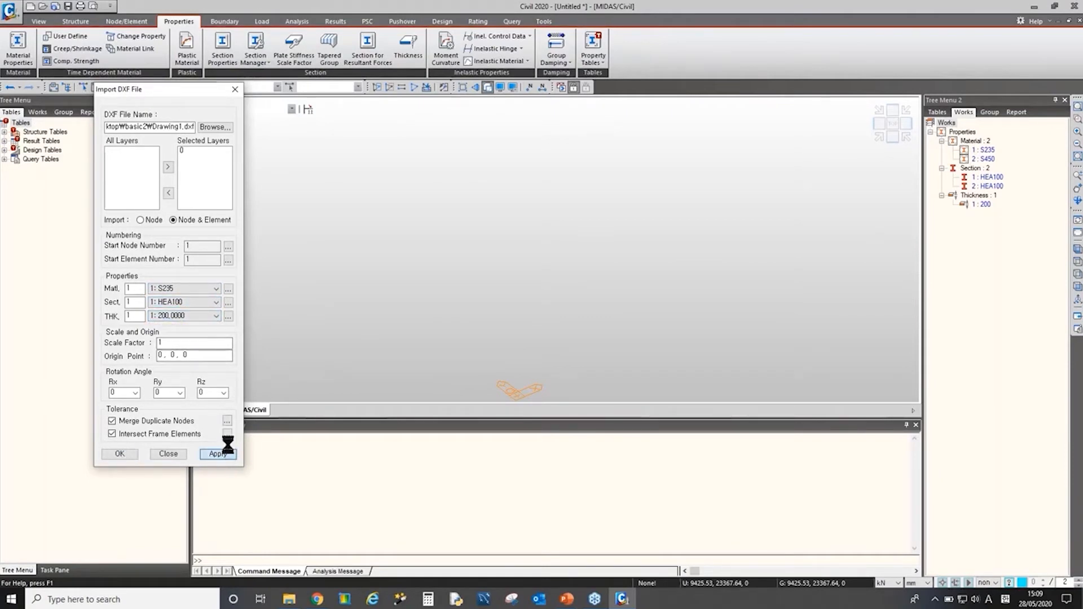
Step: Import the drawing and select its S235 and HEA100 elements in the Works tree
left_click(217, 454)
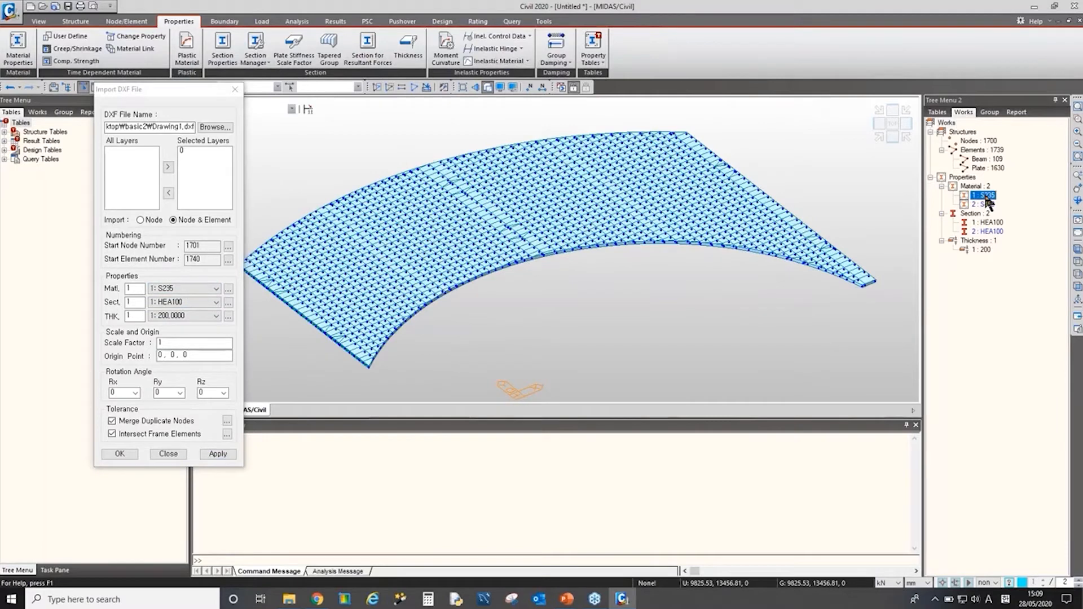
left_click(982, 221)
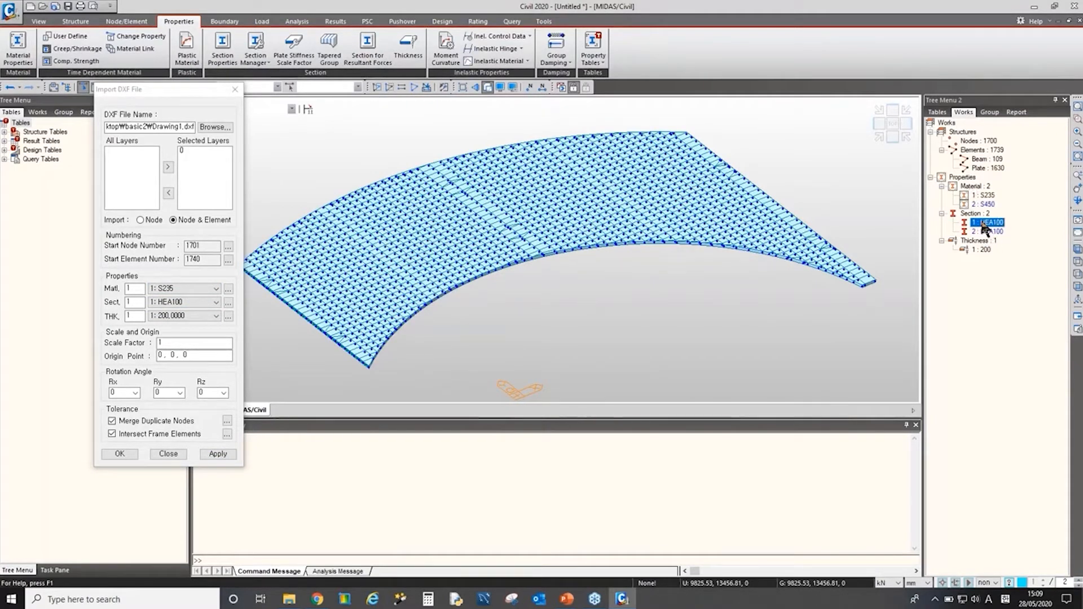
left_click(979, 250)
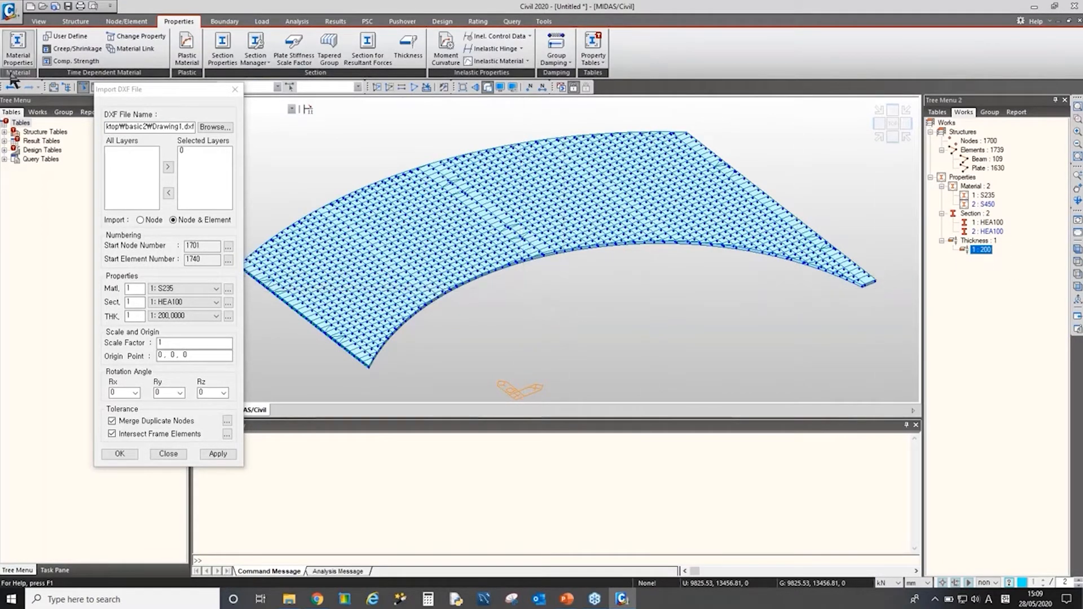
mouse_move(12, 88)
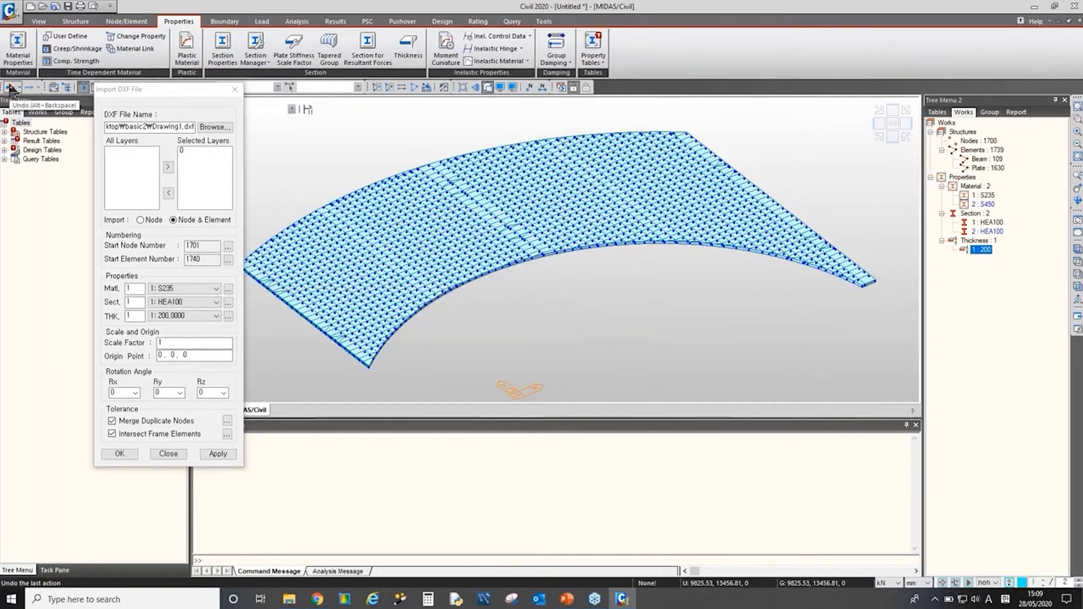
Step: Undo the import and re-import the drawing with material S450
left_click(9, 87)
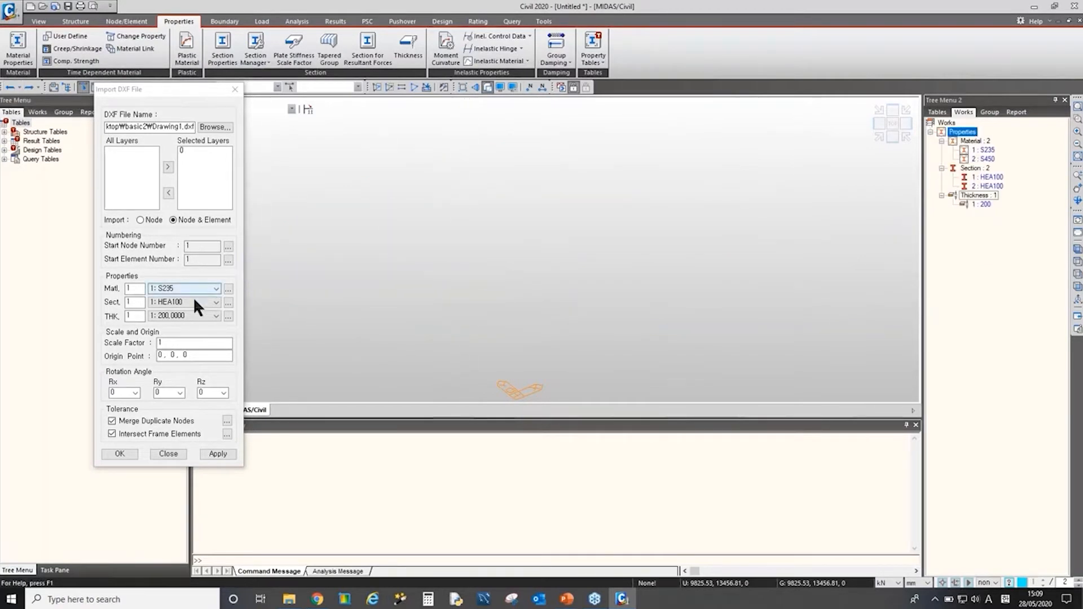
left_click(214, 302)
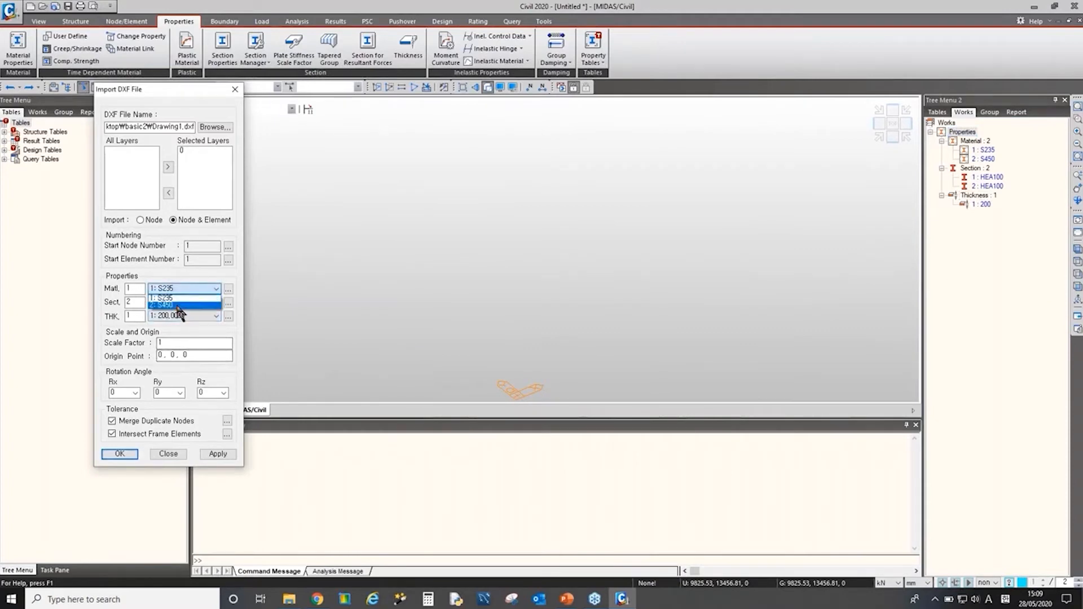
left_click(162, 305)
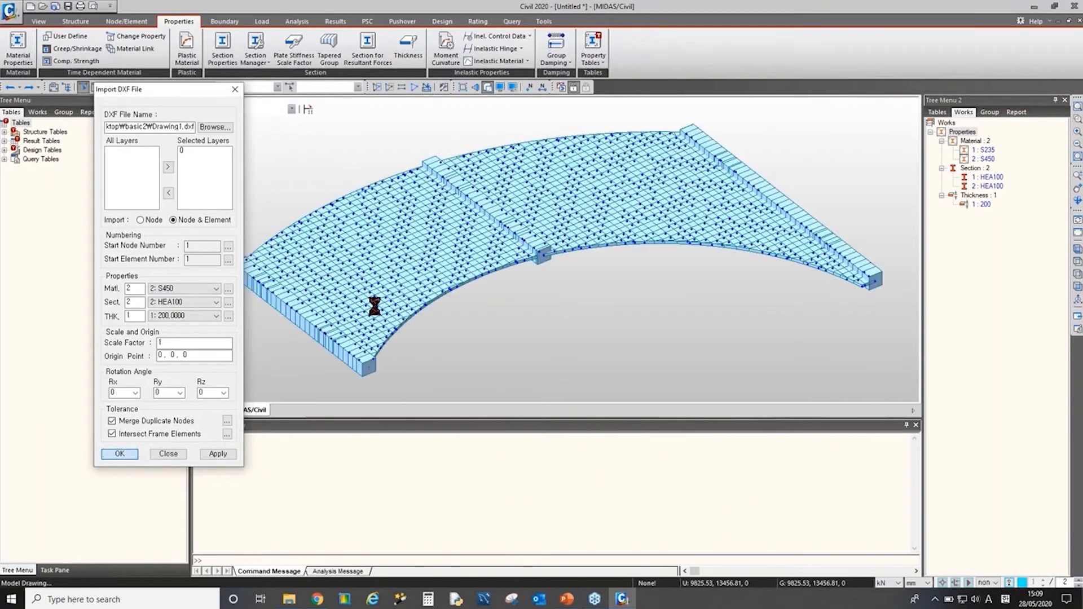
left_click(119, 454)
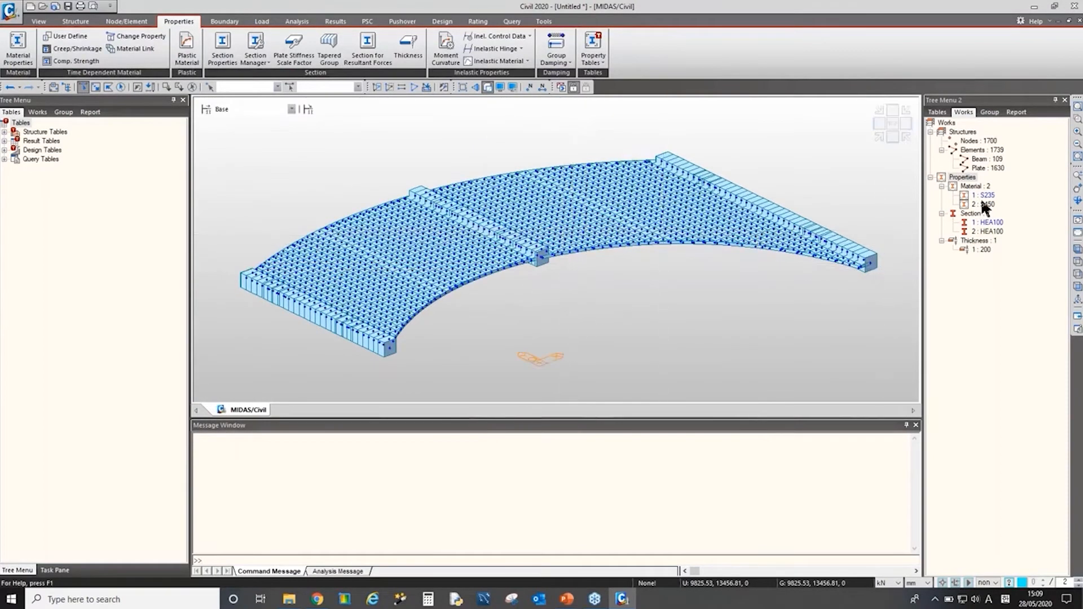
Step: Select deck elements by section and material in the Works tree, then a corner patch
left_click(986, 231)
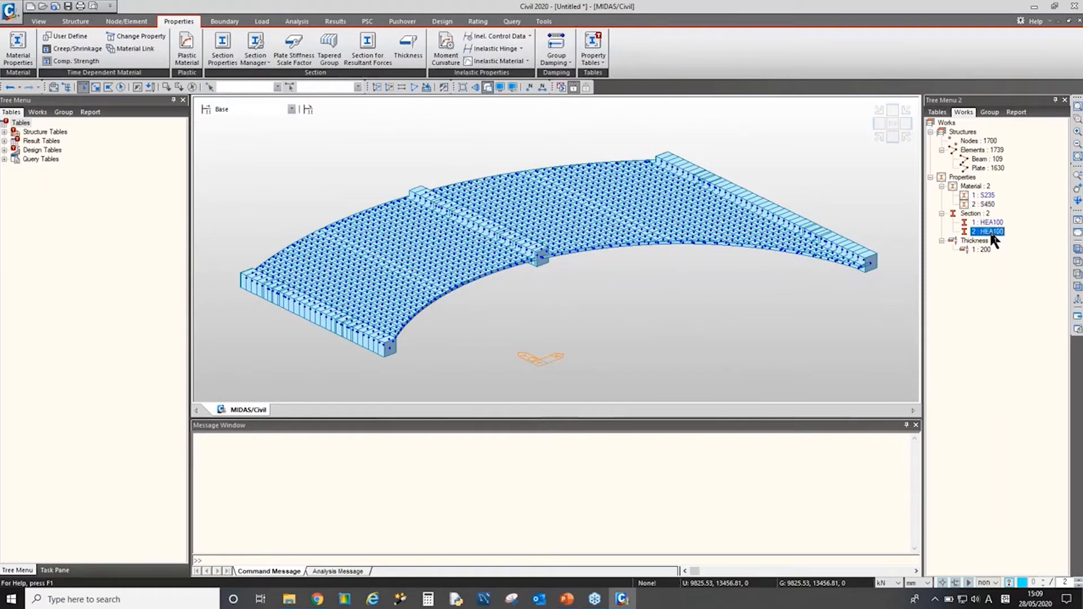
left_click(984, 204)
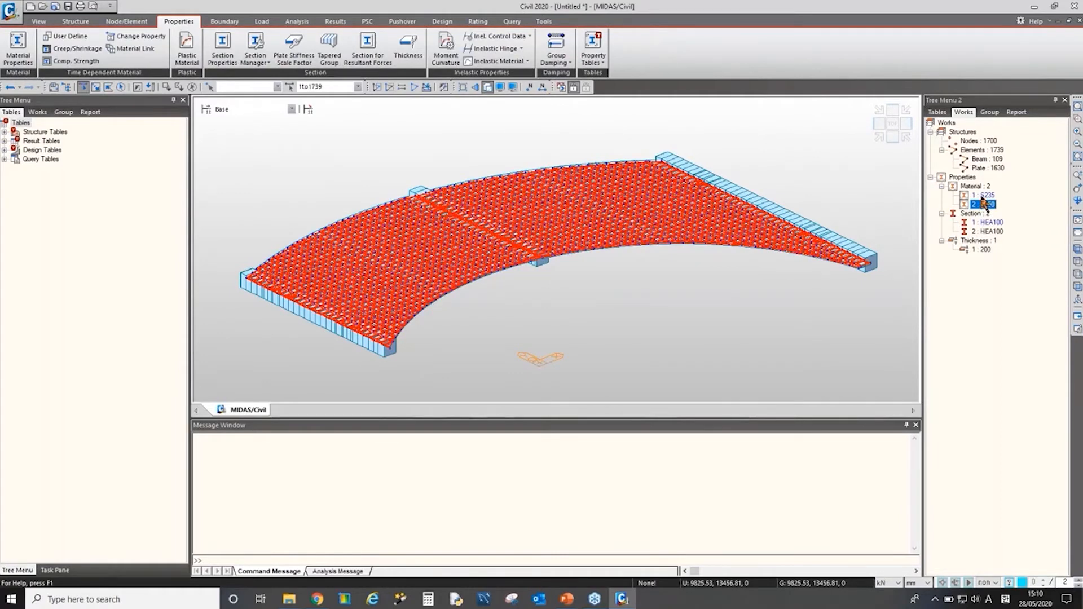
left_click(981, 195)
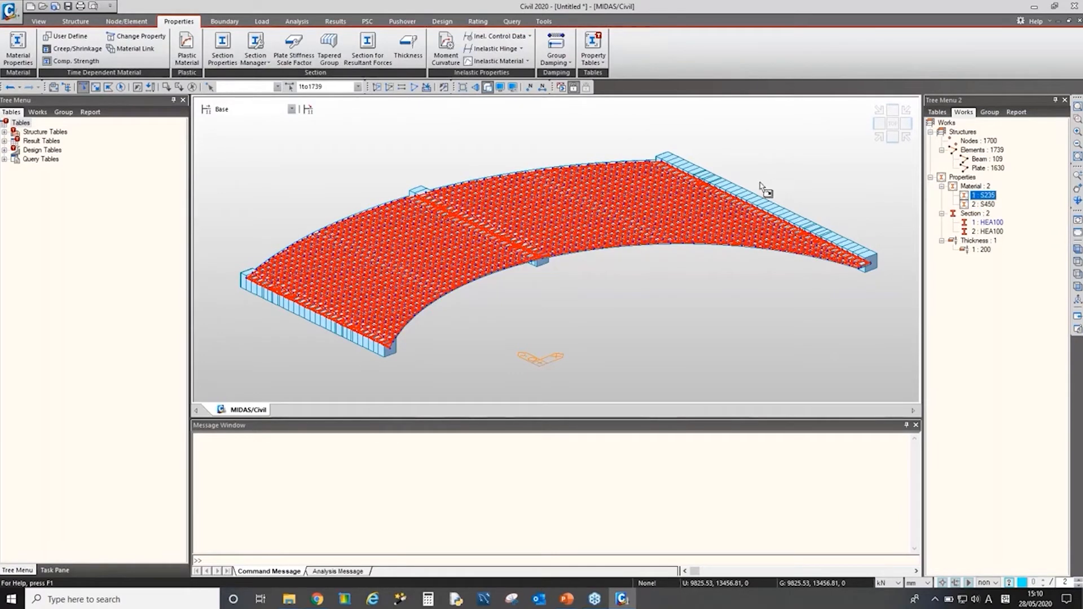
mouse_move(624, 285)
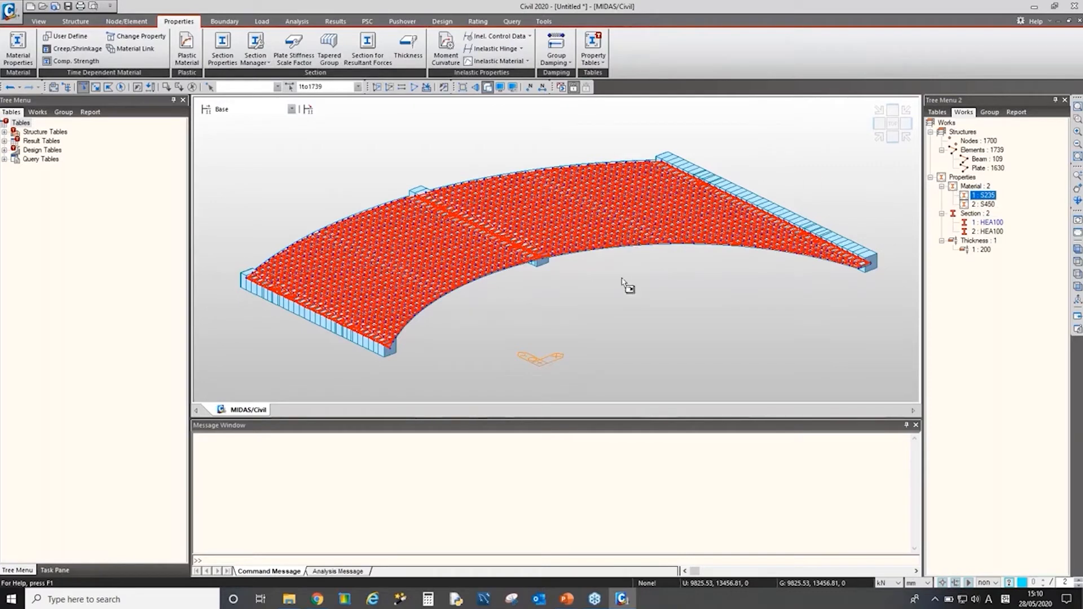
left_click(980, 150)
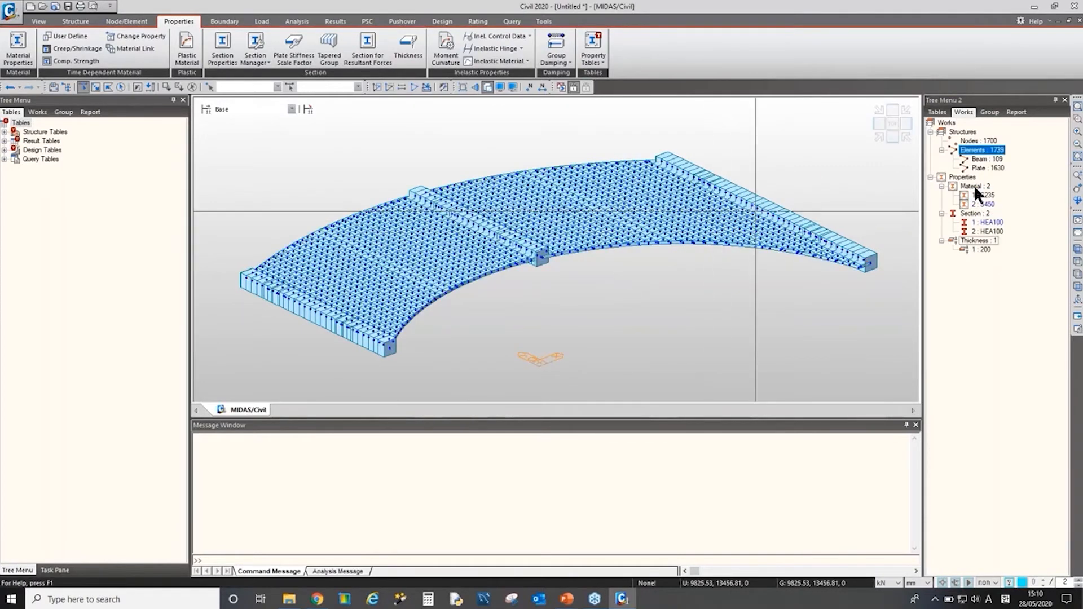
left_click(984, 195)
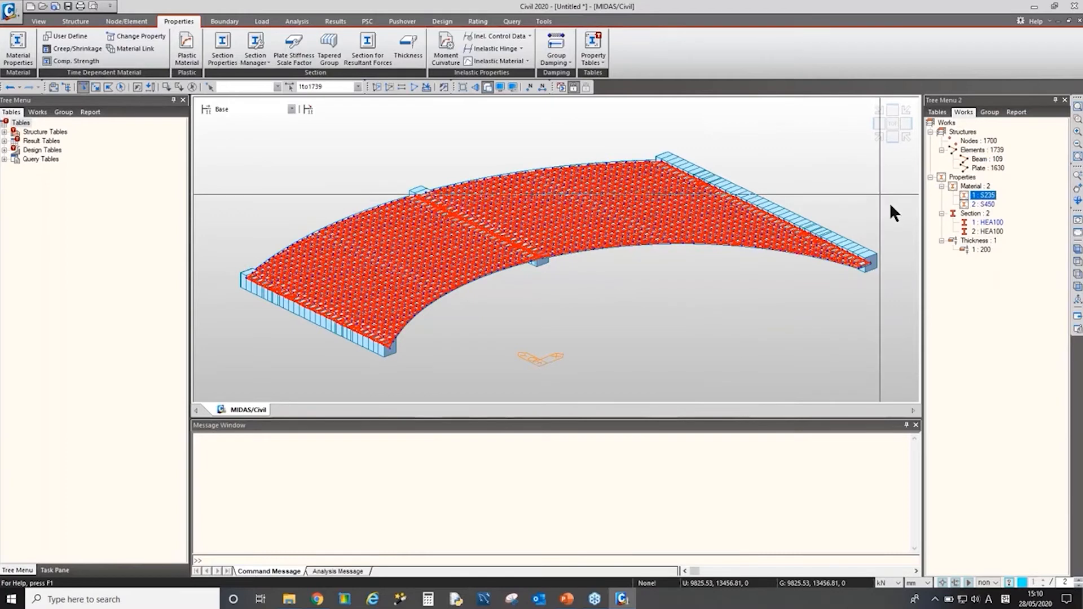
mouse_move(742, 298)
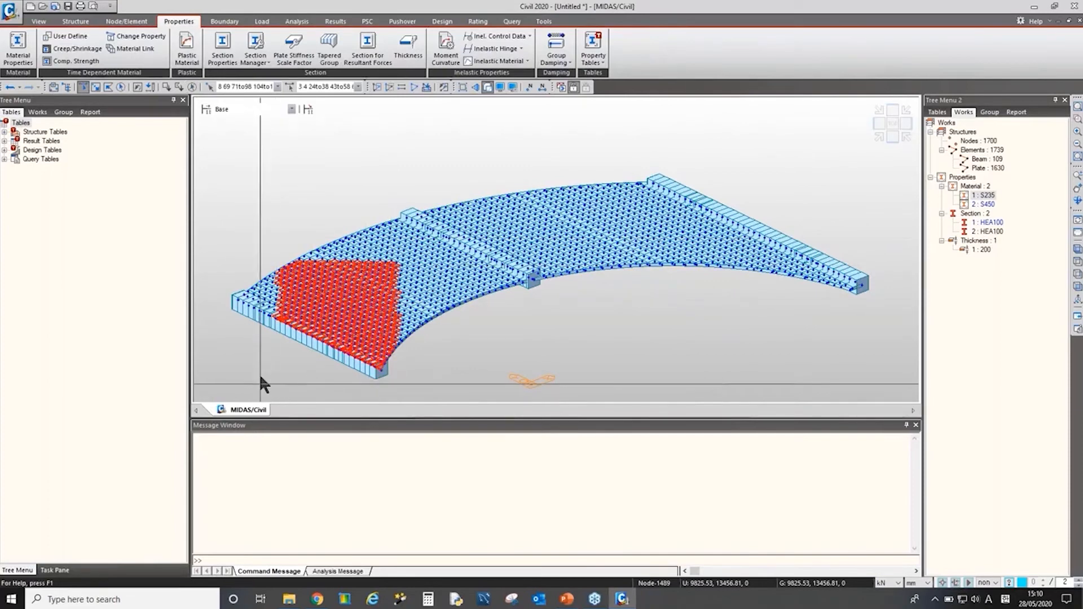
left_click(981, 204)
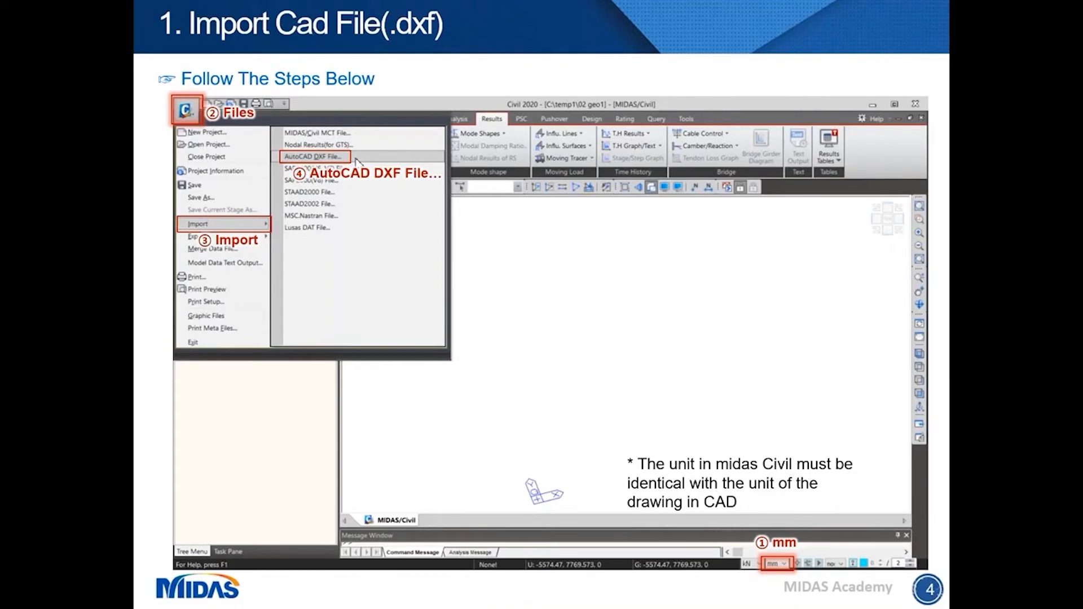
mouse_move(793, 320)
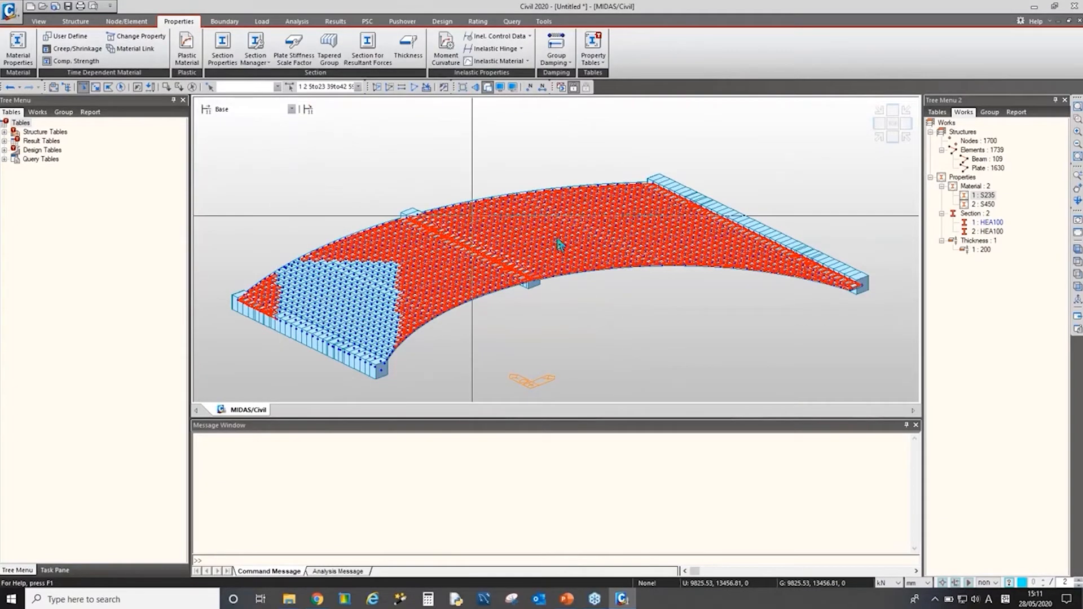
mouse_move(1039, 338)
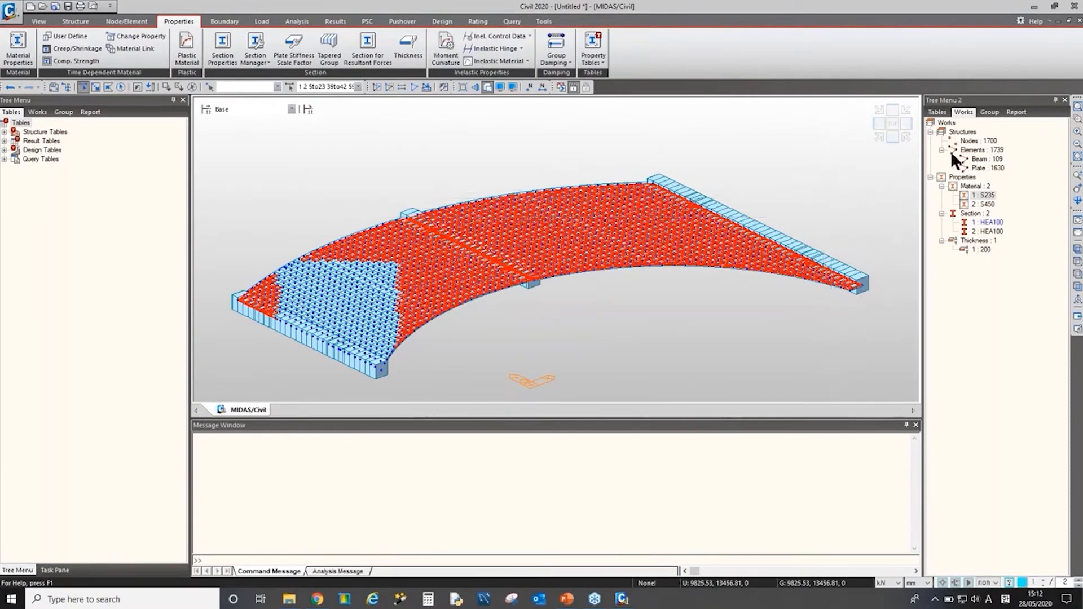
mouse_move(972, 145)
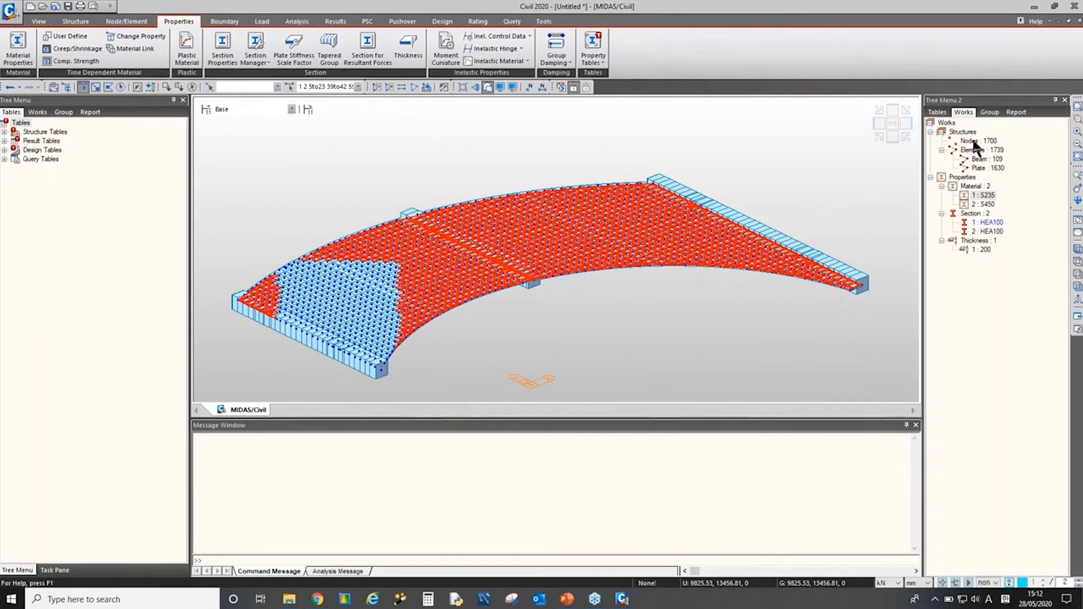
Step: Delete all 1700 deck nodes, keeping materials and sections, and show the Node/Element tools
left_click(979, 141)
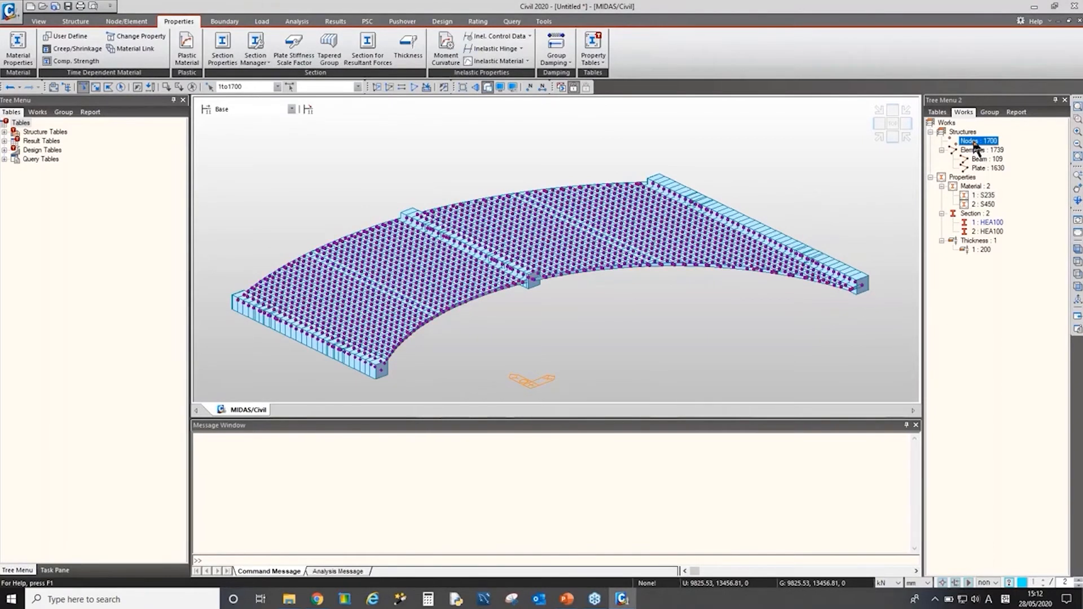
mouse_move(953, 151)
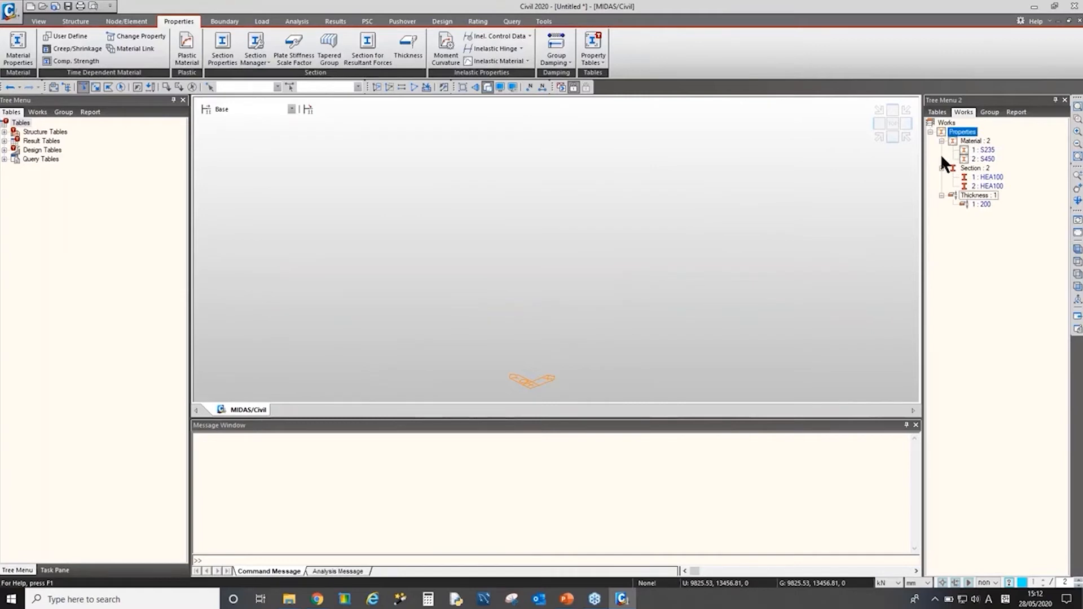
mouse_move(145, 27)
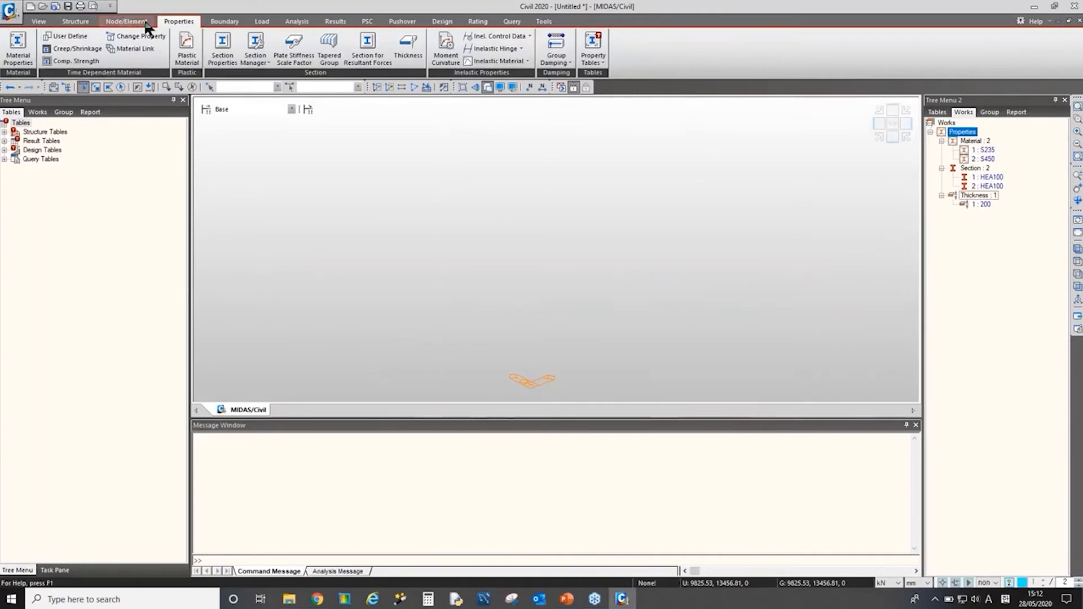
left_click(9, 10)
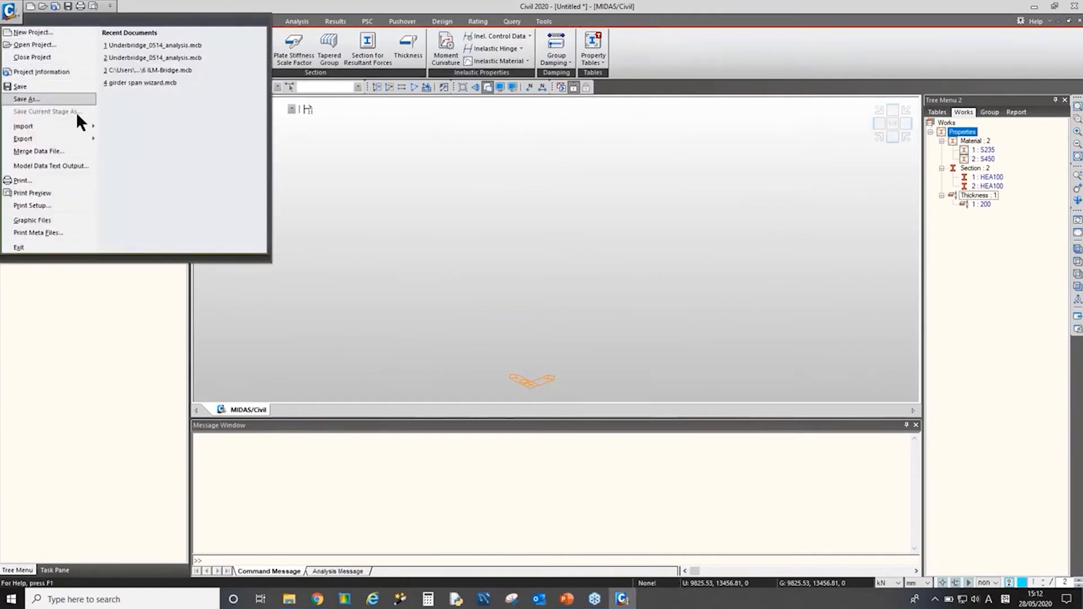
left_click(22, 126)
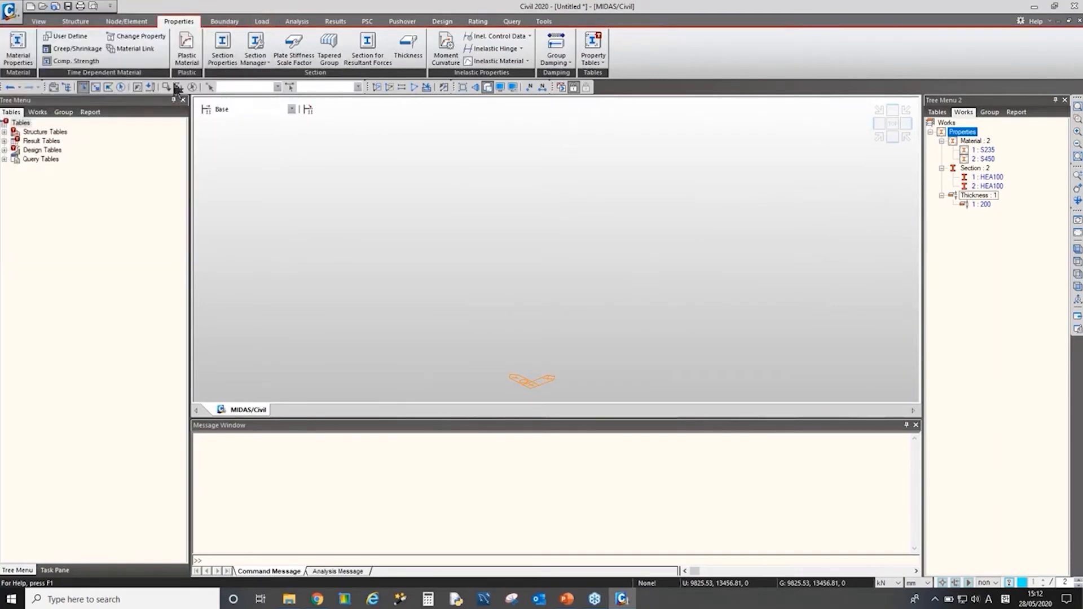
mouse_move(207, 197)
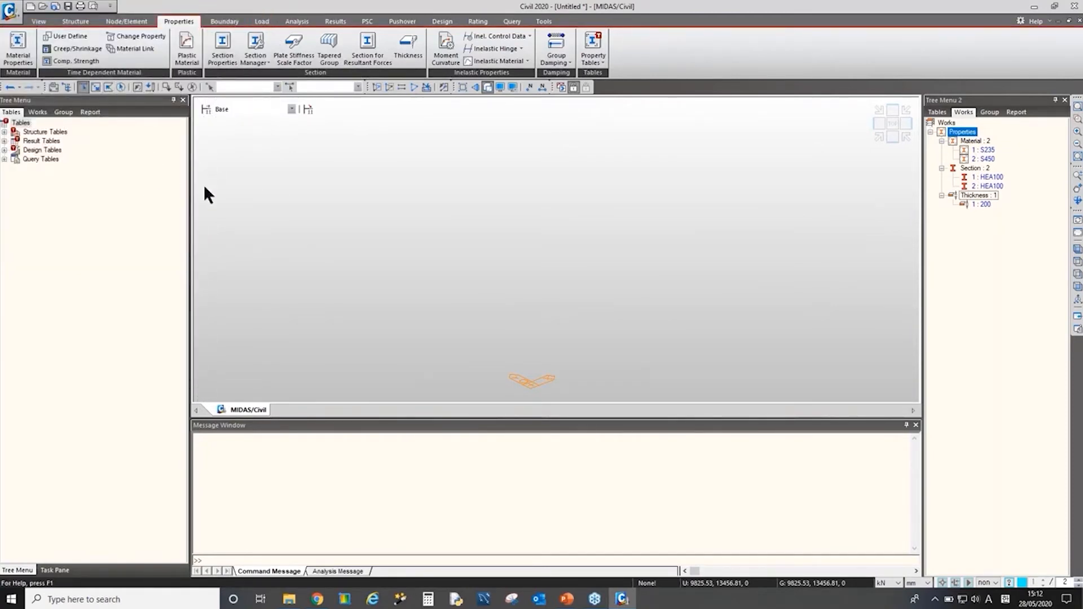
mouse_move(127, 22)
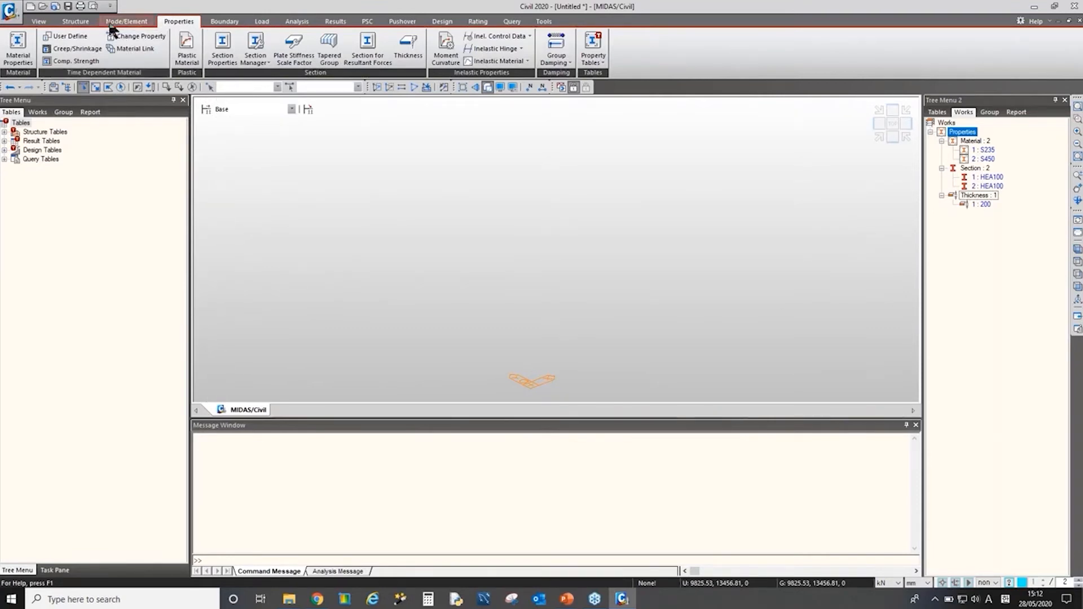
left_click(126, 22)
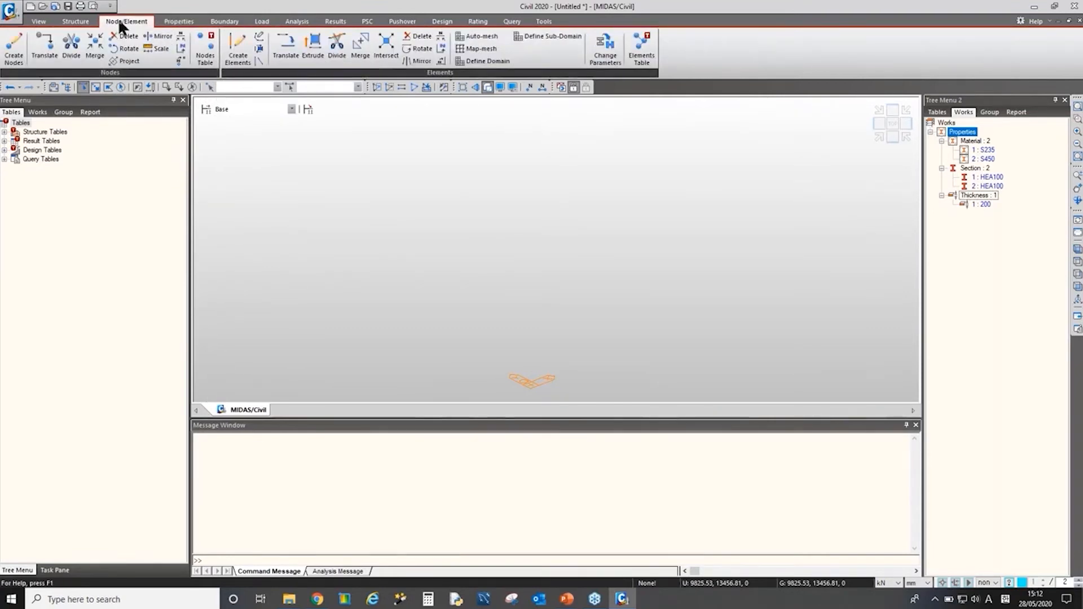
mouse_move(143, 36)
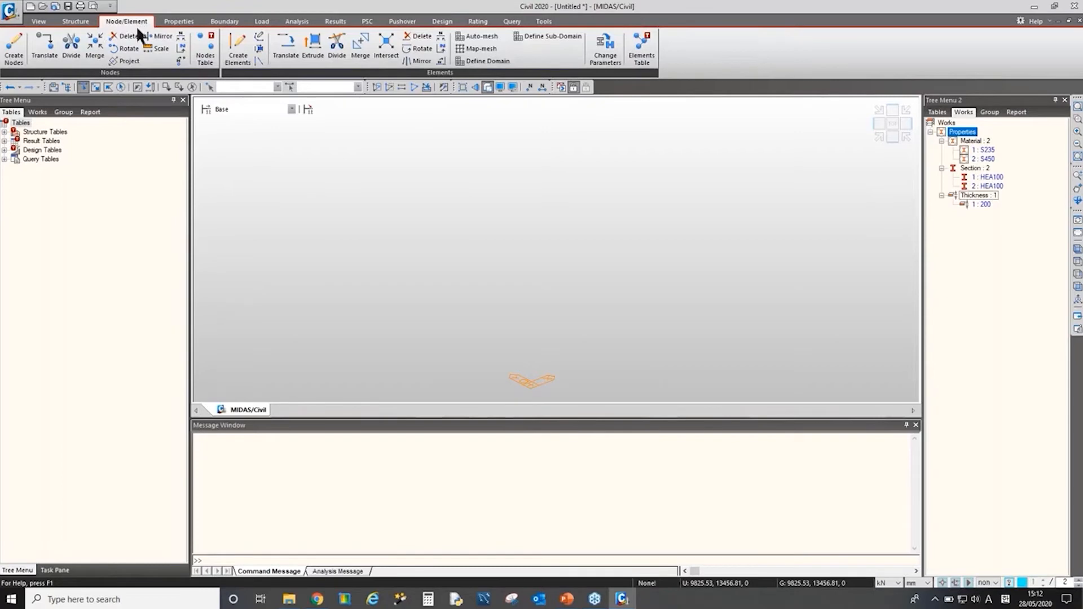
mouse_move(141, 62)
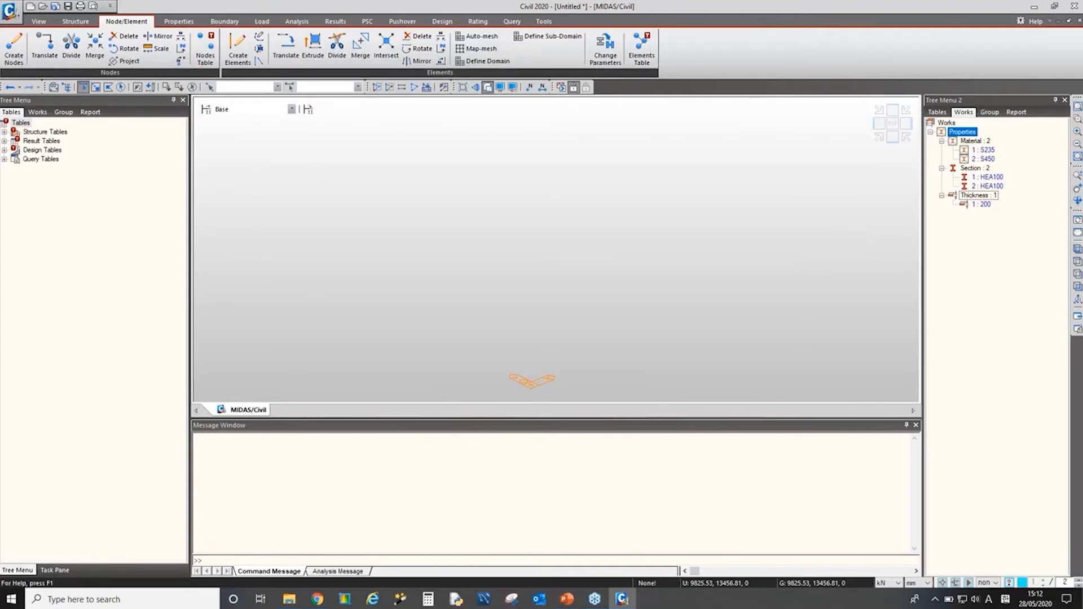
mouse_move(13, 46)
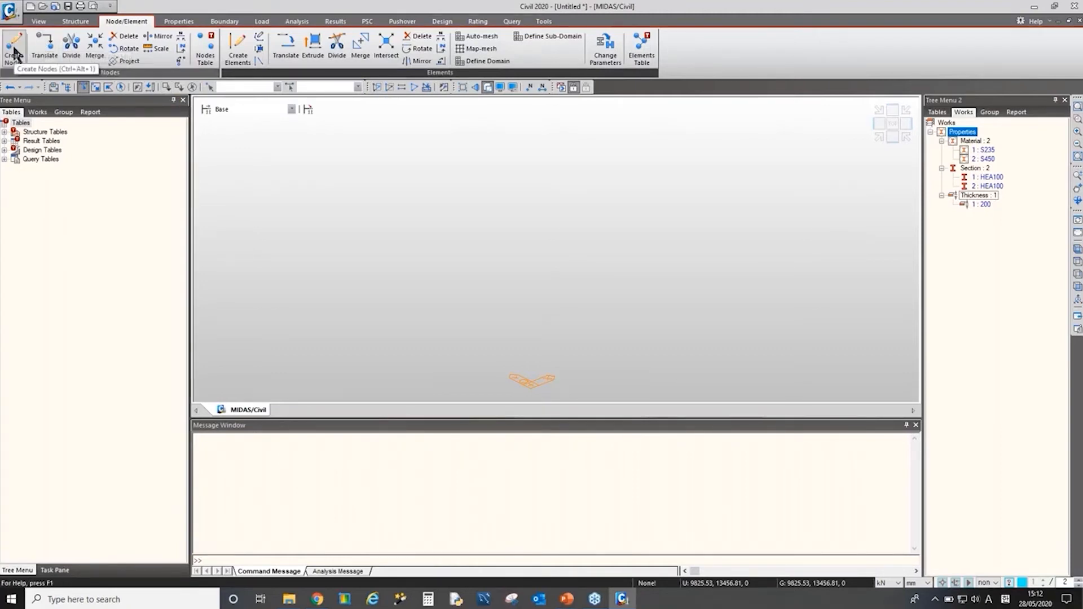
Step: Create a single node at the origin with Create Nodes
left_click(13, 45)
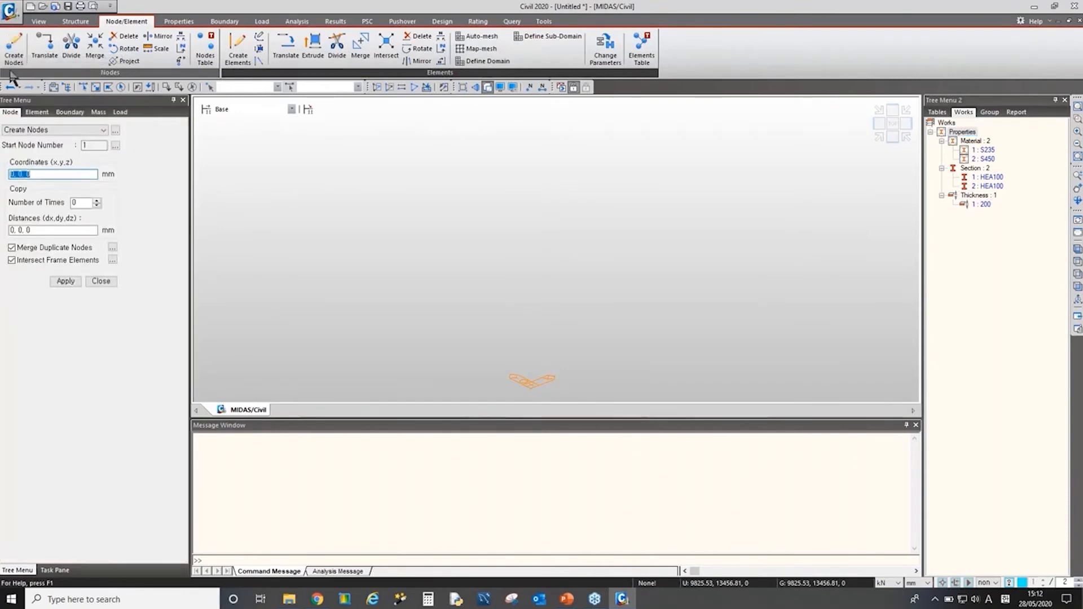
mouse_move(13, 46)
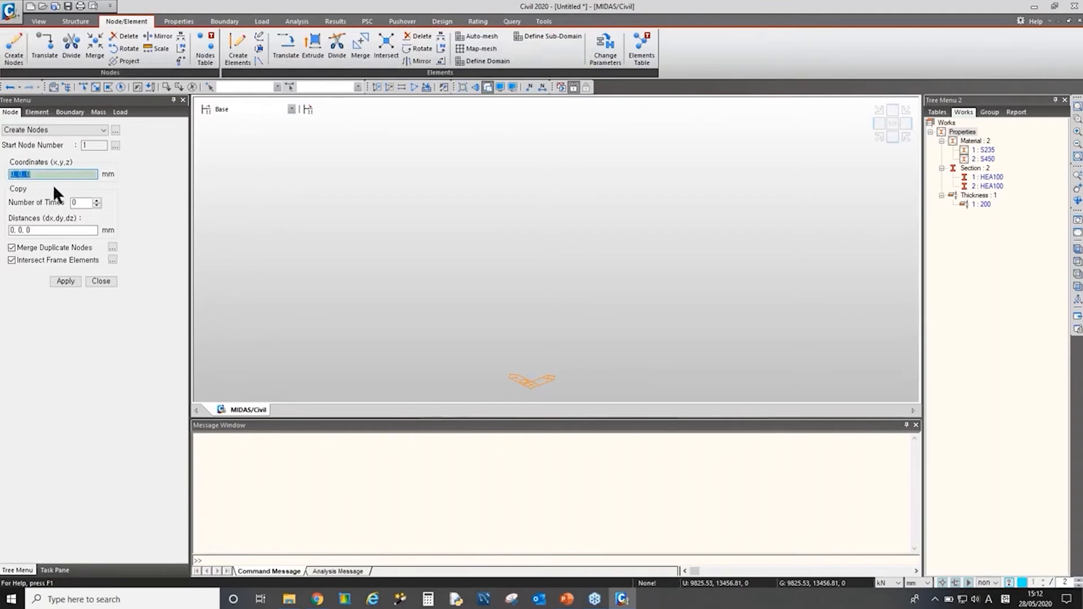
mouse_move(42, 174)
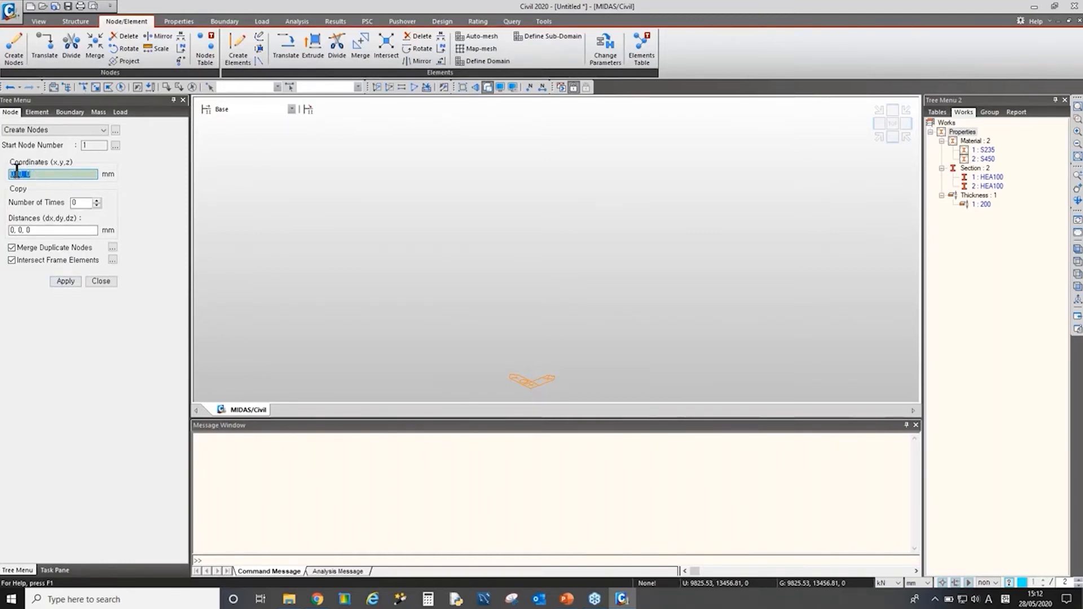
mouse_move(48, 281)
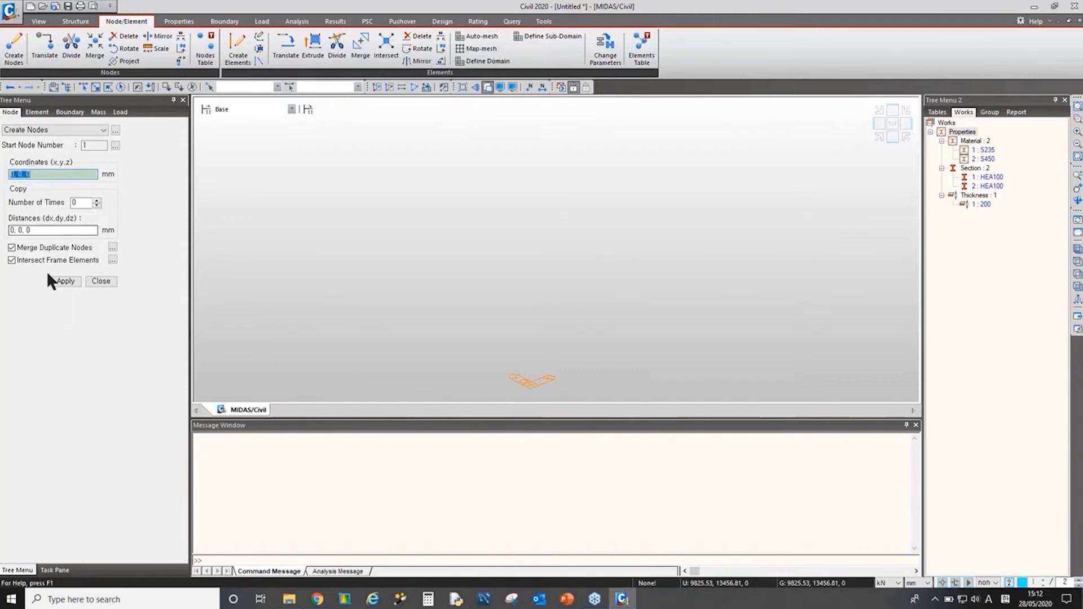
left_click(65, 281)
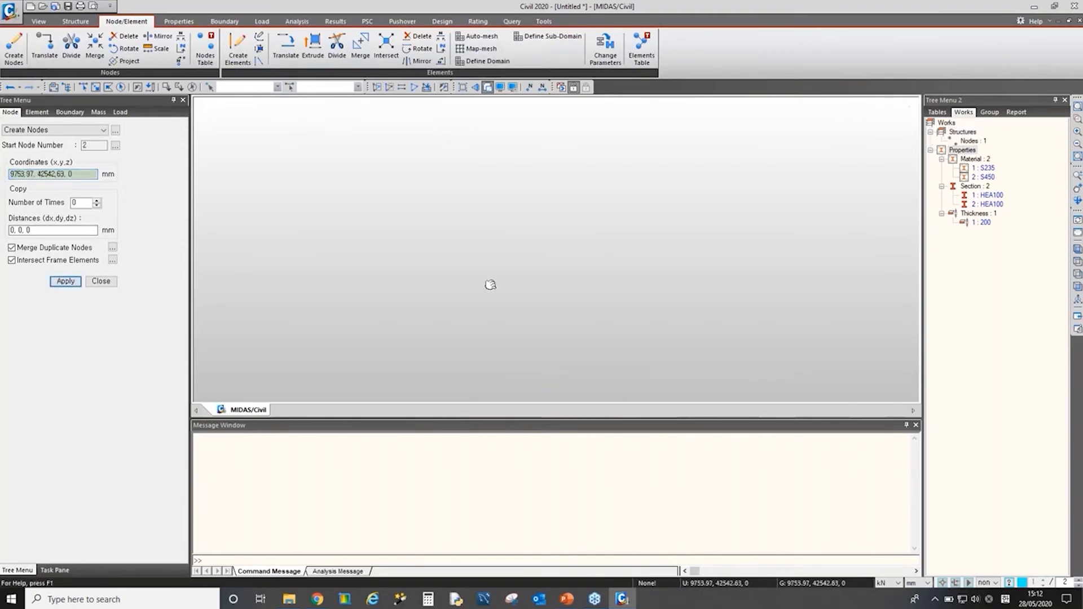
left_click(65, 280)
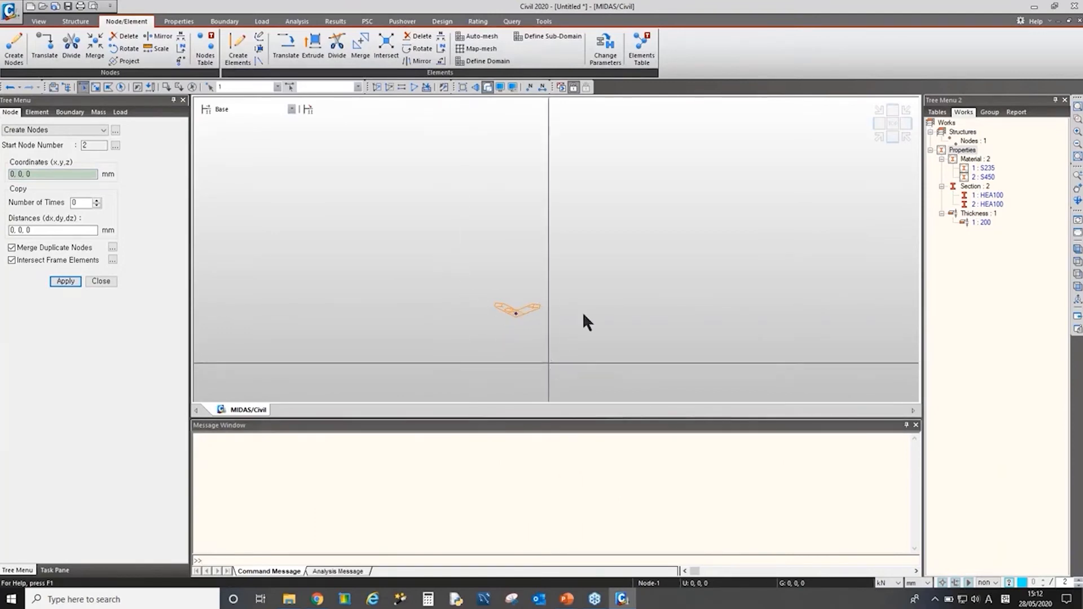
left_click(971, 141)
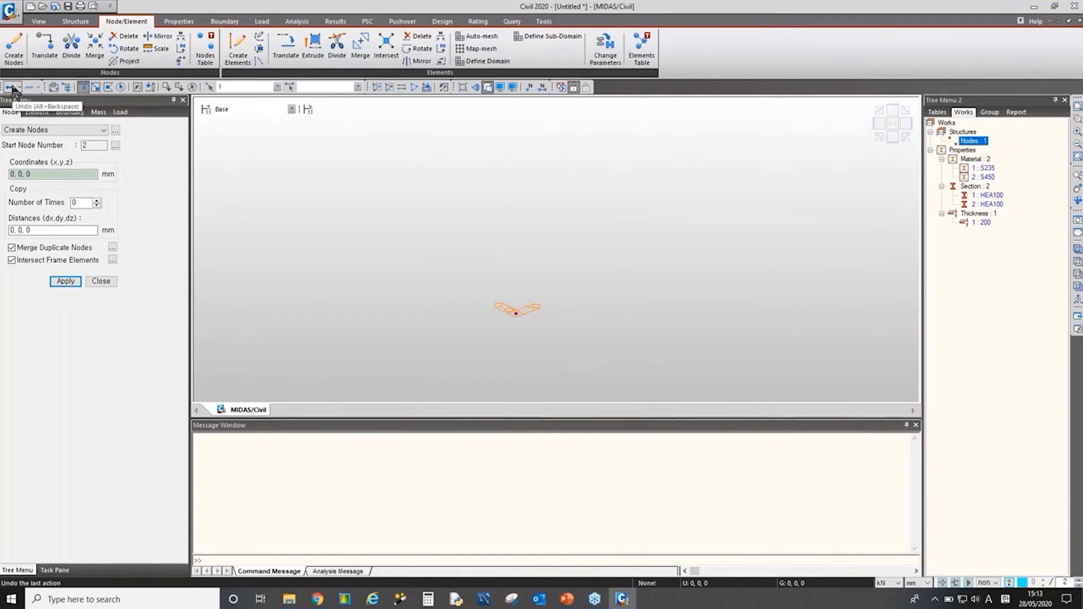
Step: Undo that node and create six nodes from the origin spaced 1000 mm along X
left_click(12, 86)
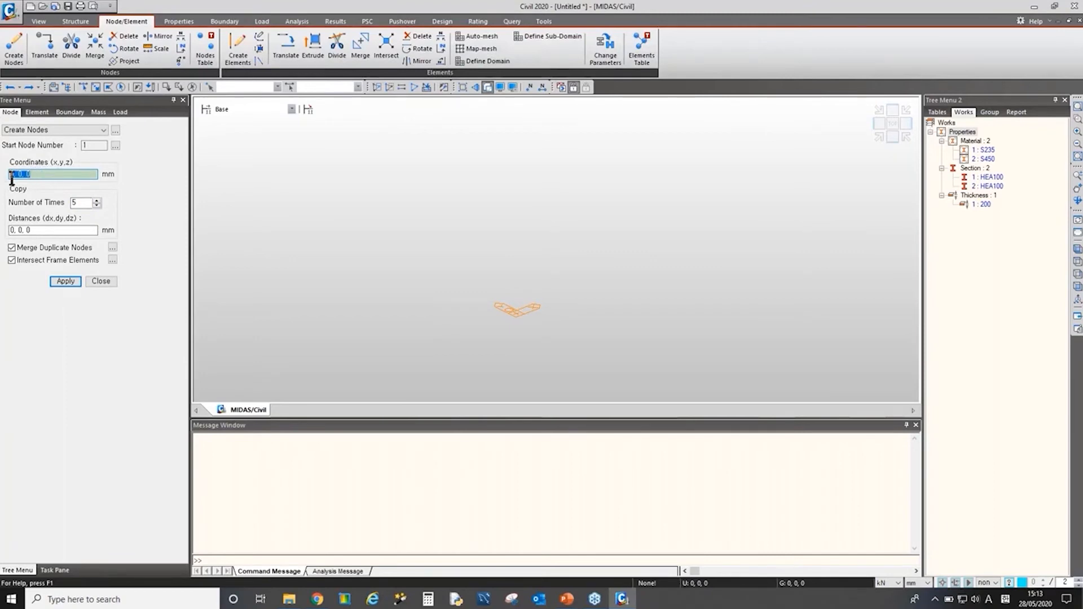
mouse_move(55, 191)
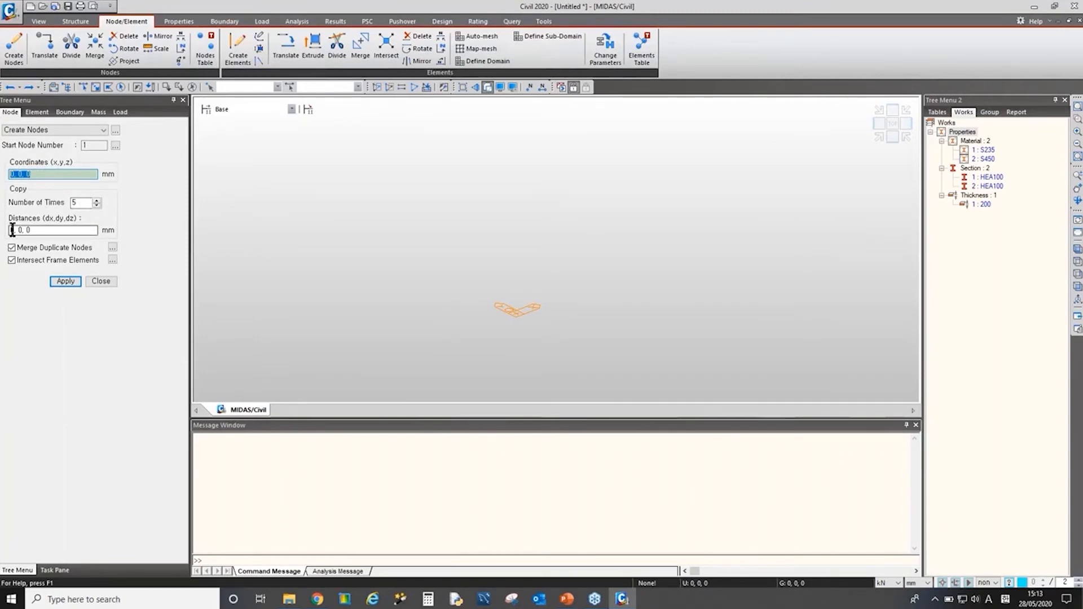
type("100")
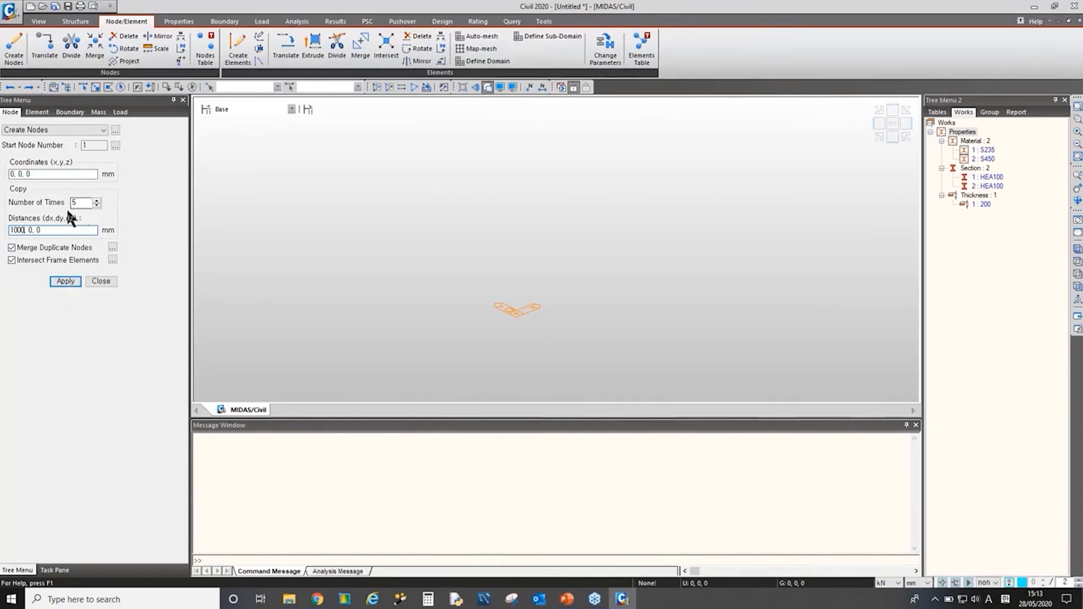
mouse_move(100, 214)
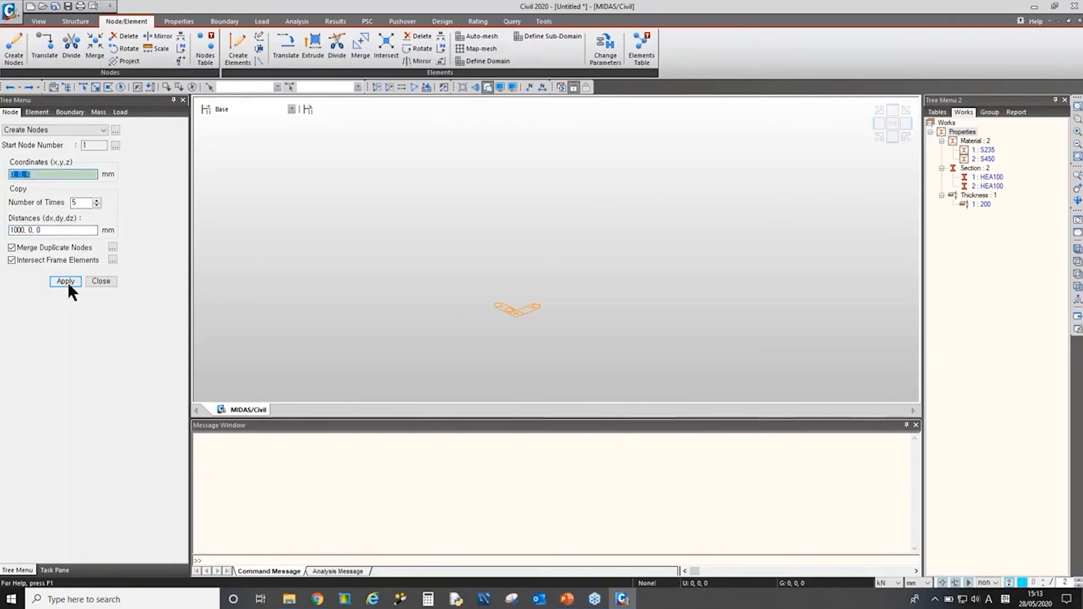
left_click(65, 281)
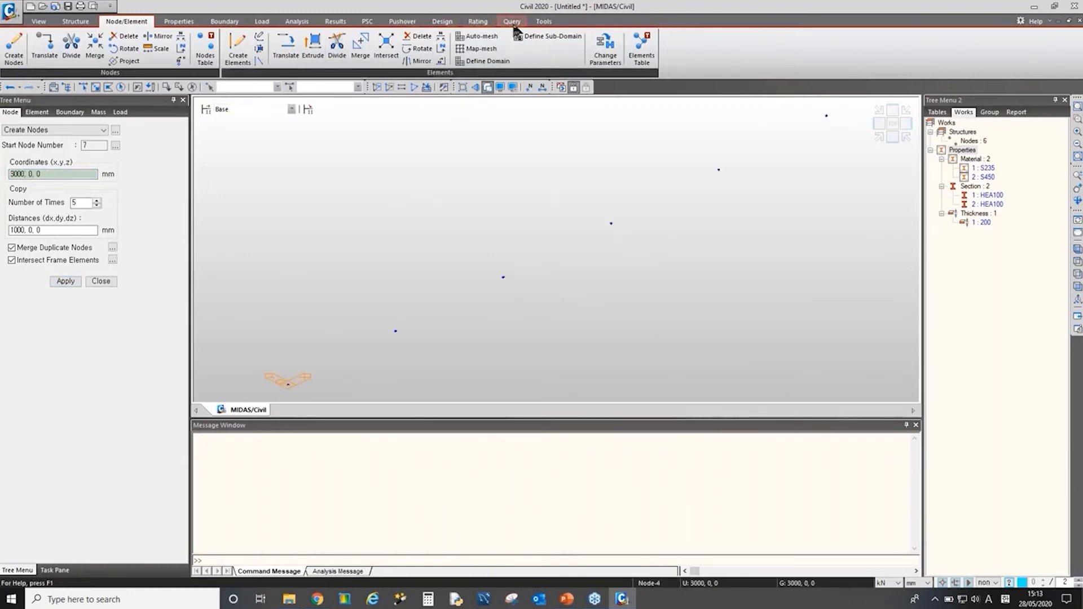
left_click(511, 22)
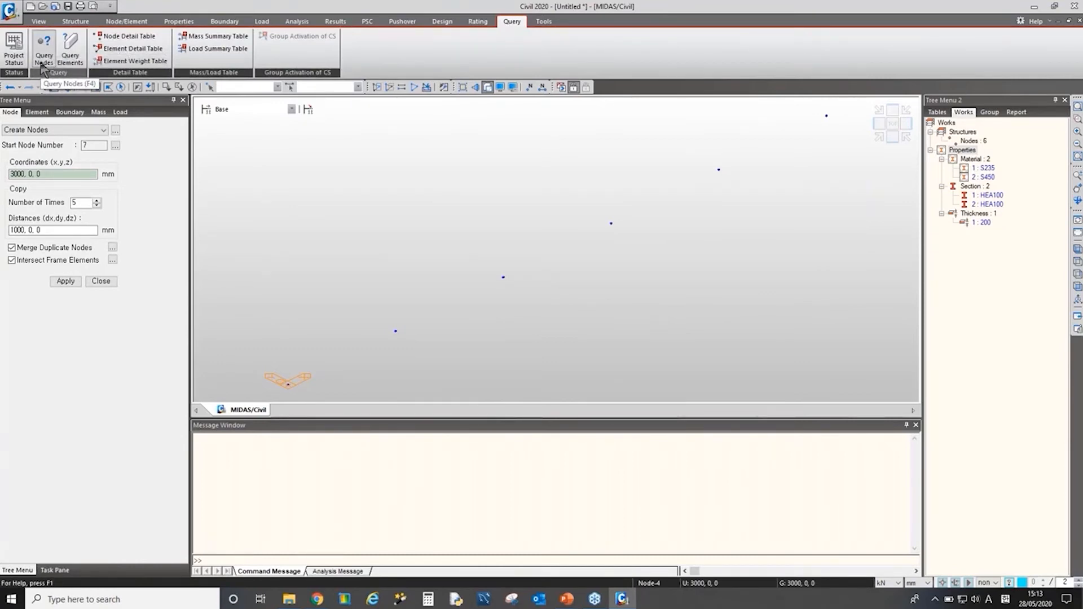
Step: Query nodes 1 and 6 to confirm 5000 mm spacing, then set length unit to metres
left_click(43, 48)
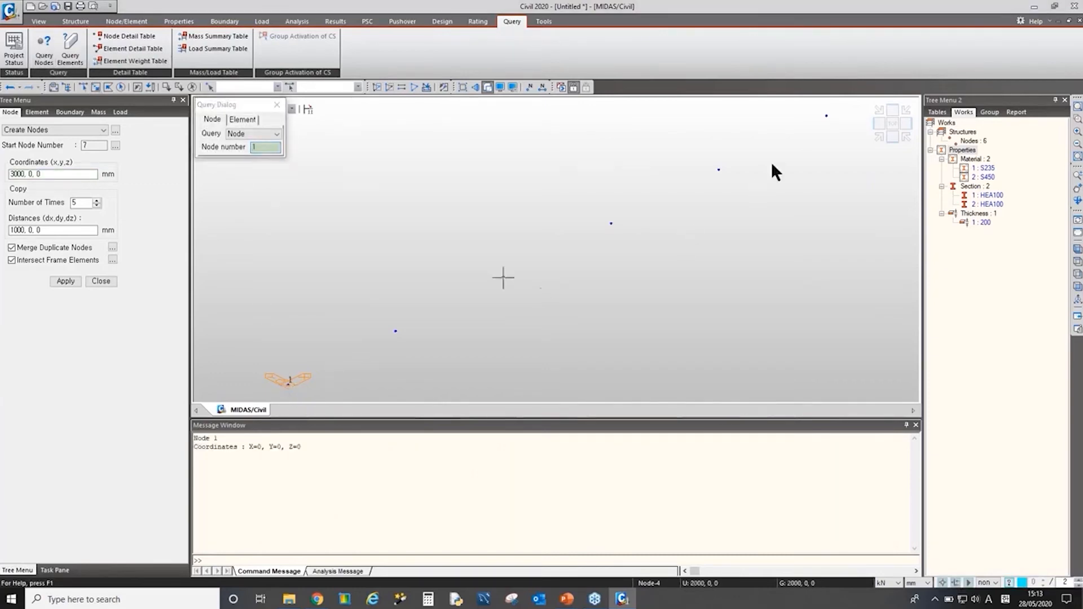
left_click(826, 115)
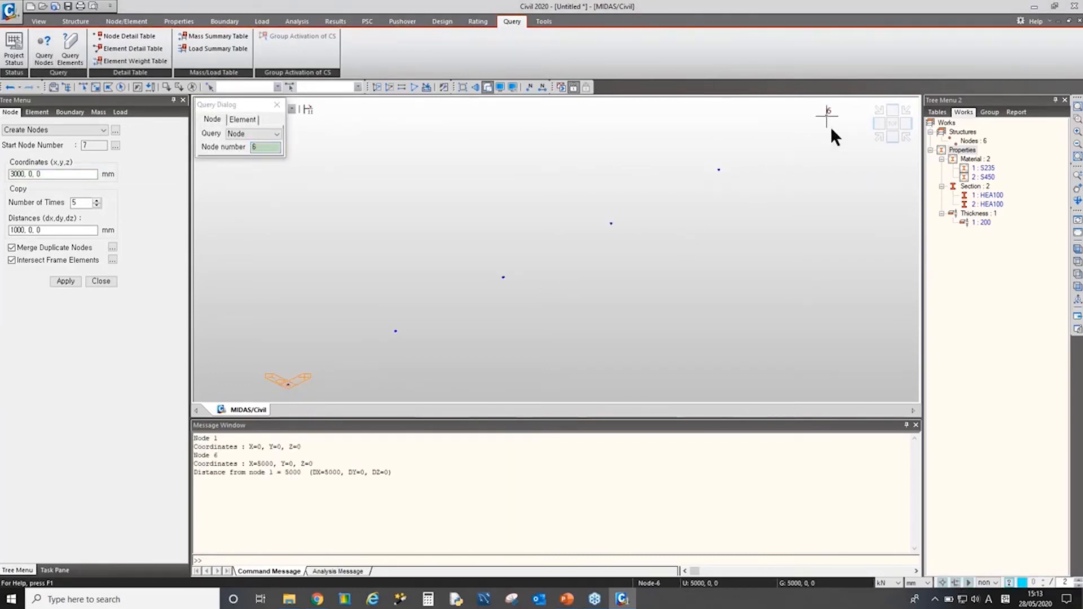
mouse_move(290, 401)
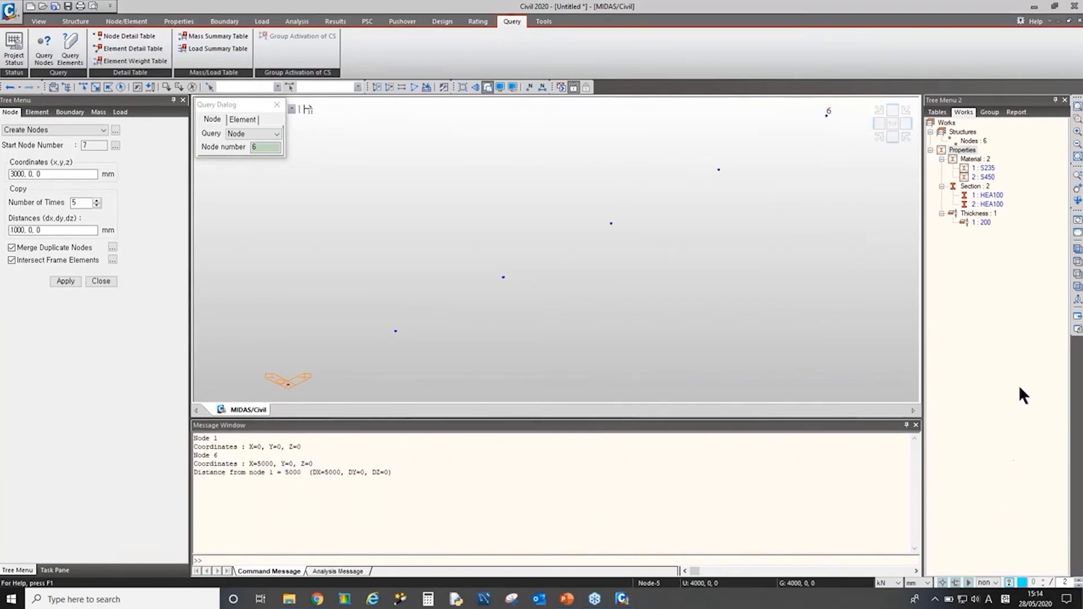
mouse_move(455, 365)
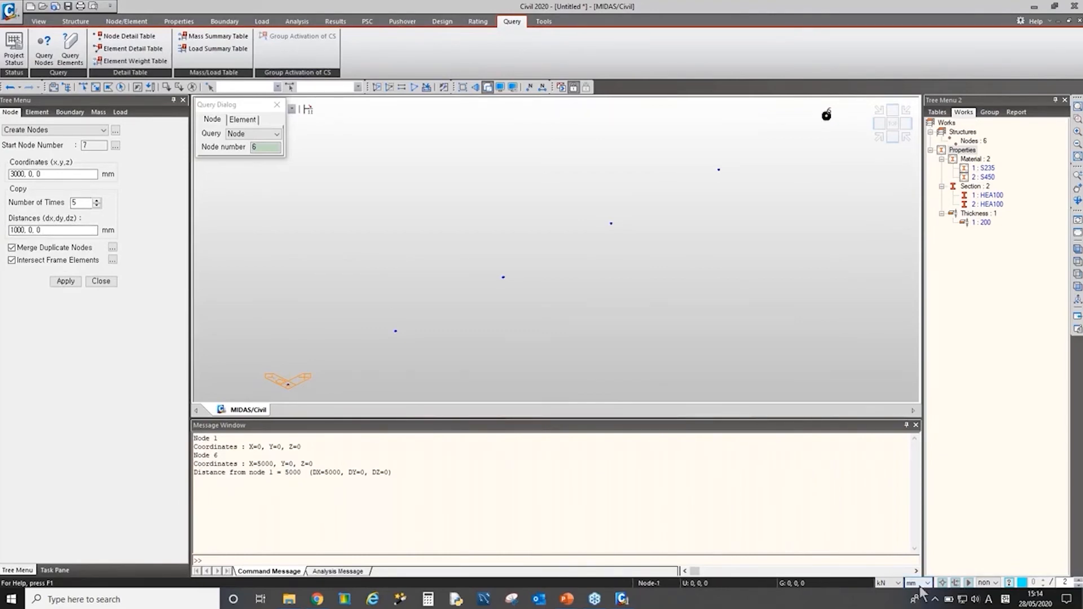
left_click(918, 582)
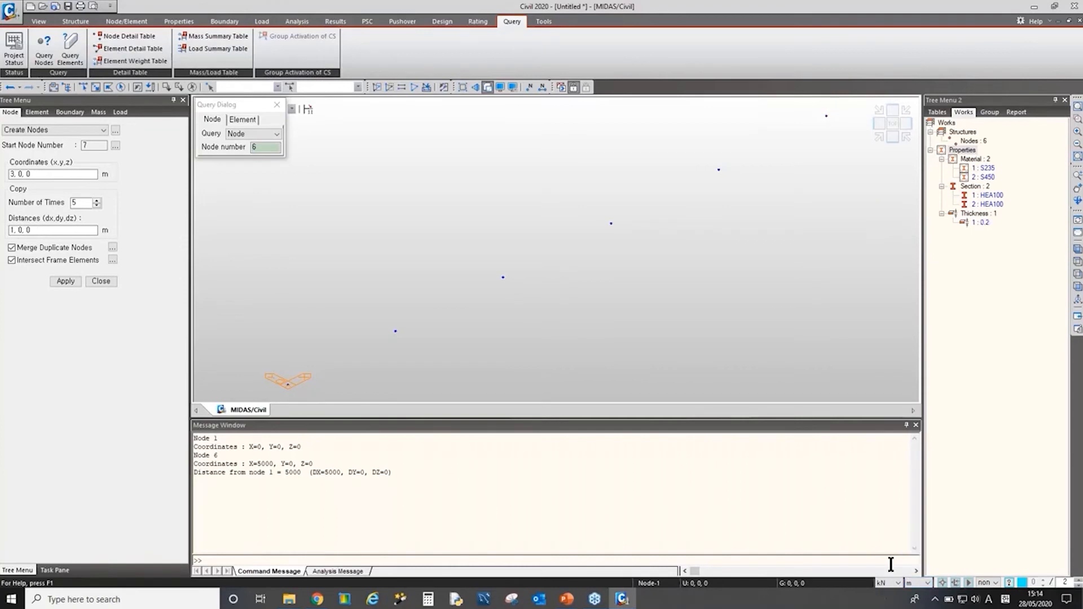
mouse_move(1005, 410)
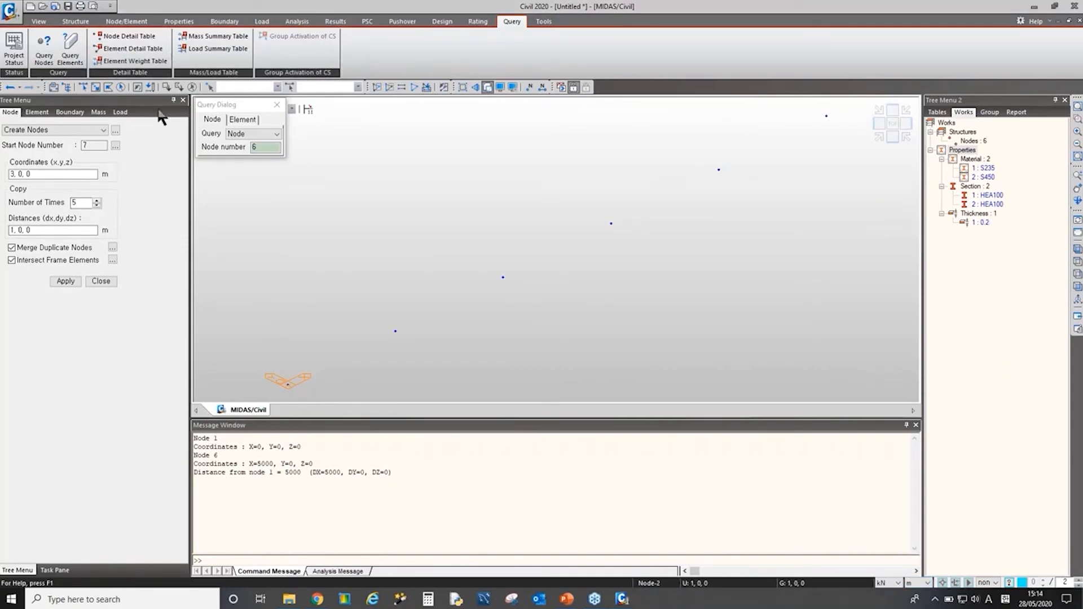
mouse_move(147, 36)
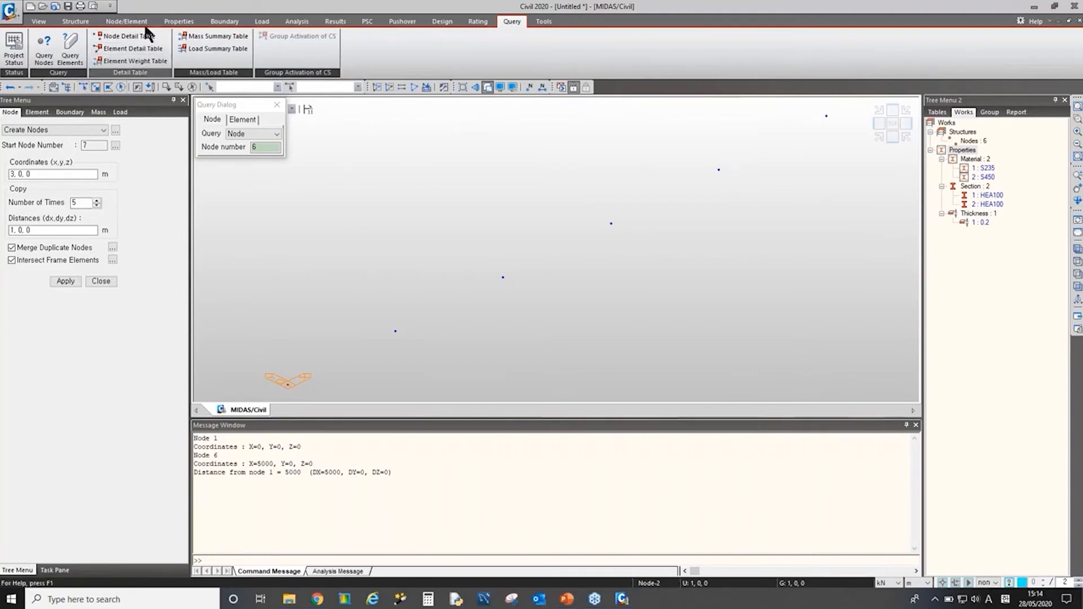
Step: Close the query window and copy nodes 1–6 five times at 0,1,0 m offsets
left_click(126, 21)
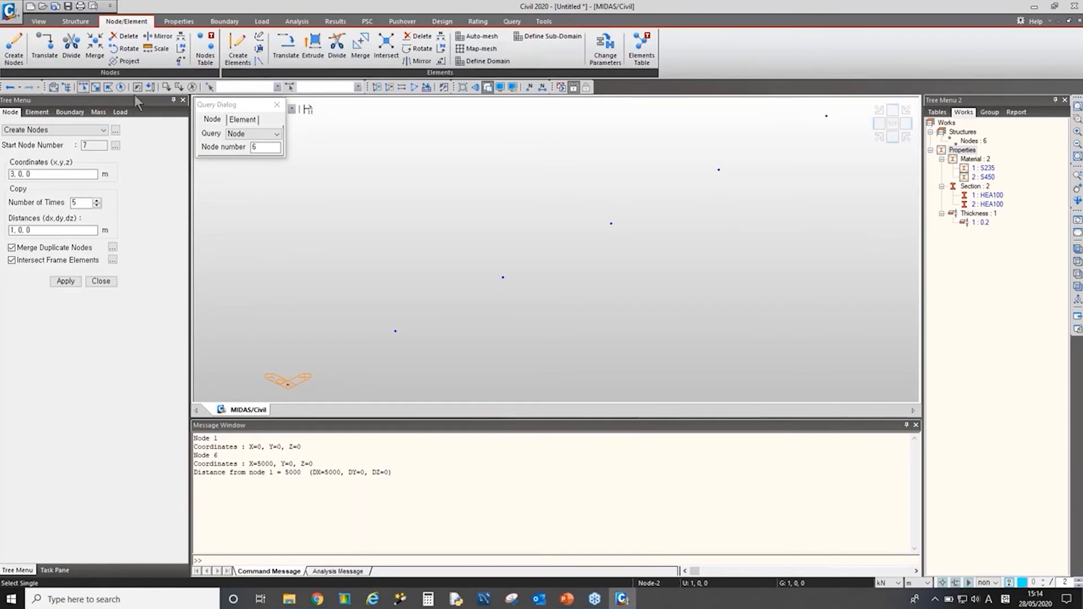
mouse_move(96, 87)
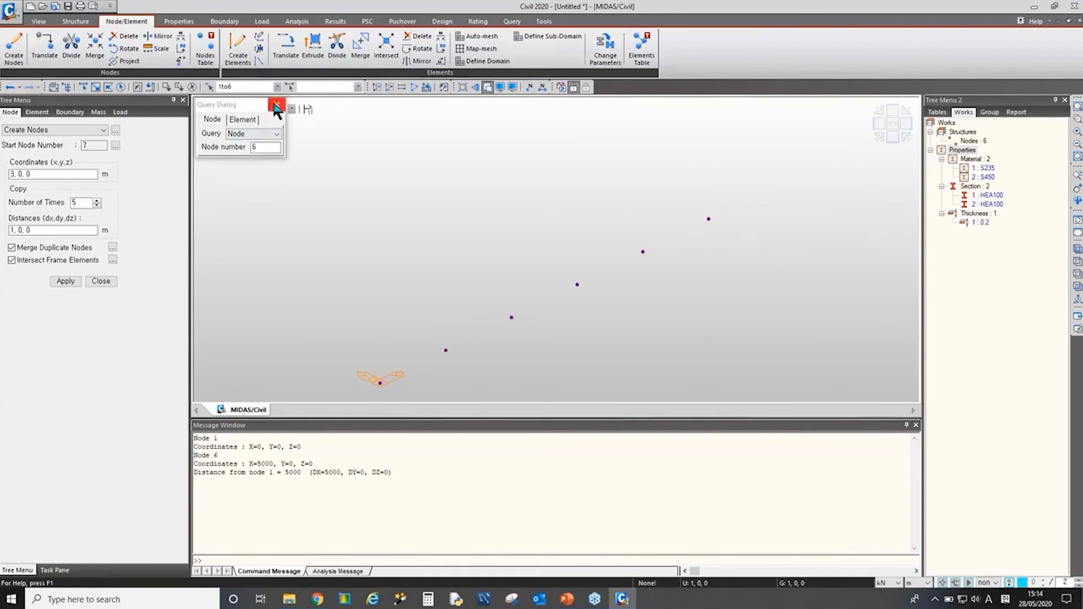
left_click(277, 106)
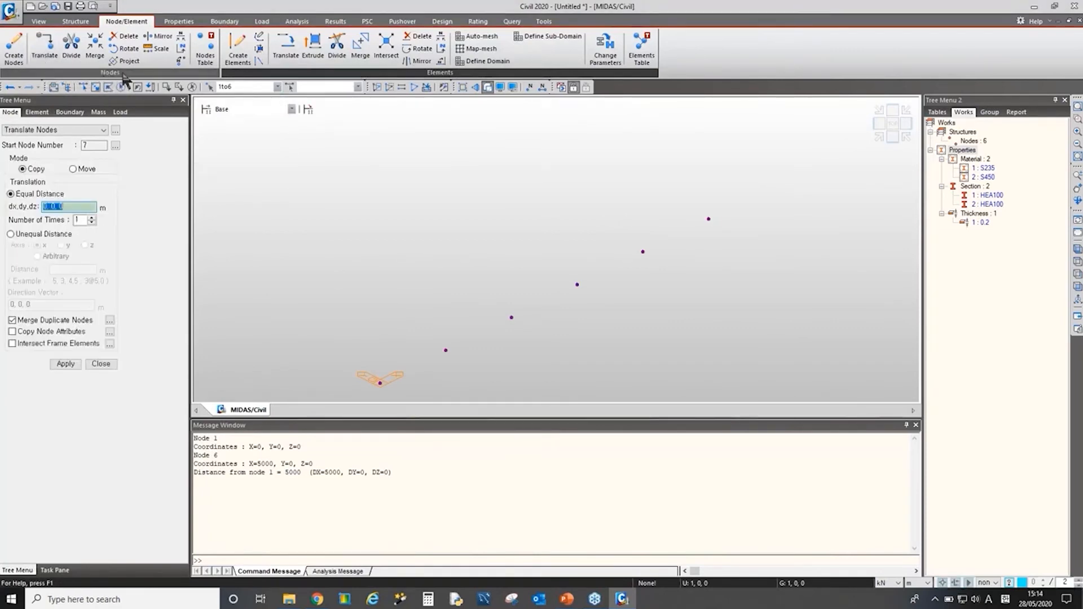
mouse_move(44, 46)
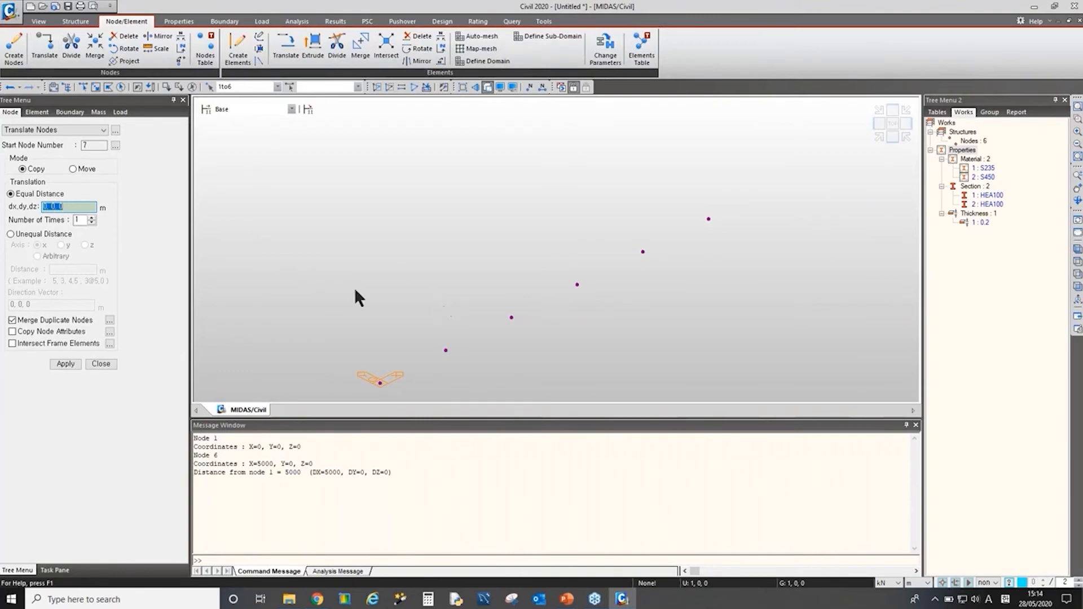
mouse_move(442, 354)
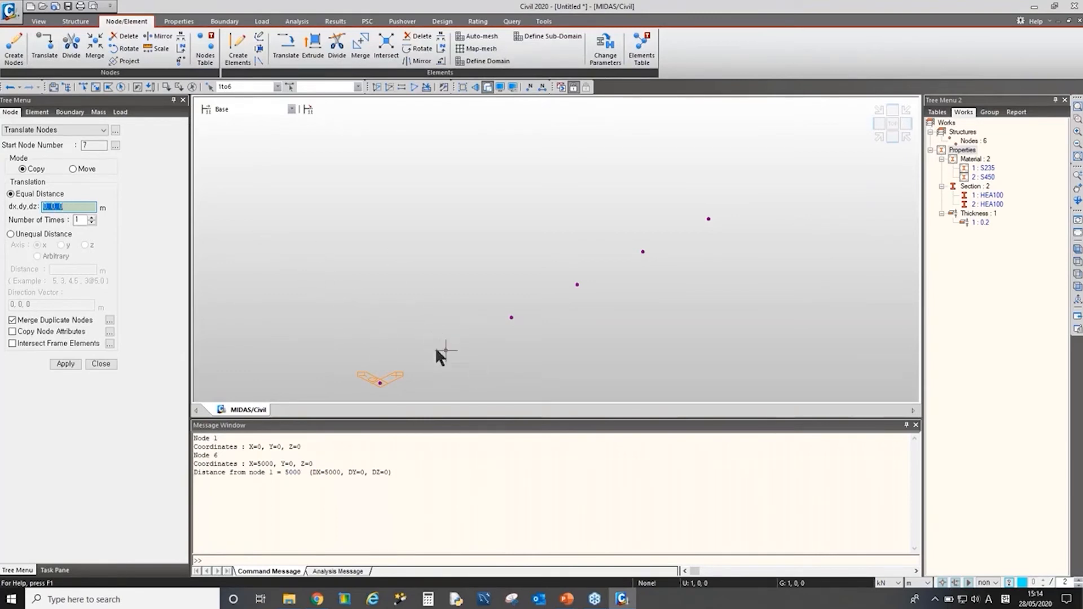
mouse_move(411, 324)
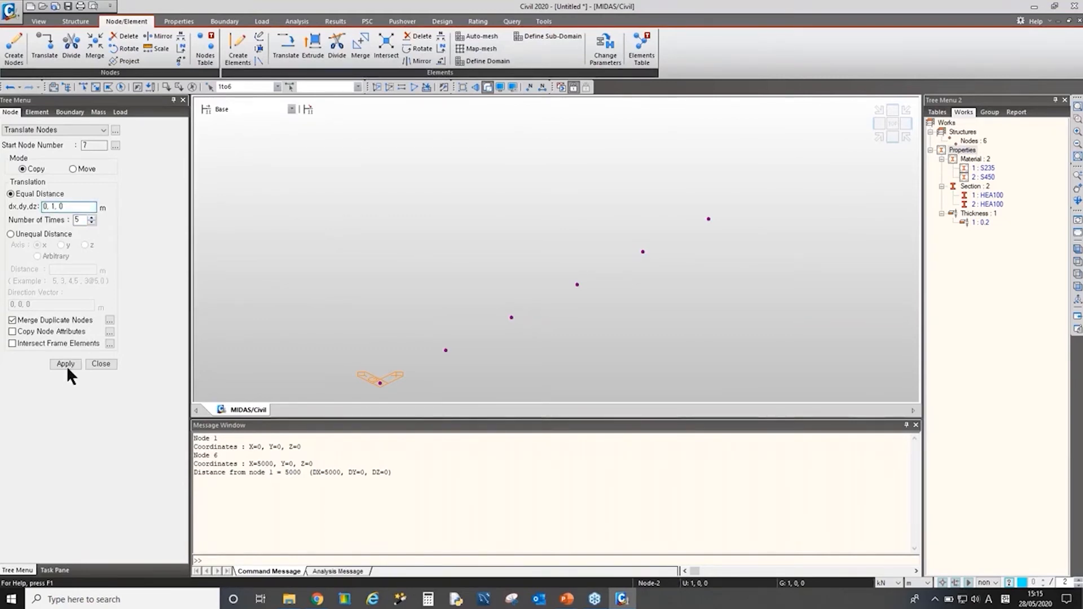
left_click(65, 364)
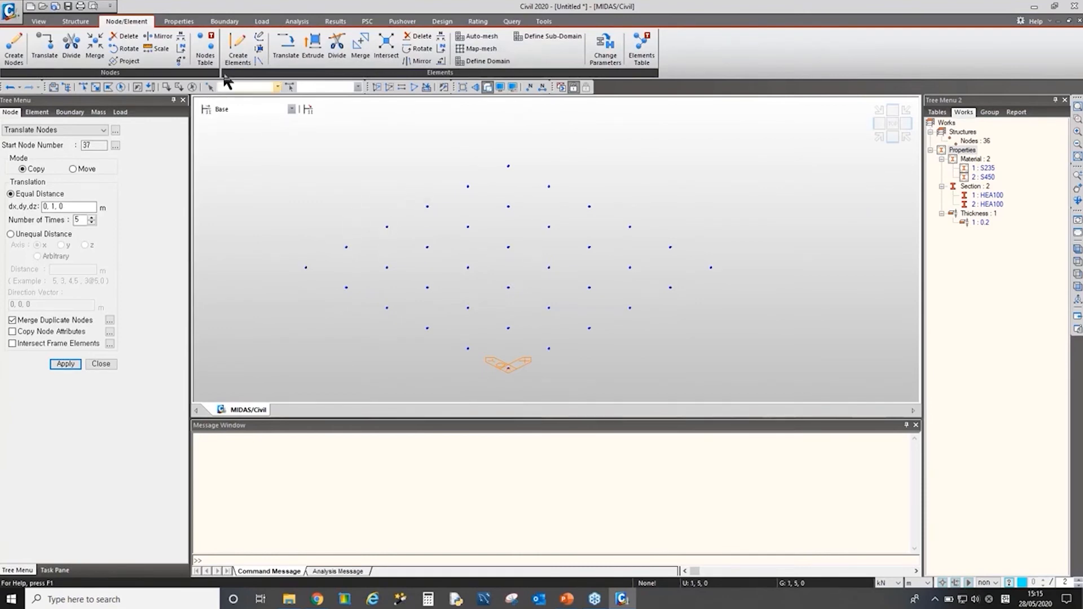
Step: Open Create Elements and browse the Element Type list, keeping General beam
left_click(236, 48)
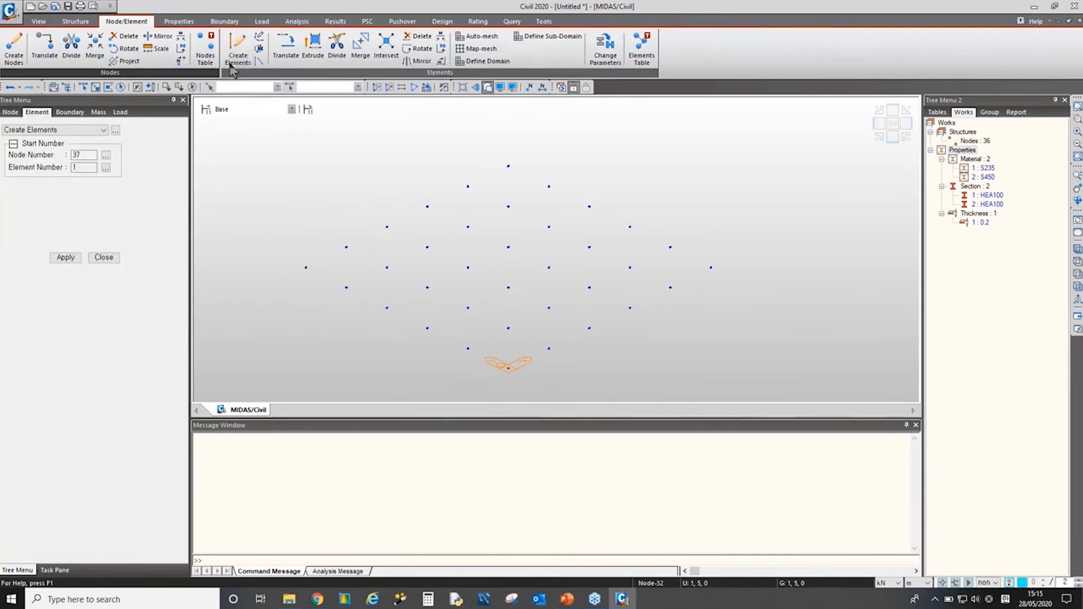
left_click(237, 46)
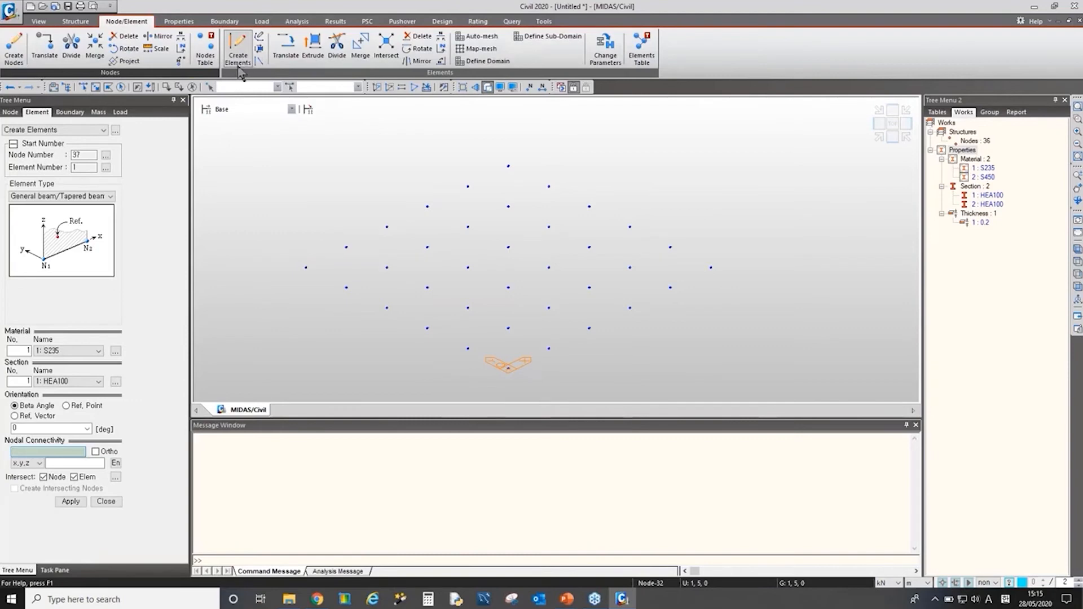
left_click(109, 196)
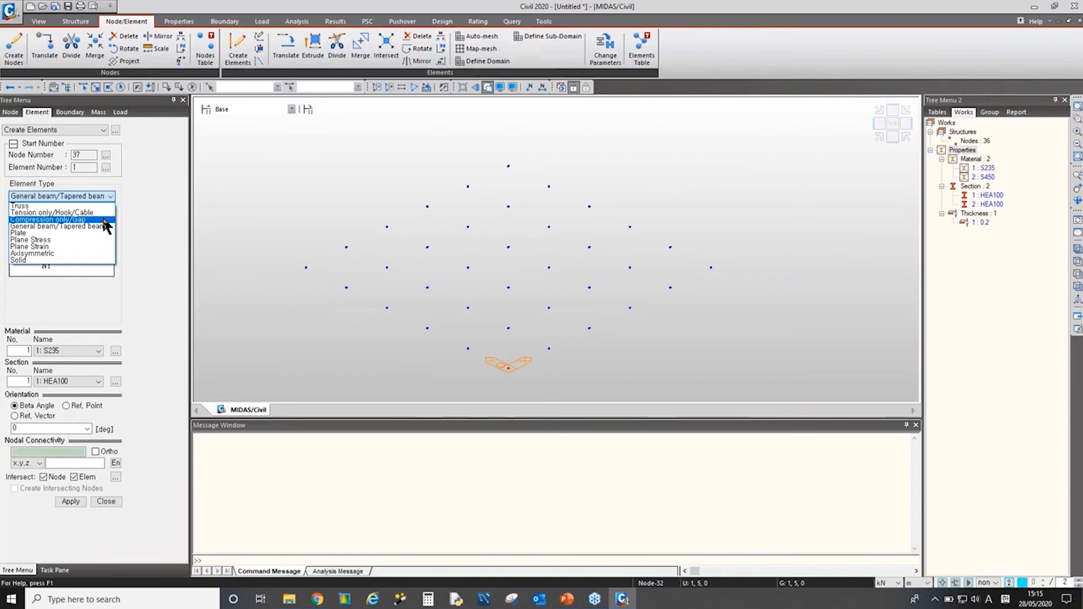
mouse_move(93, 234)
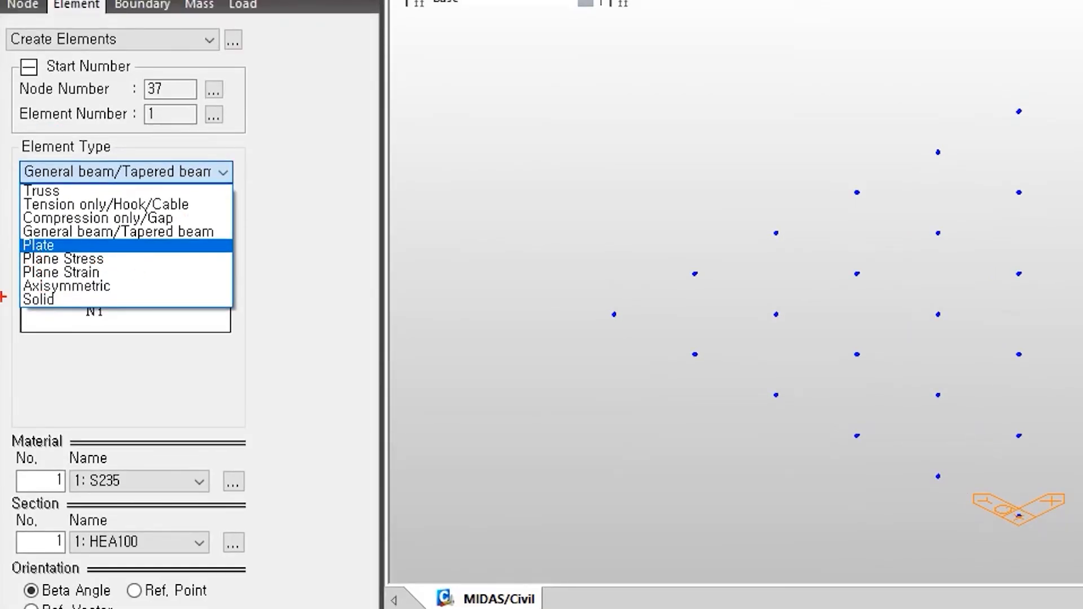
mouse_move(270, 299)
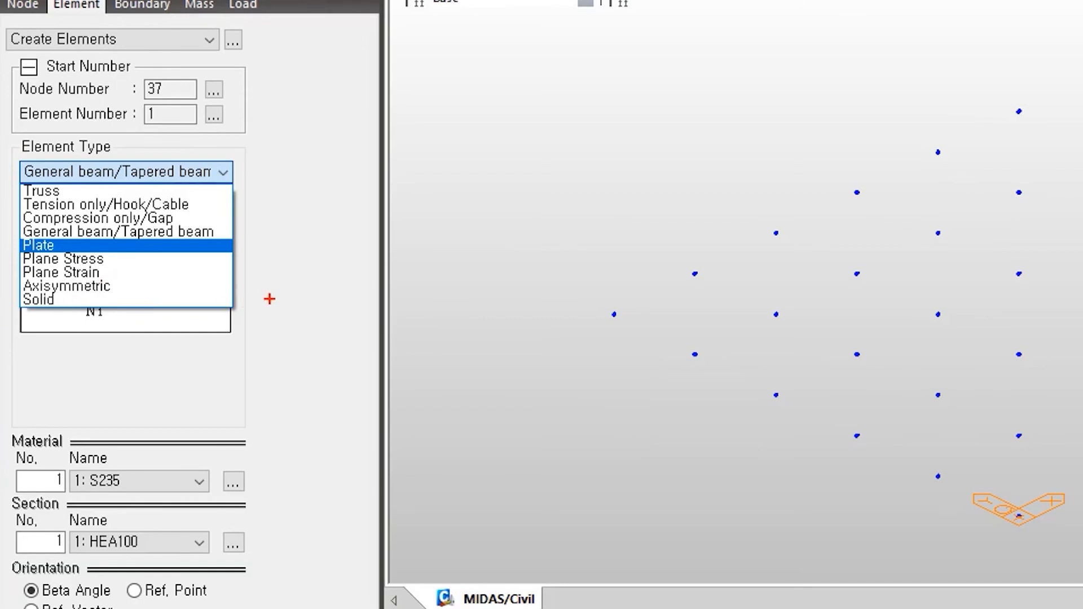
mouse_move(189, 295)
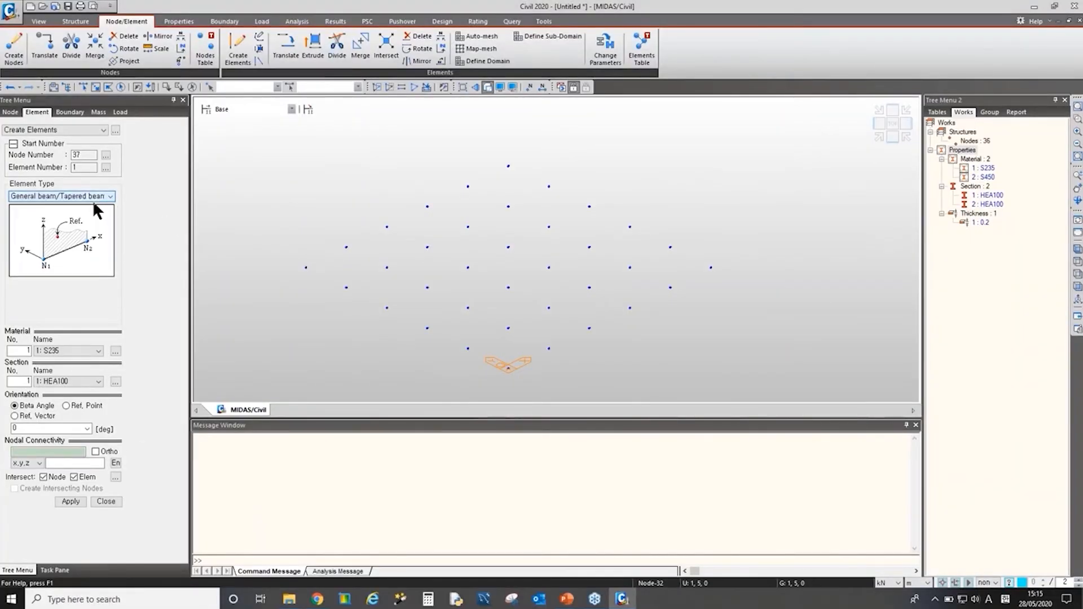
Step: Choose material S235 and the second HEA100 section, then start the beam at a grid node
left_click(98, 351)
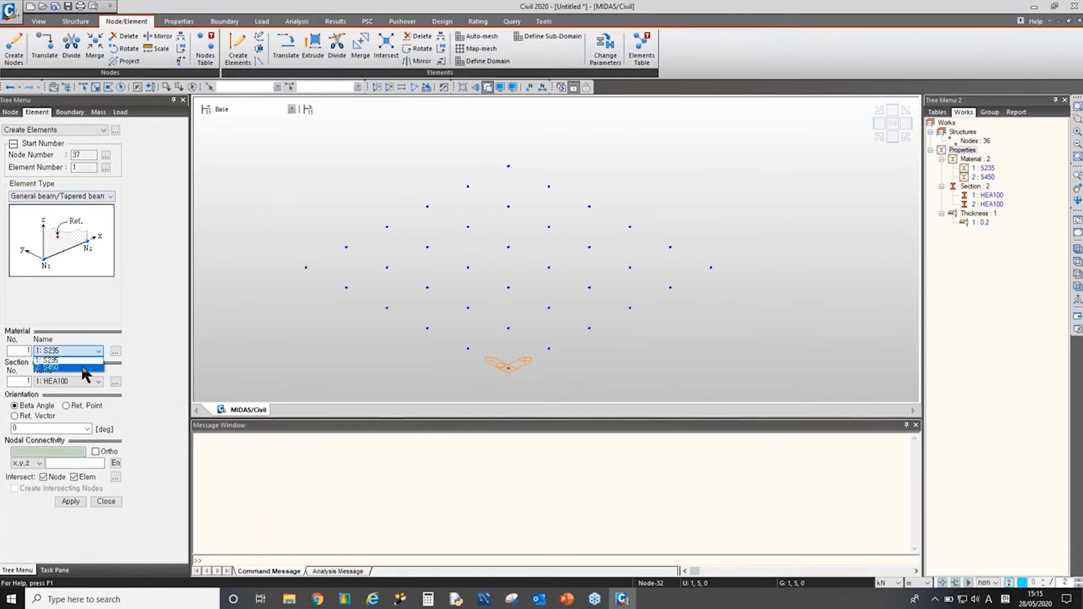
left_click(48, 359)
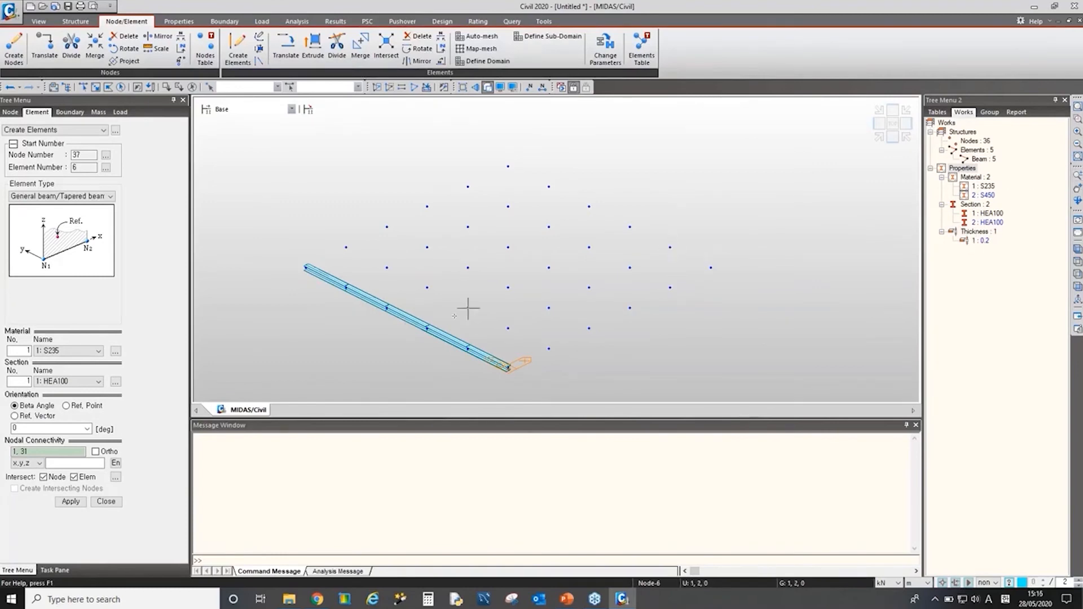
left_click(97, 381)
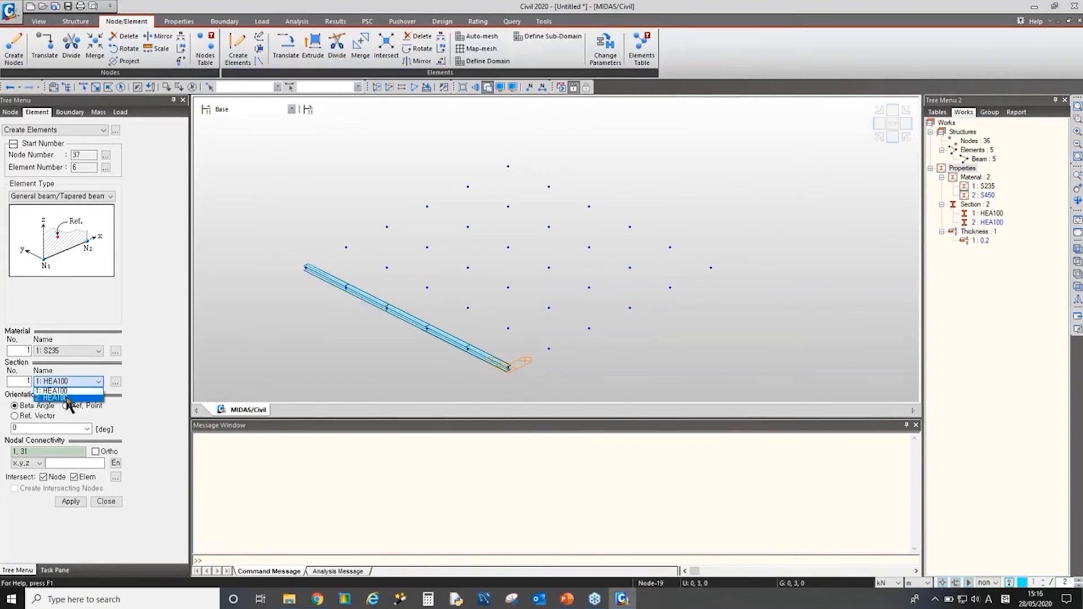
left_click(52, 397)
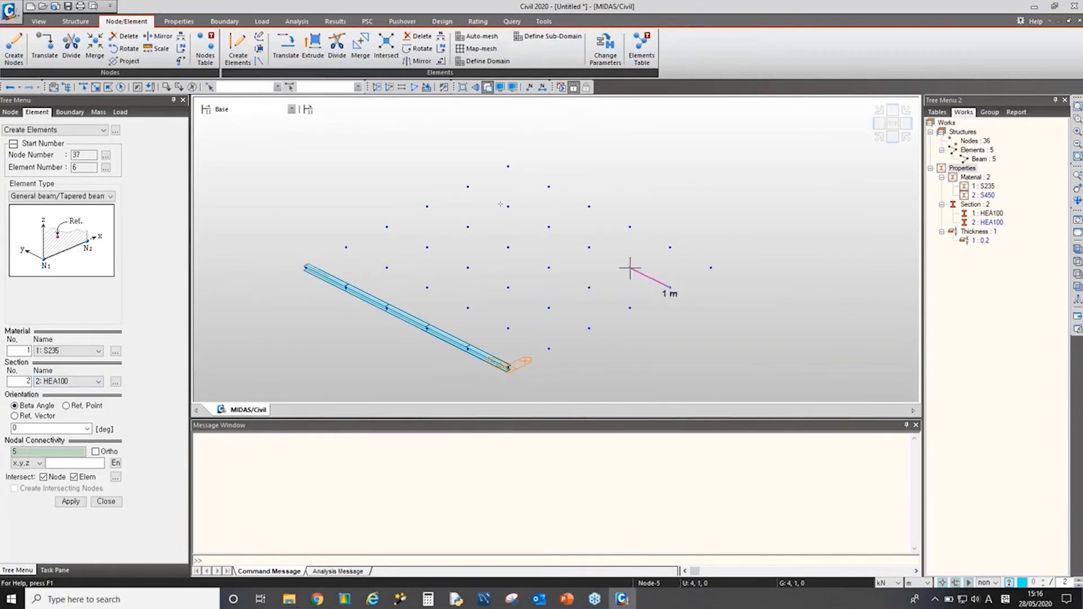
left_click(68, 501)
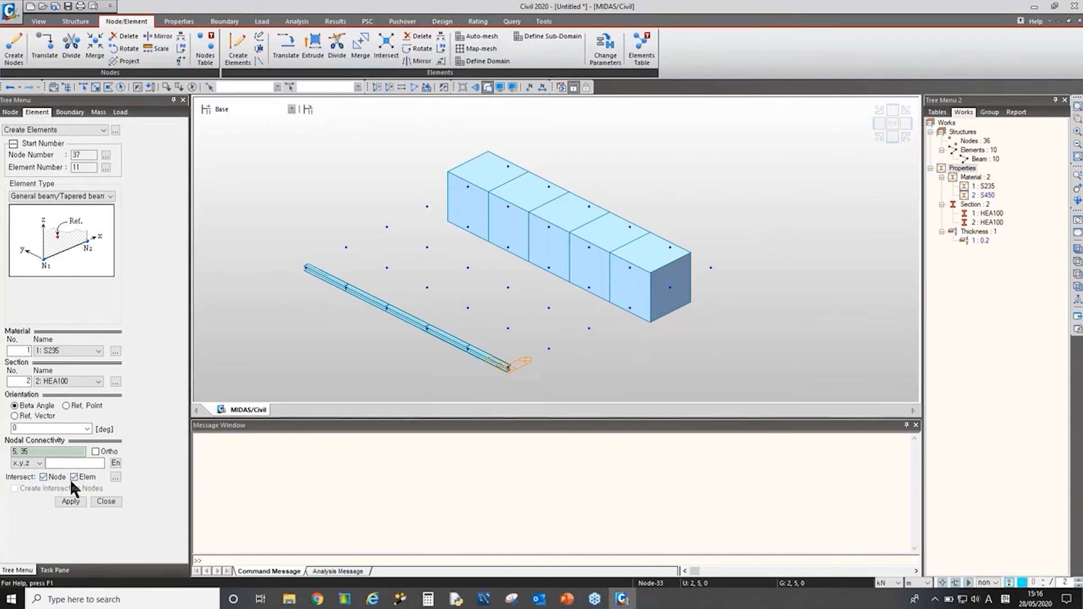
mouse_move(487, 363)
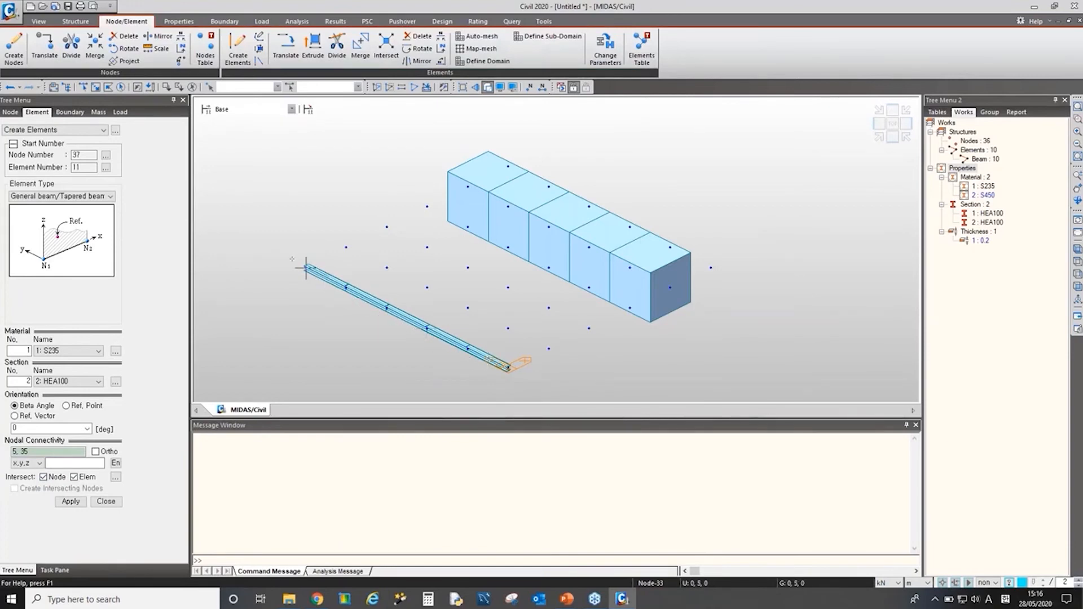
mouse_move(386, 310)
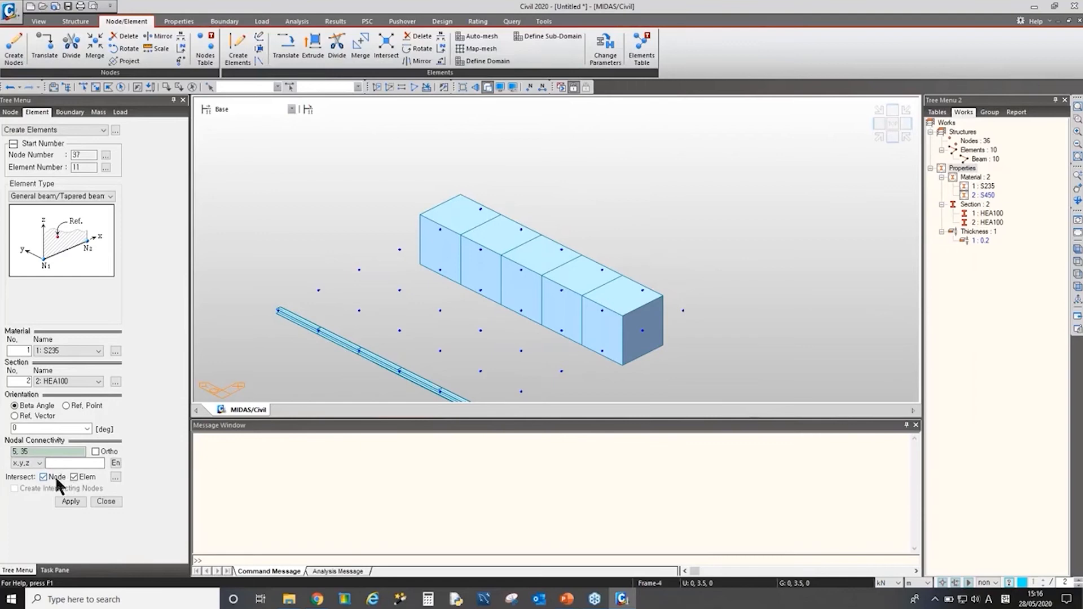
Step: Untick Intersect Node/Elem, draw an unsplit parallel HEA100 beam, and display node and element numbers
left_click(44, 477)
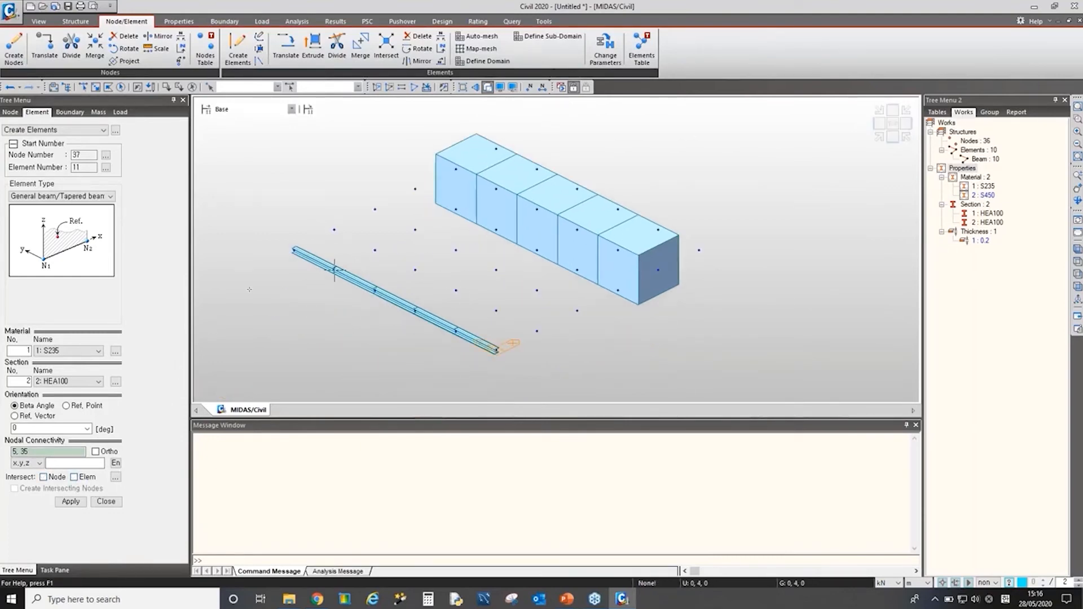
left_click(65, 381)
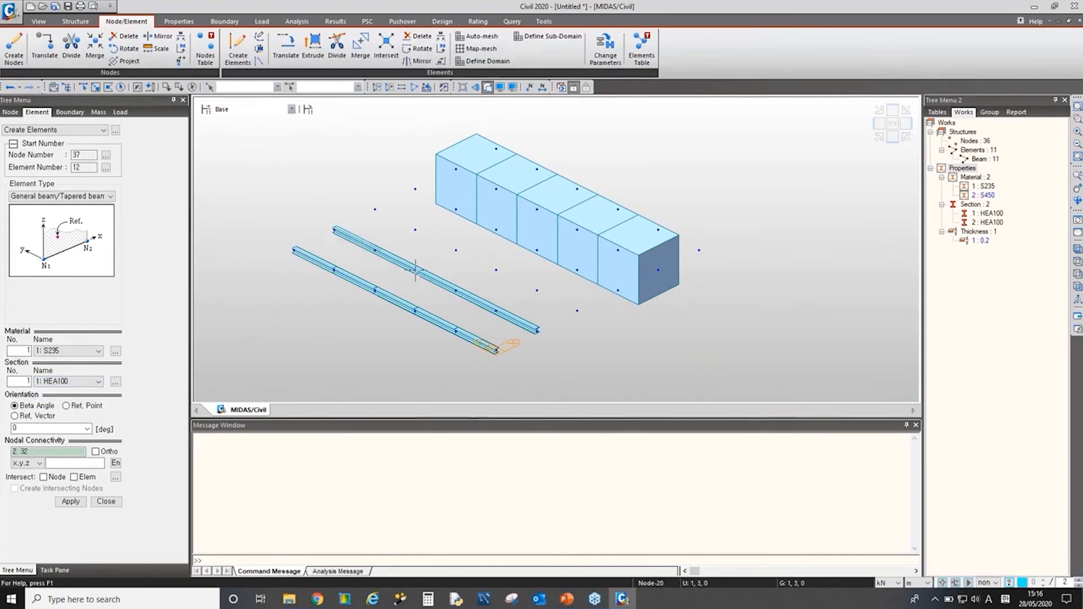
scroll("up", 3)
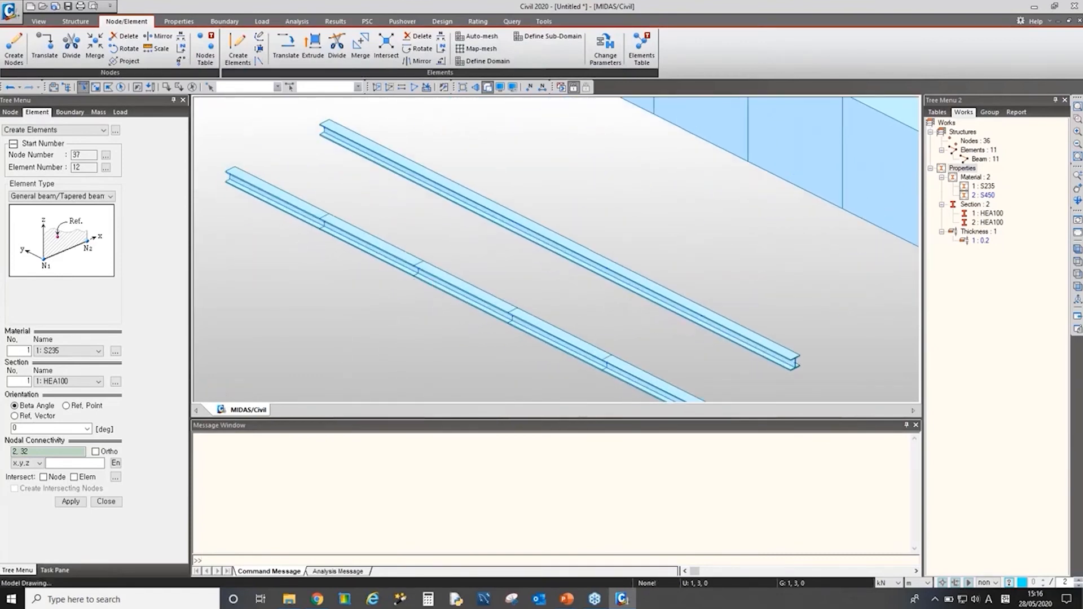
left_click(528, 87)
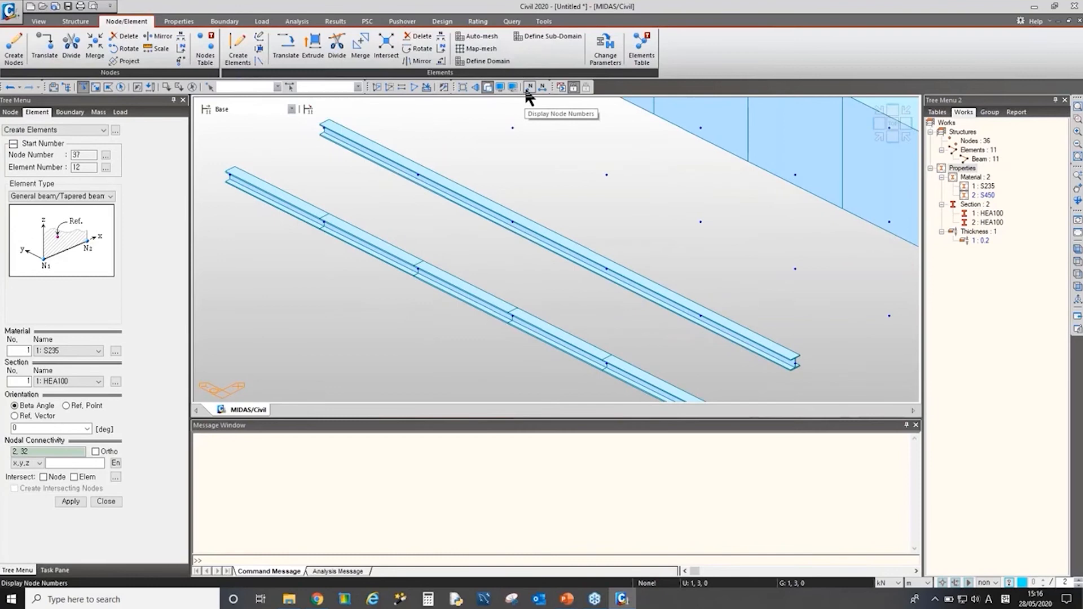
mouse_move(542, 86)
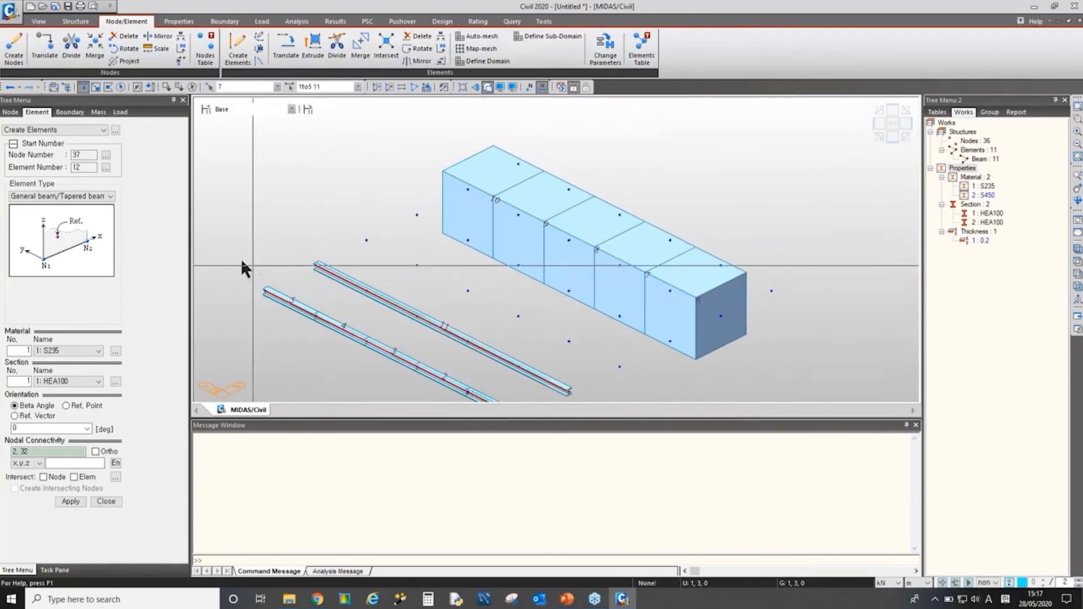
left_click(193, 86)
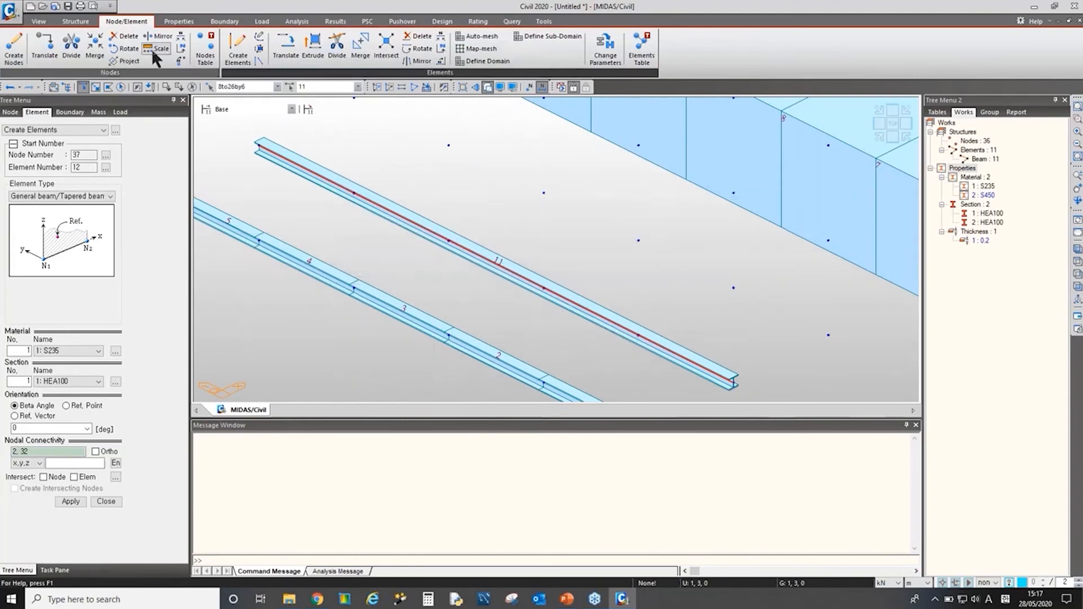
mouse_move(340, 68)
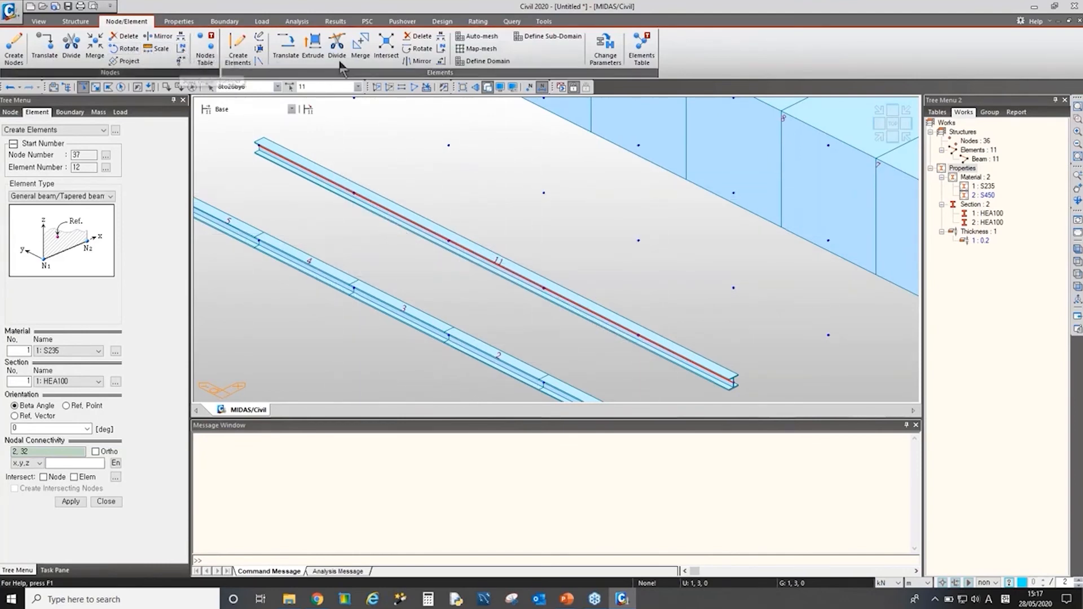
mouse_move(385, 46)
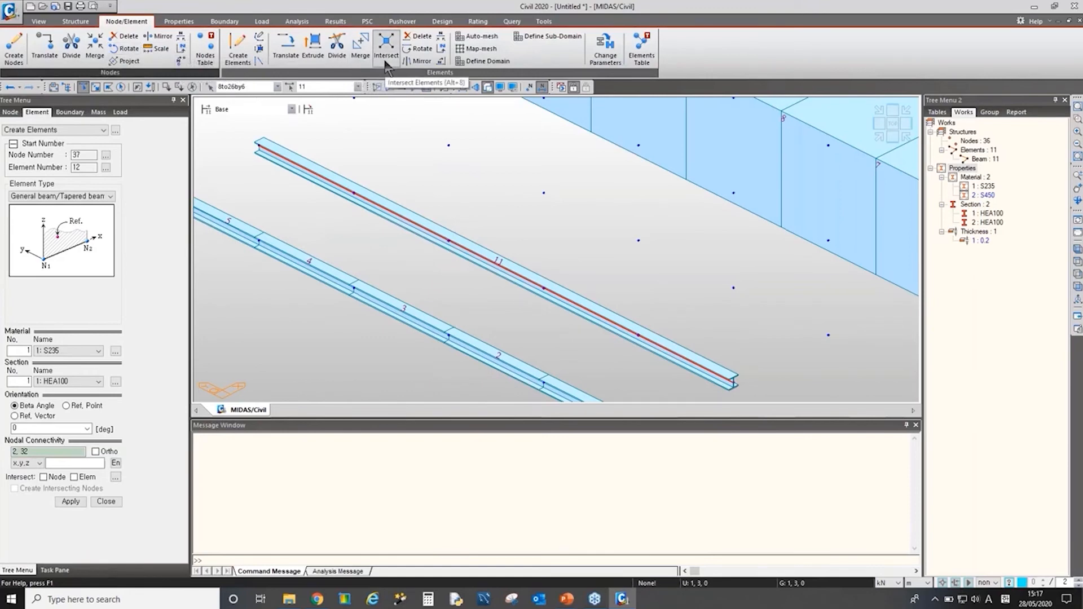
Step: Intersect the undivided beam 11 with the other beams; the model stays at 11 elements
left_click(385, 47)
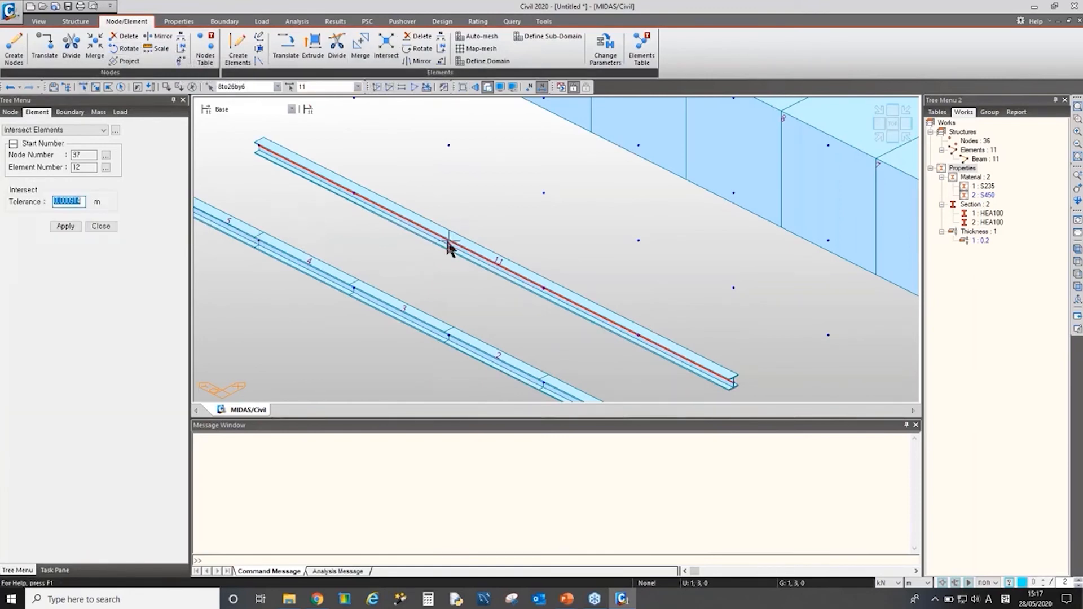
left_click(65, 226)
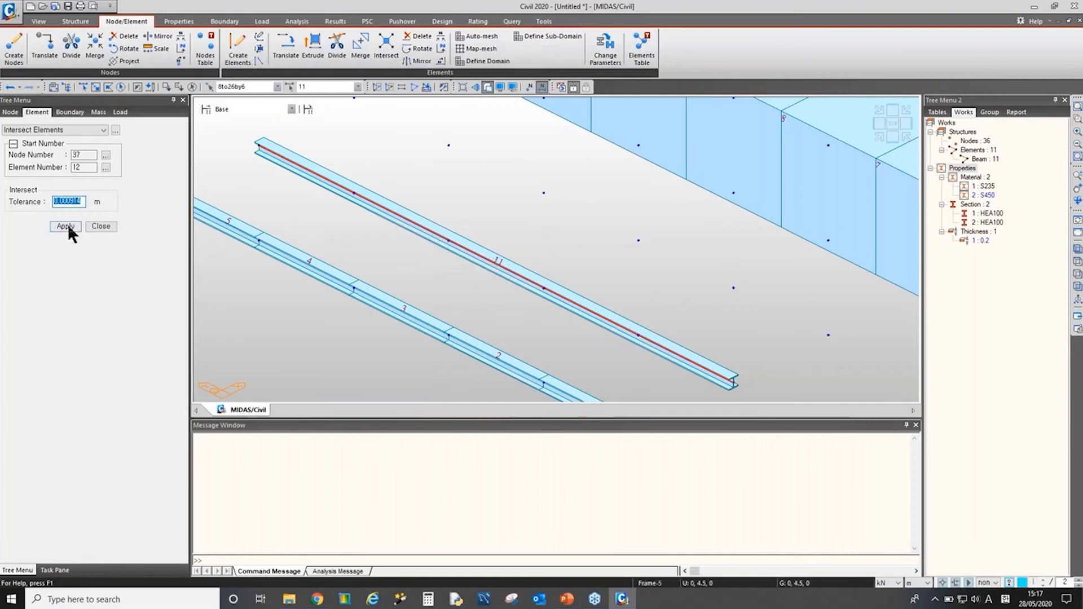
left_click(65, 227)
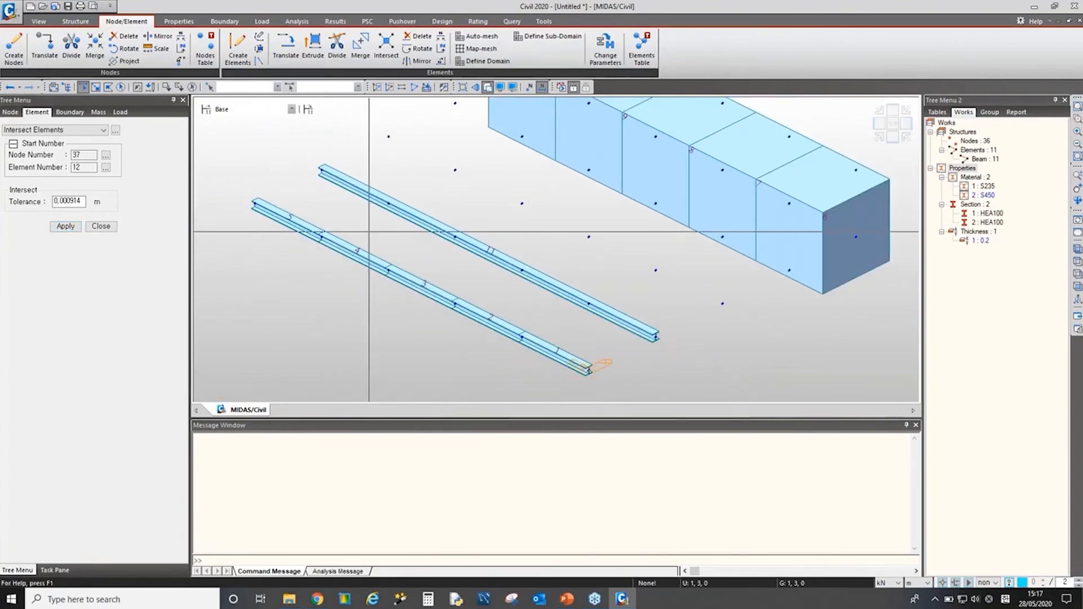
mouse_move(404, 228)
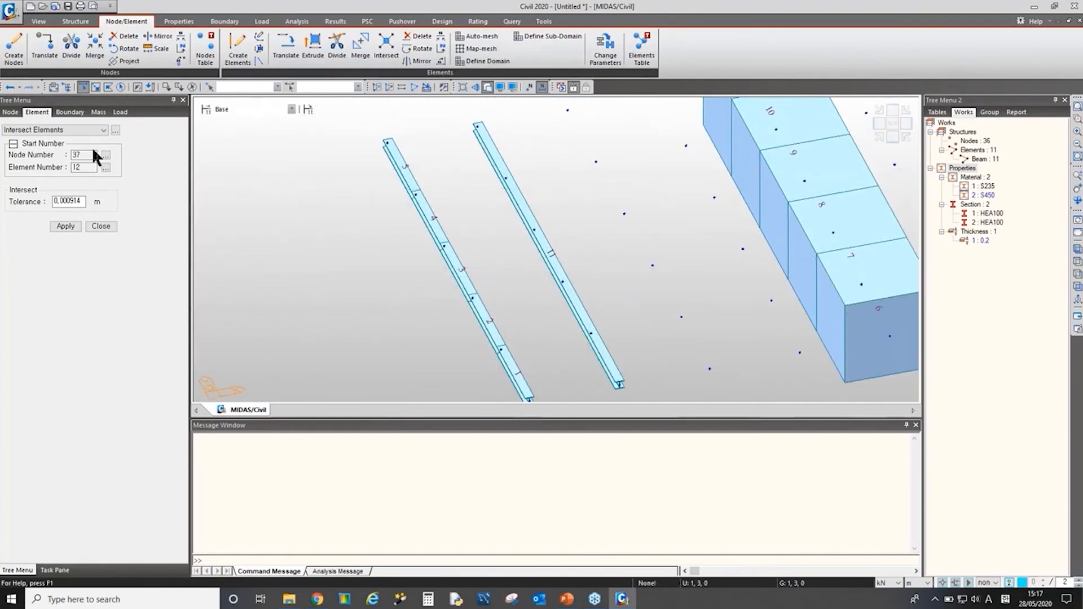
mouse_move(232, 194)
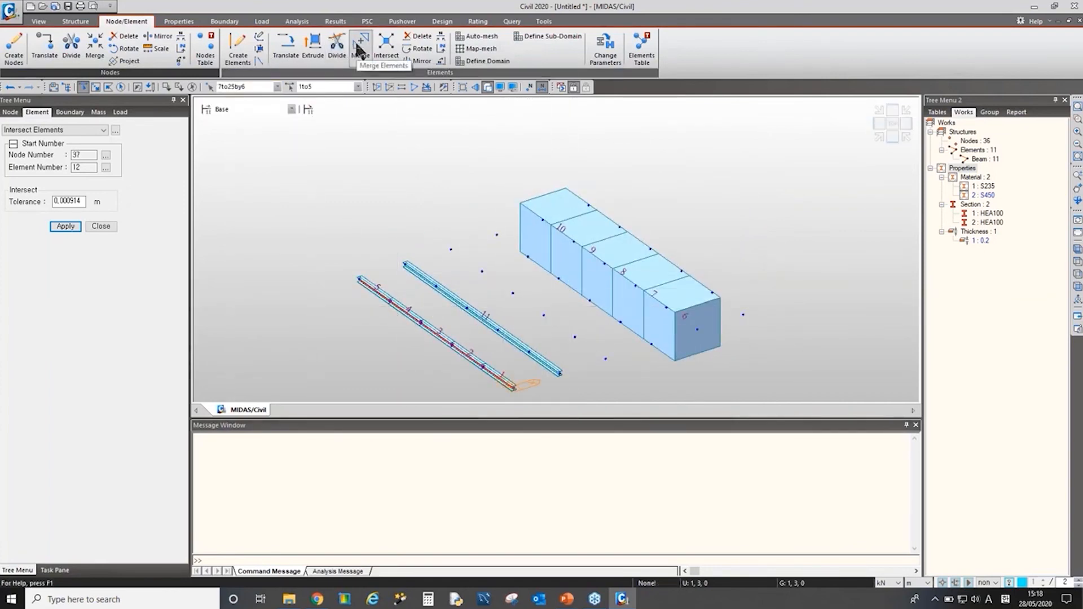
Step: Merge beam elements 1–5 into one, keeping intermediate nodes after undoing the node-removing attempt
left_click(360, 45)
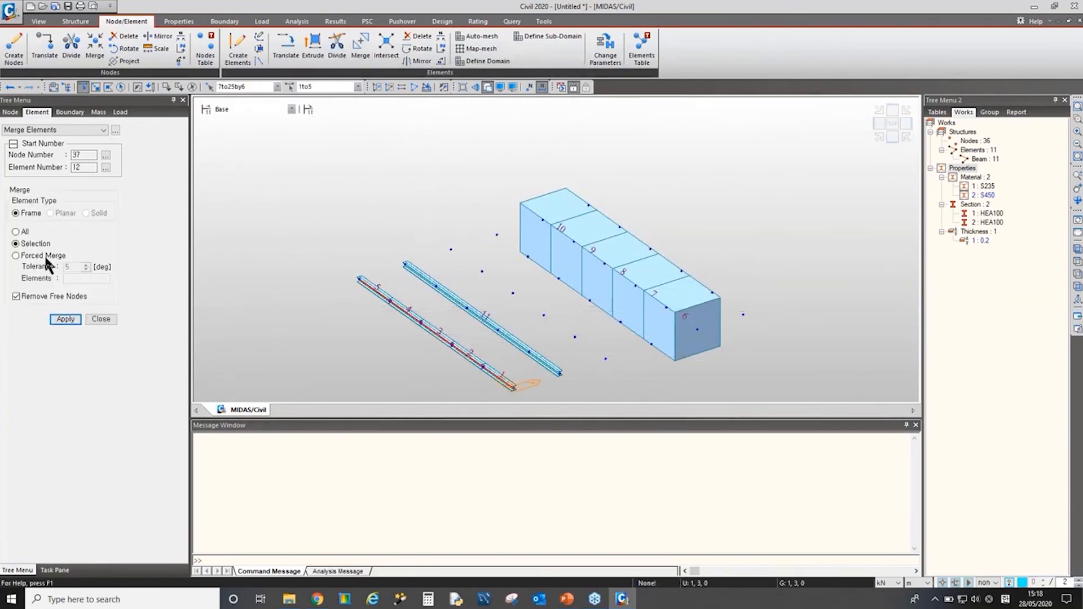
left_click(15, 255)
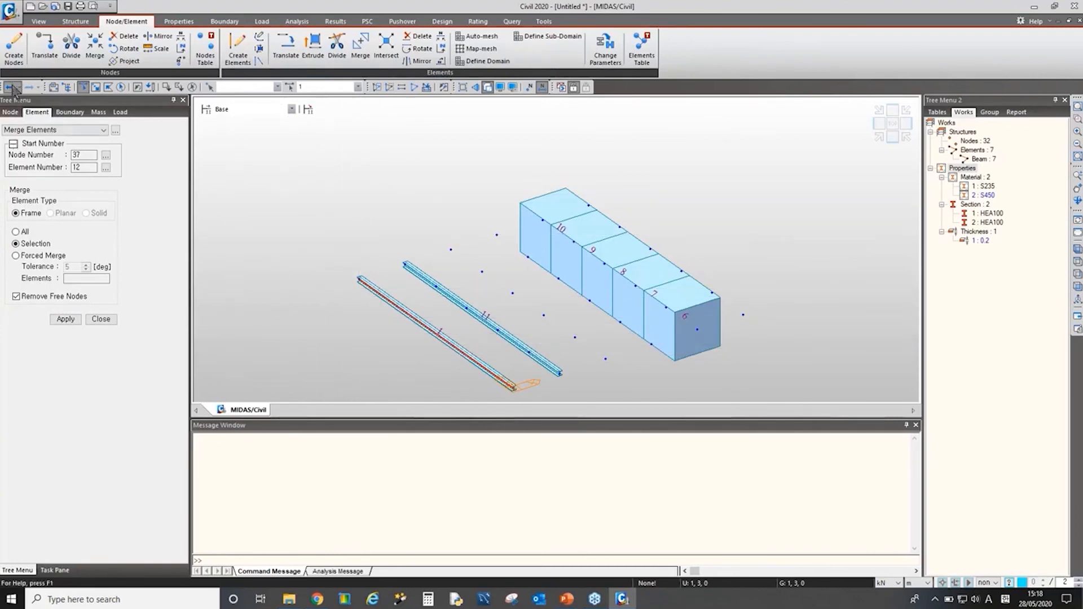
left_click(65, 319)
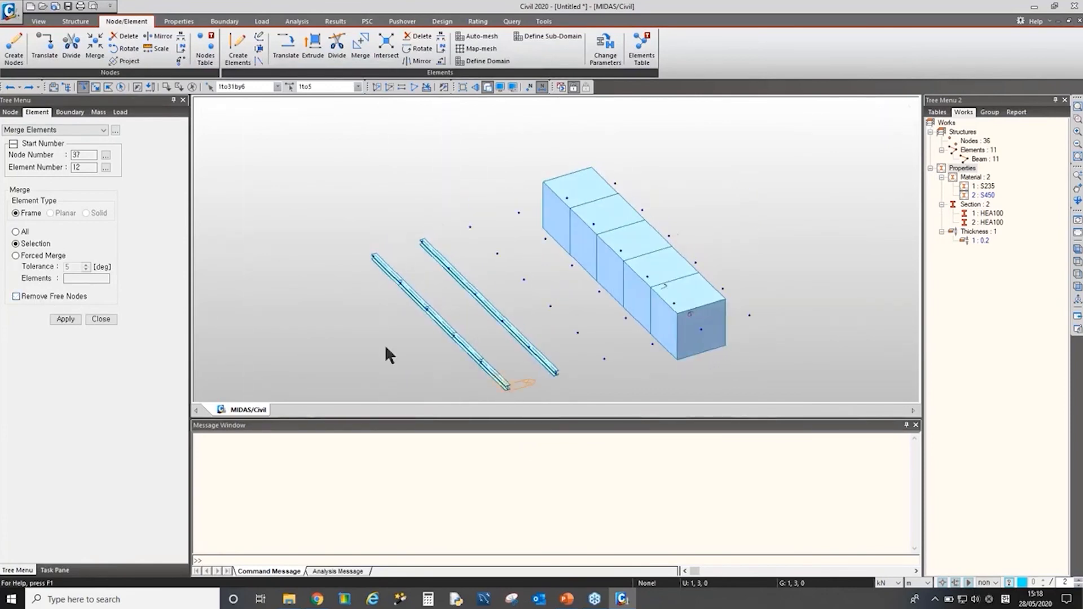
left_click(65, 320)
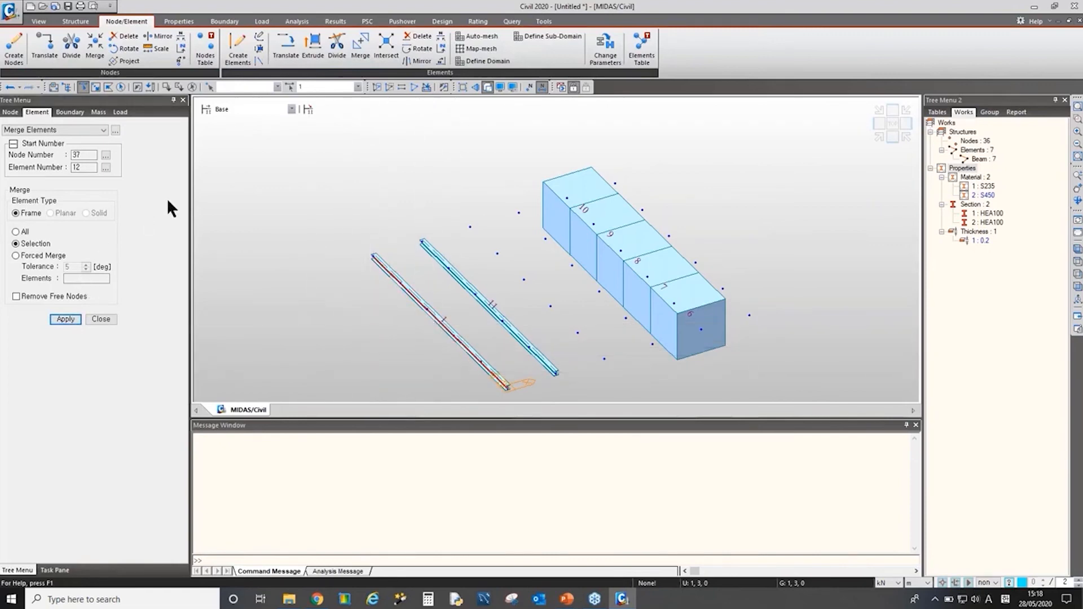
mouse_move(360, 47)
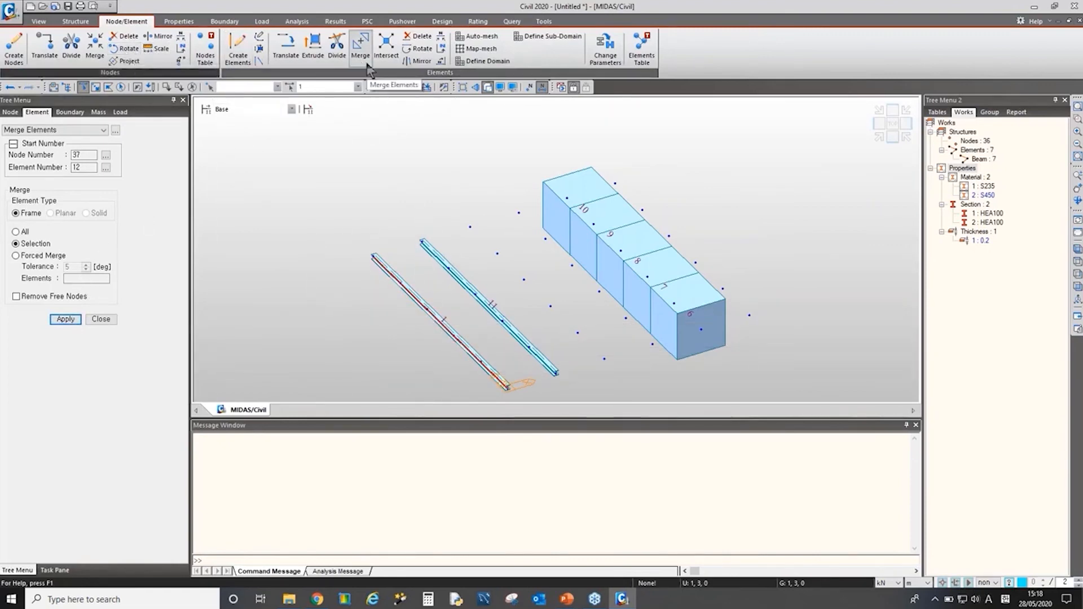
left_click(385, 49)
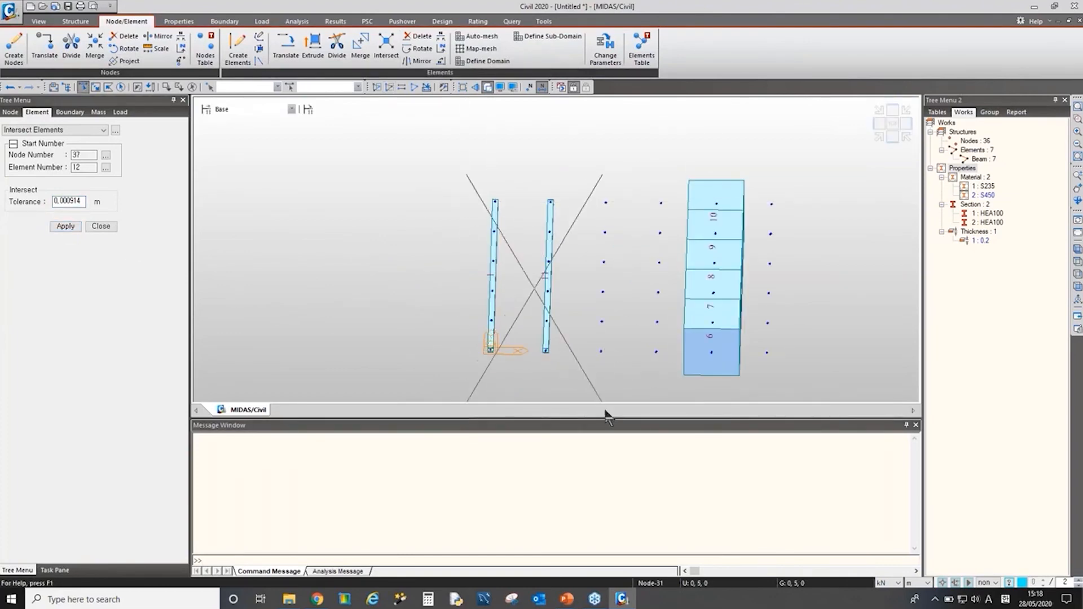
left_click(65, 227)
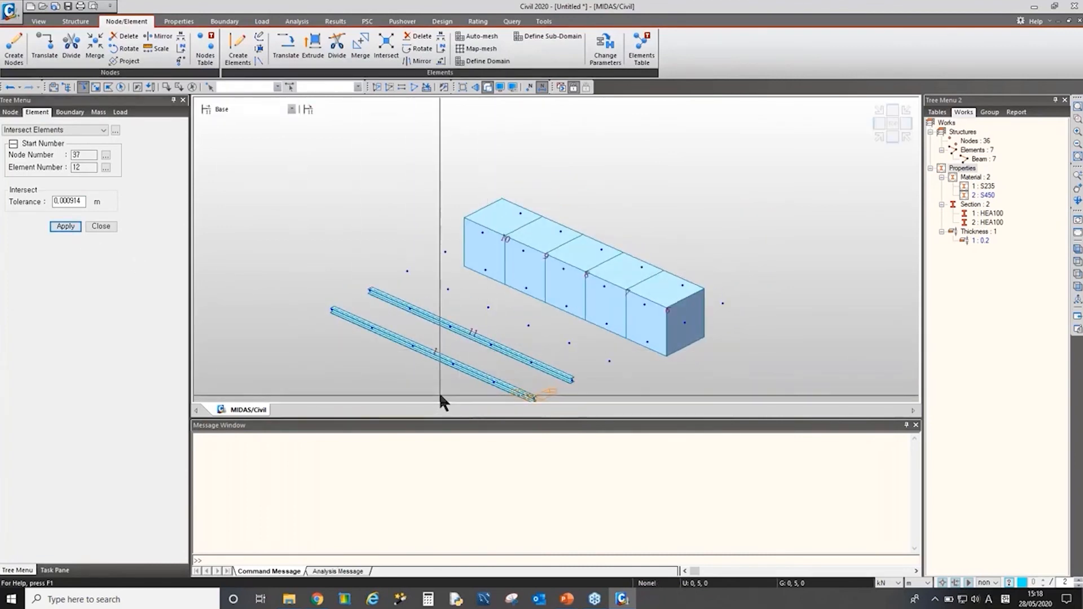
mouse_move(449, 390)
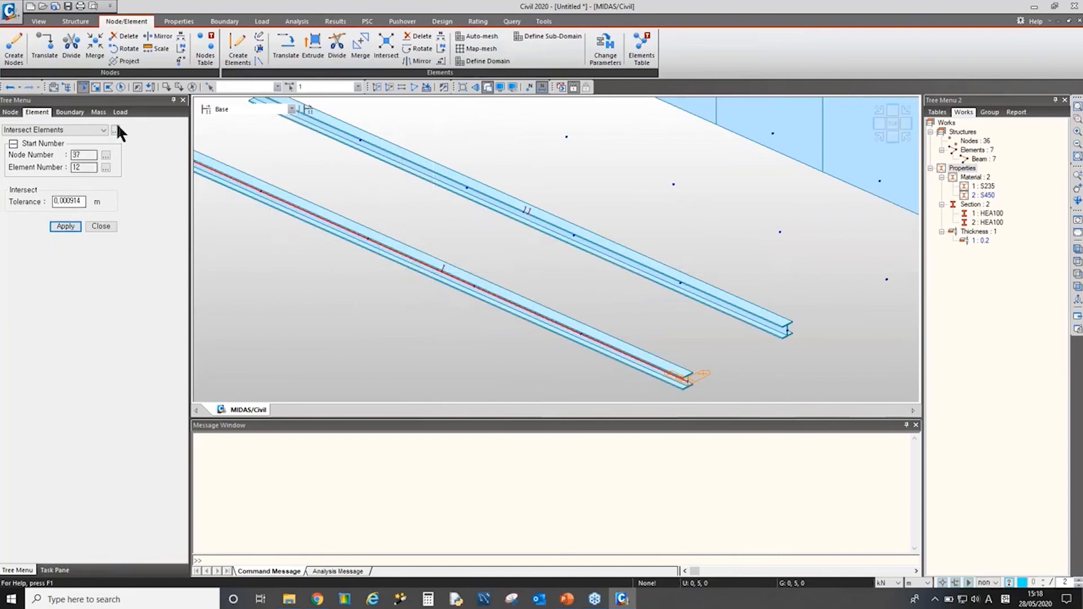
mouse_move(366, 83)
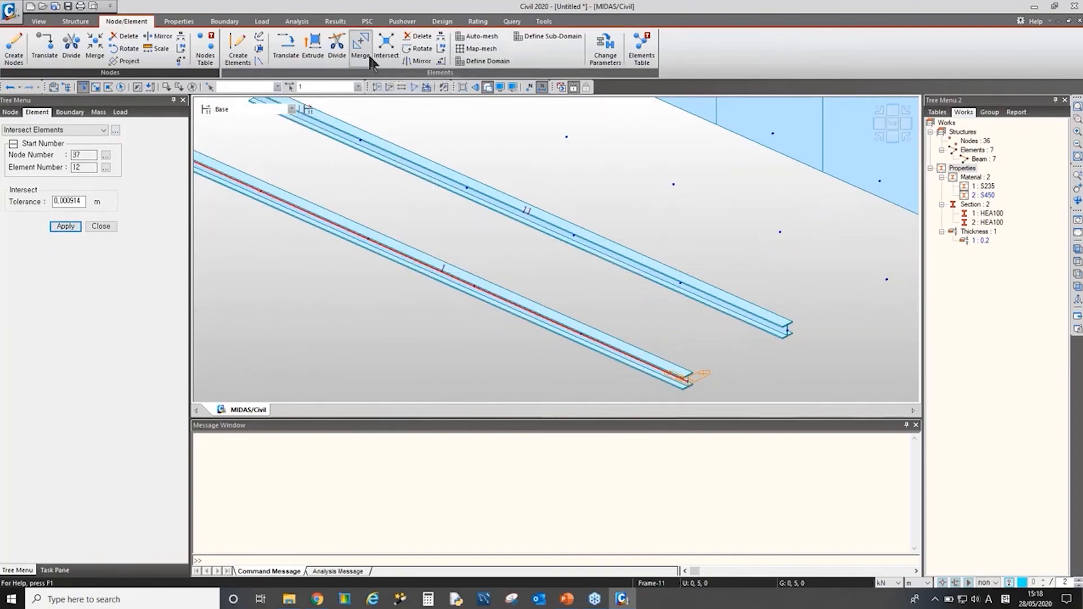
mouse_move(386, 48)
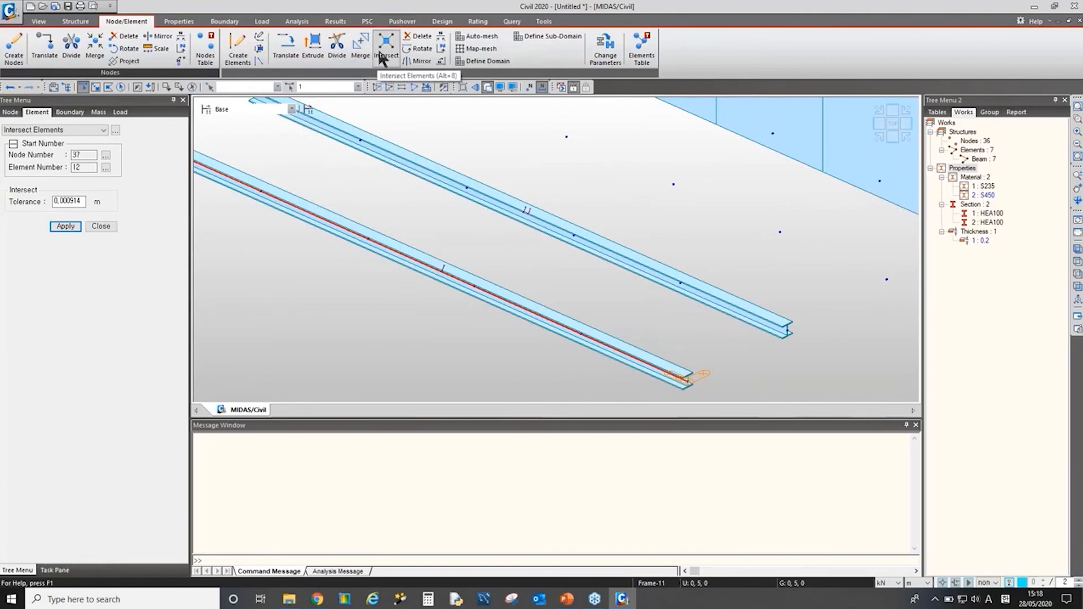
mouse_move(409, 243)
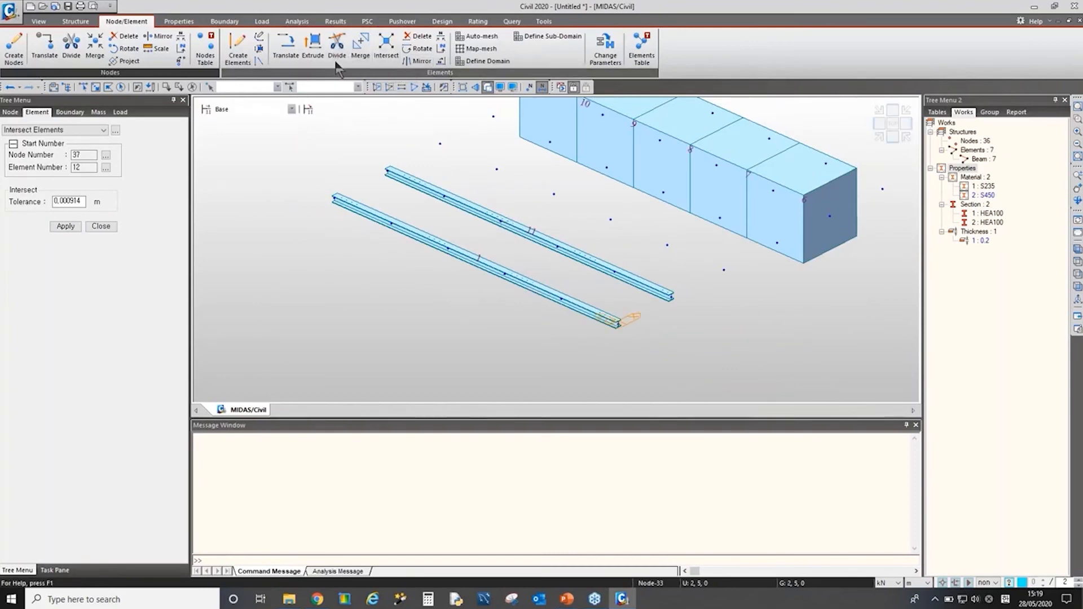
Step: Divide the merged beam into 5 equal-distance elements, restoring 11 beams over 36 nodes
left_click(336, 46)
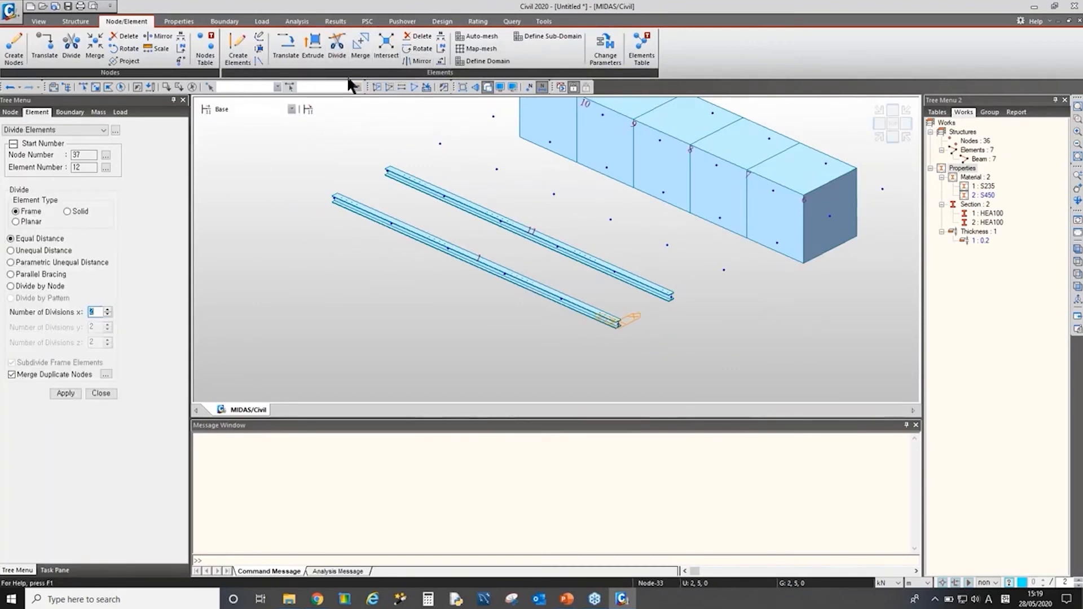
mouse_move(114, 238)
type("2")
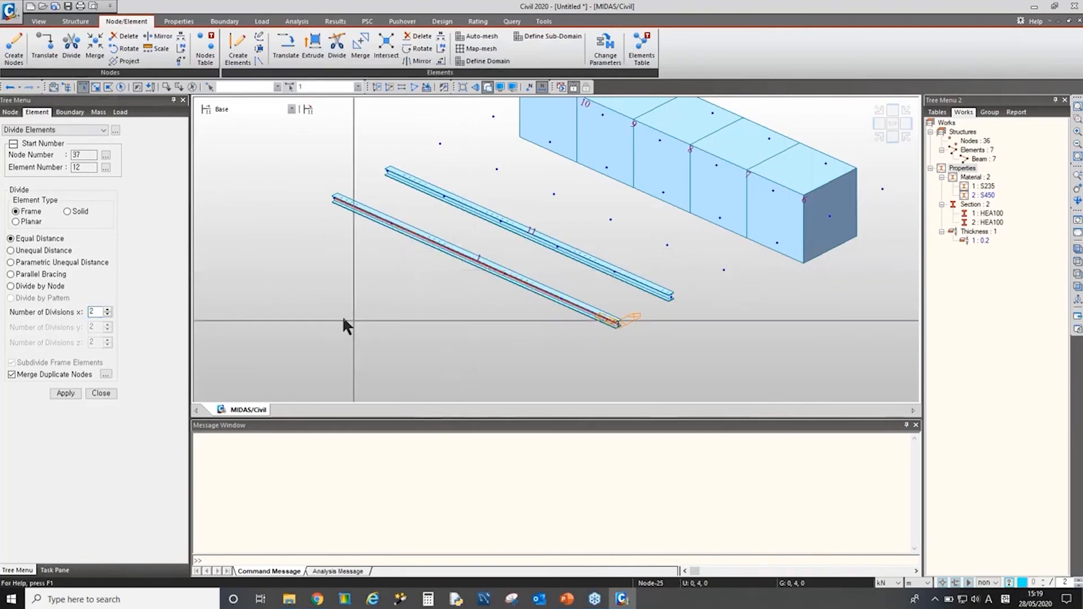
mouse_move(74, 289)
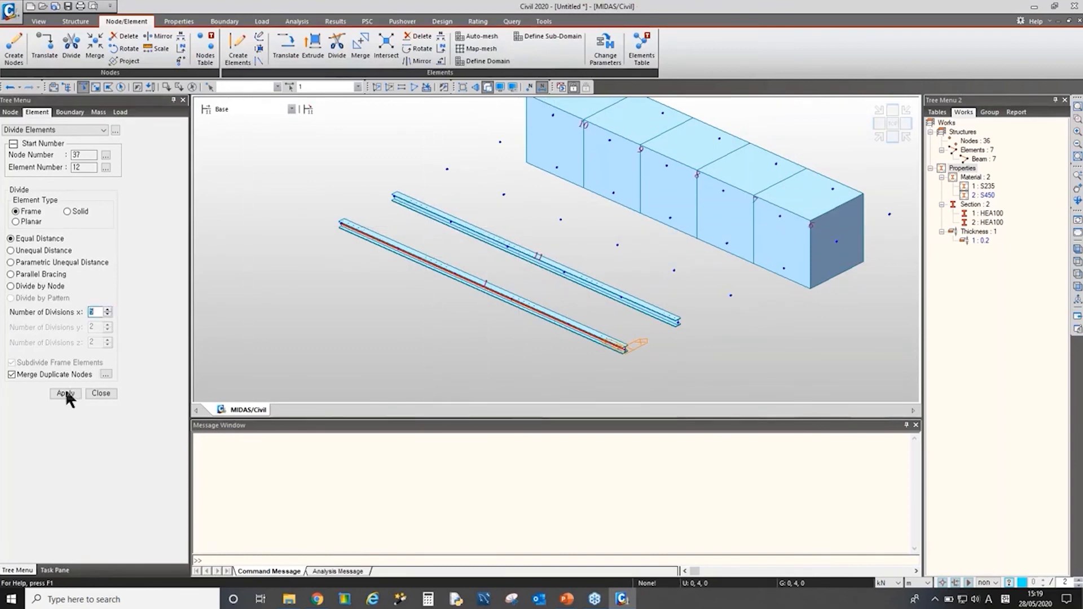
left_click(65, 393)
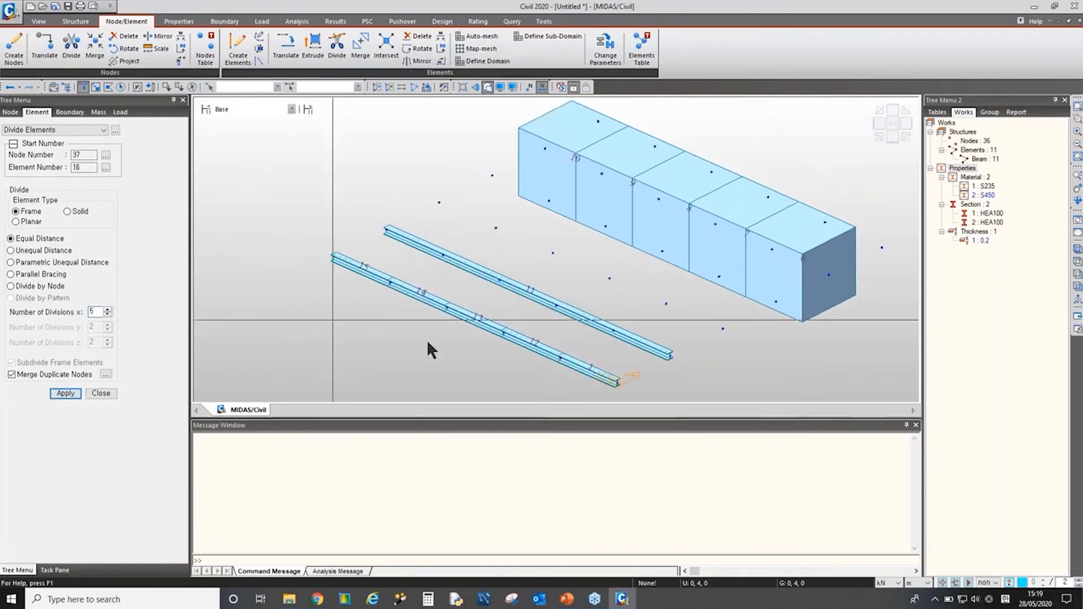